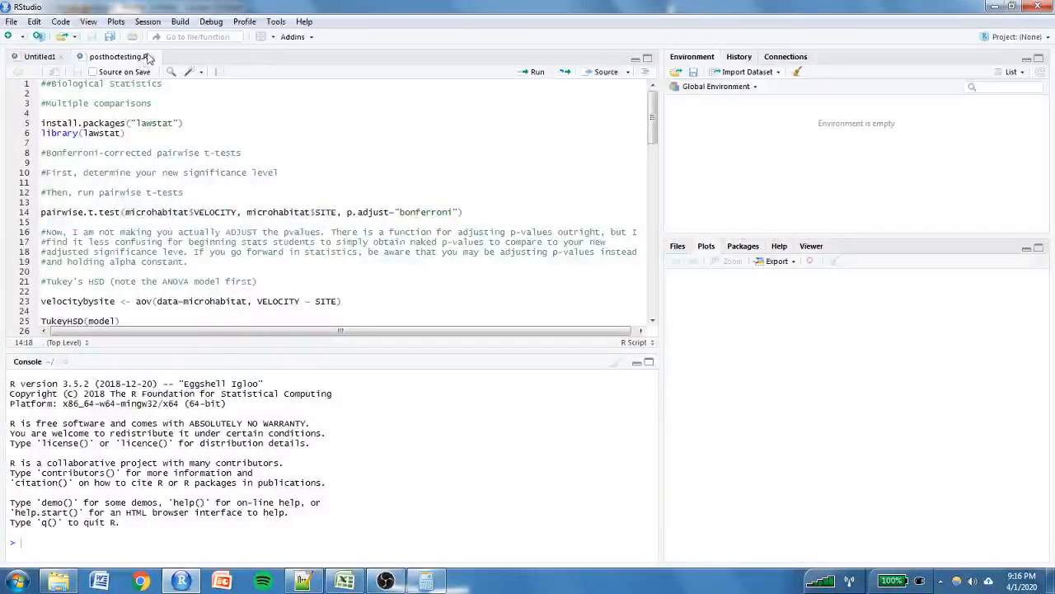
# Close the open script tabs so only the console remains.
pyautogui.click(59, 56)
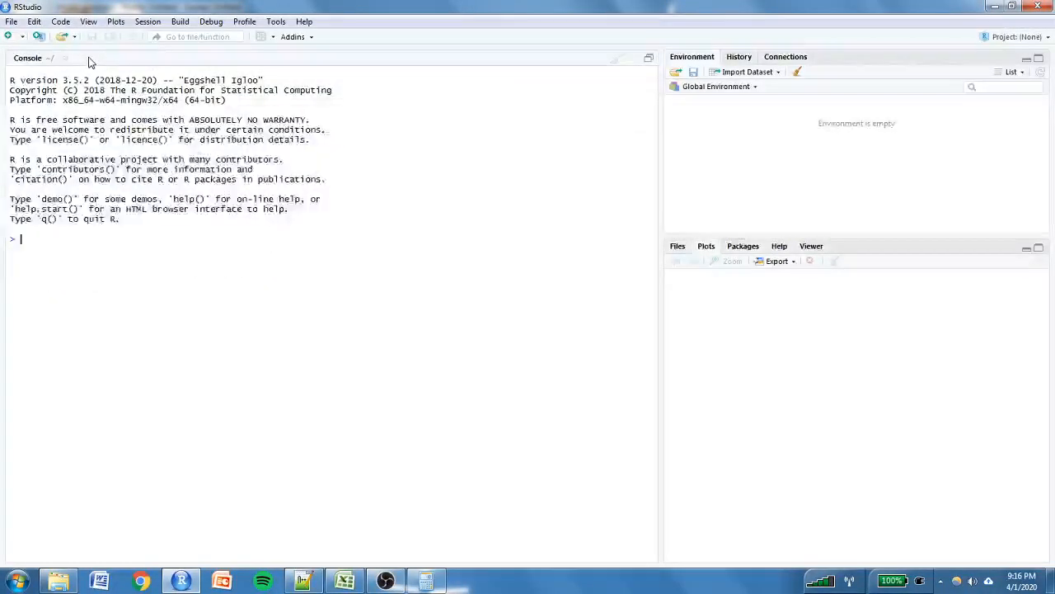
# Set the working directory to the Biostats folder via Session > Set Working Directory.
pyautogui.click(148, 21)
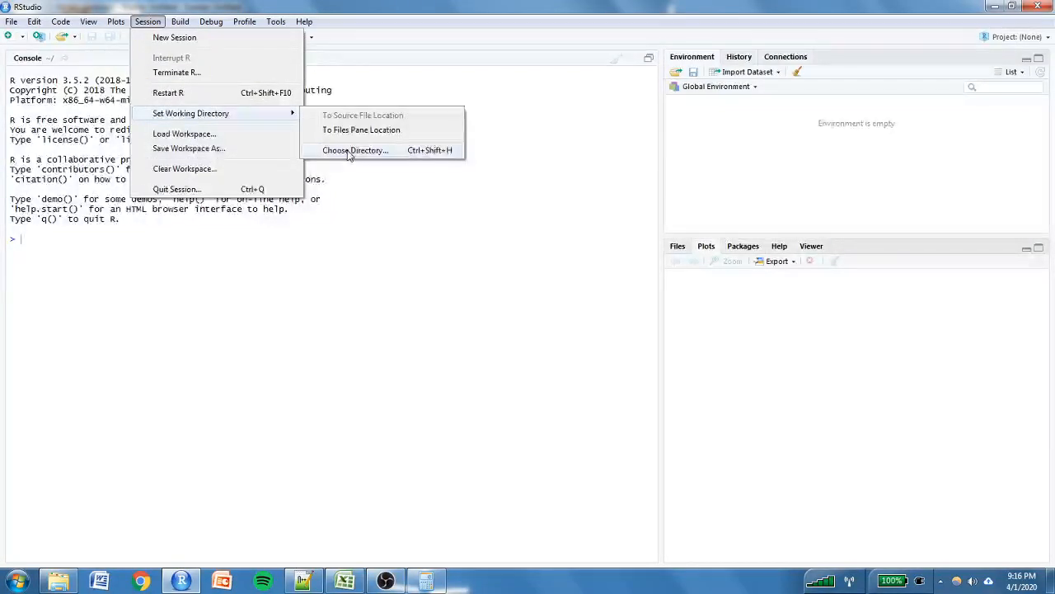
pyautogui.click(356, 150)
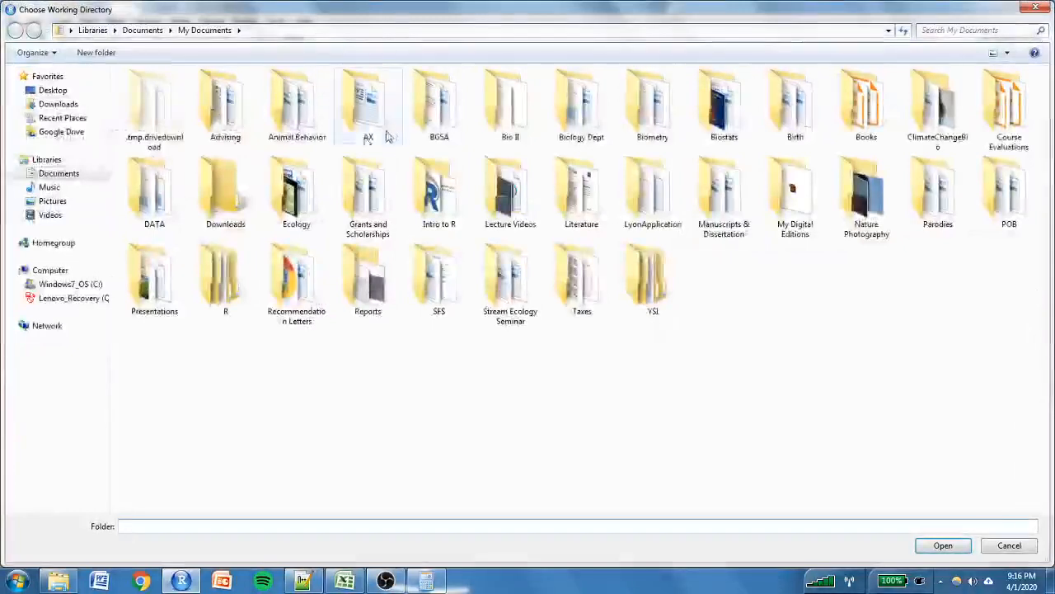
pyautogui.click(724, 106)
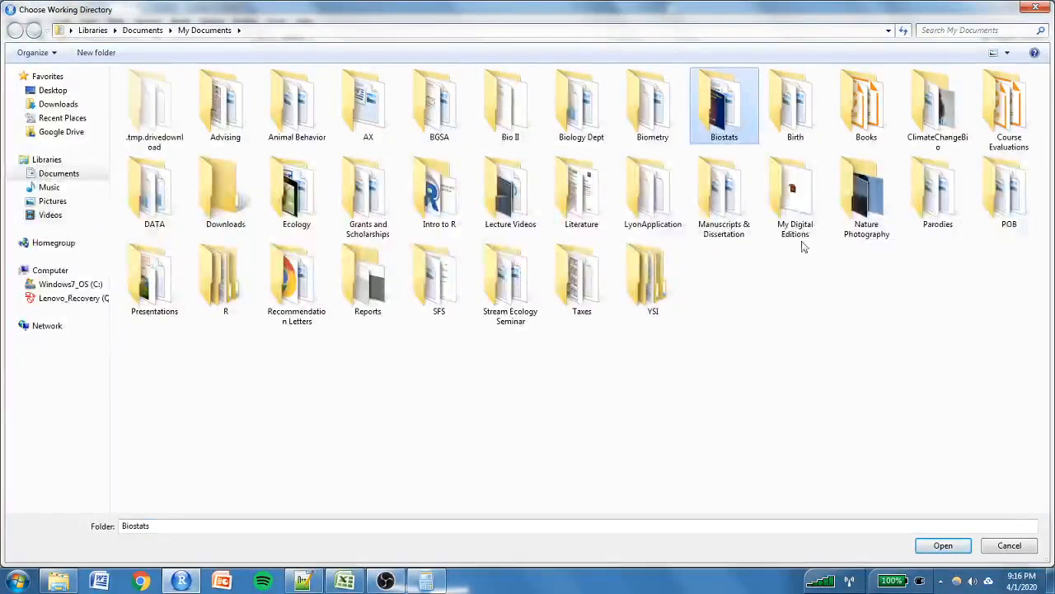
pyautogui.click(943, 545)
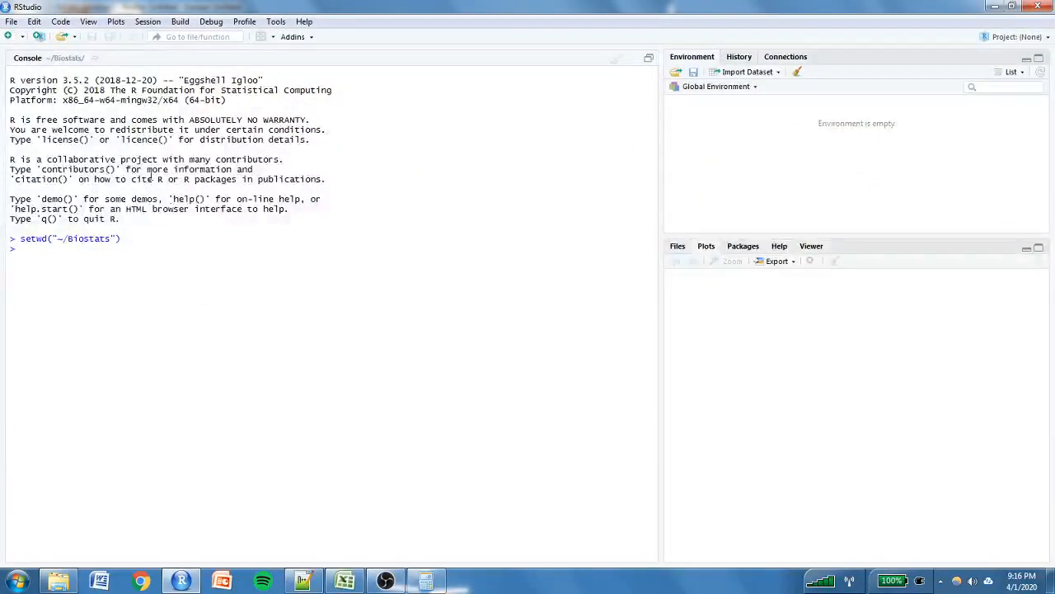
pyautogui.moveTo(115, 21)
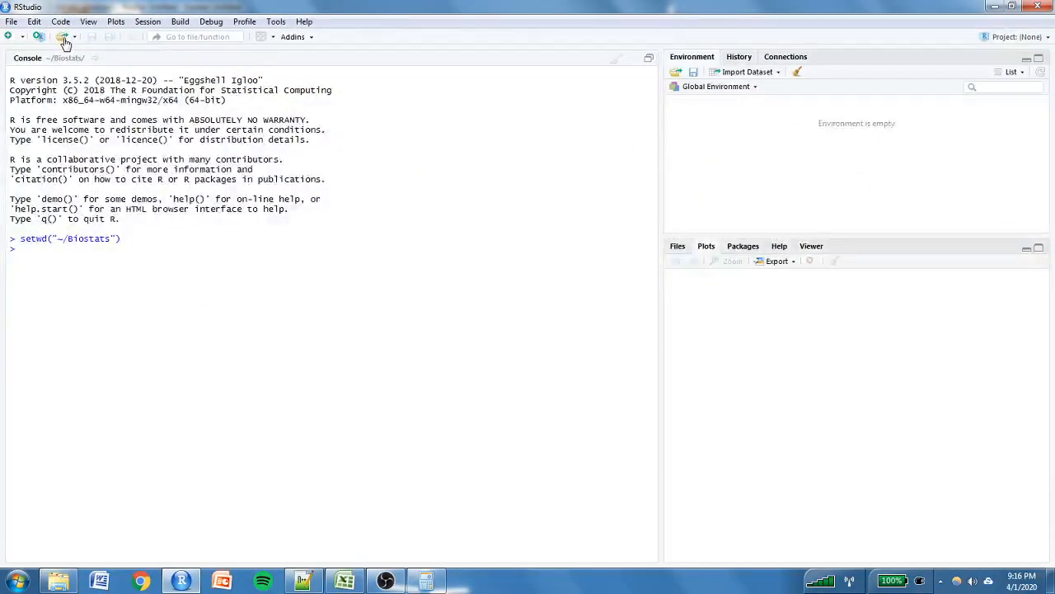
# Open posthoctesting.R from the Exercises folder in the editor.
pyautogui.click(62, 36)
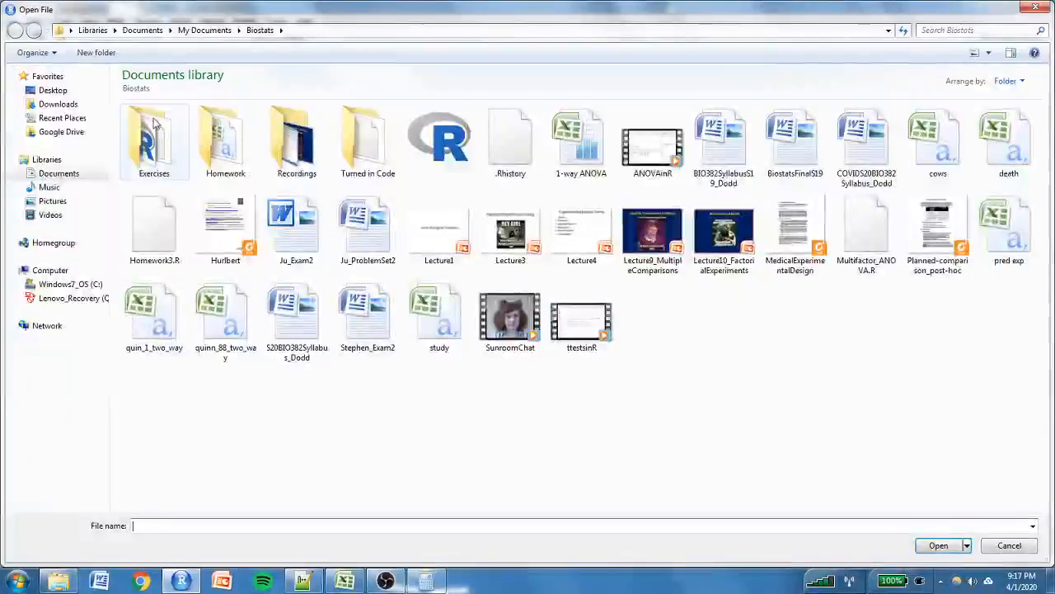
pyautogui.doubleClick(155, 140)
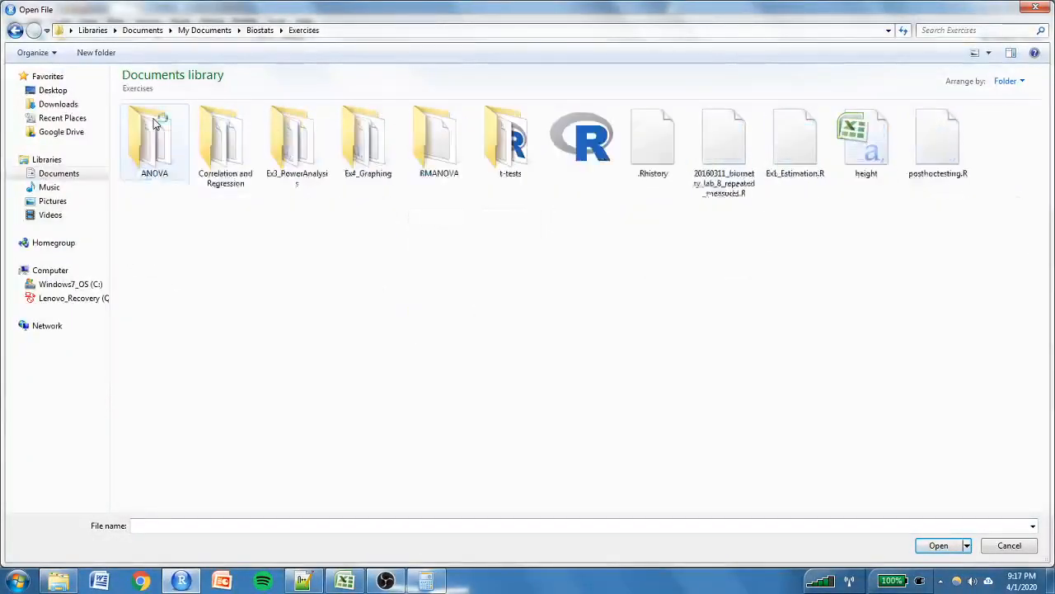
pyautogui.click(938, 136)
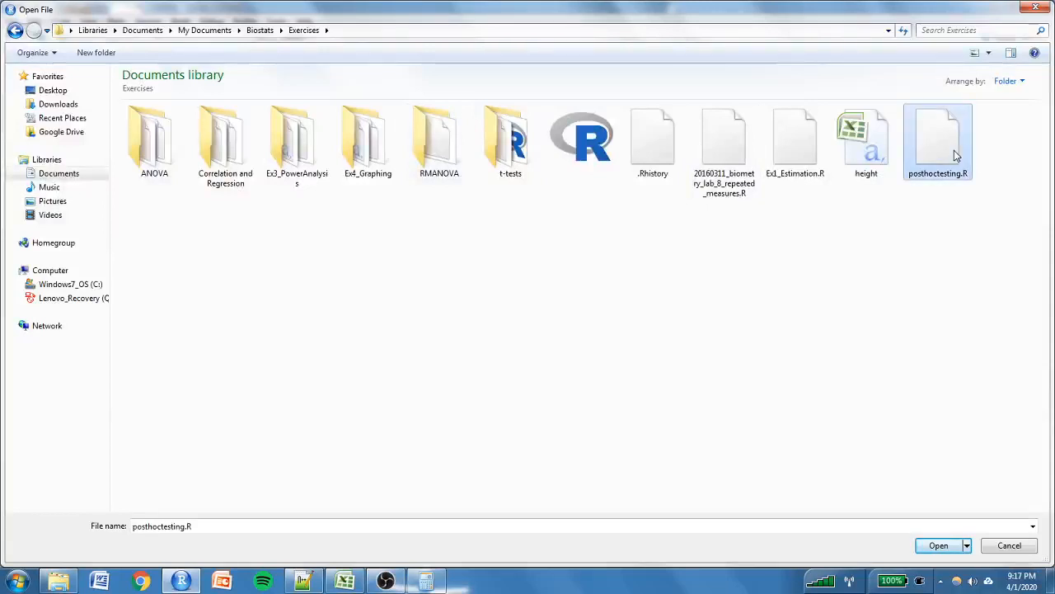
pyautogui.click(939, 544)
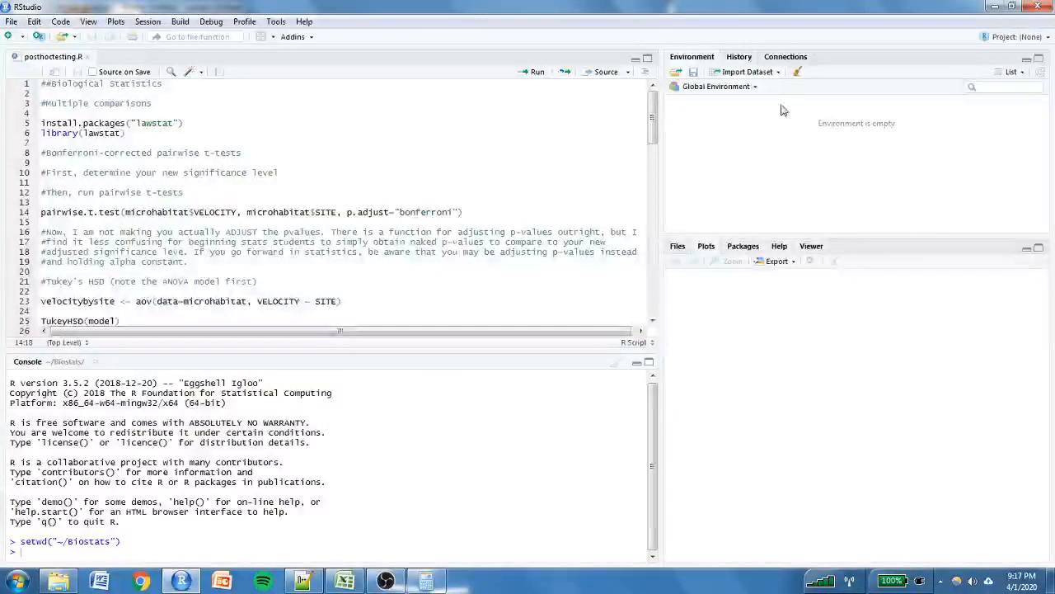
# Load microhabitat.csv from the ANOVA folder into the readr text-import preview.
pyautogui.click(747, 72)
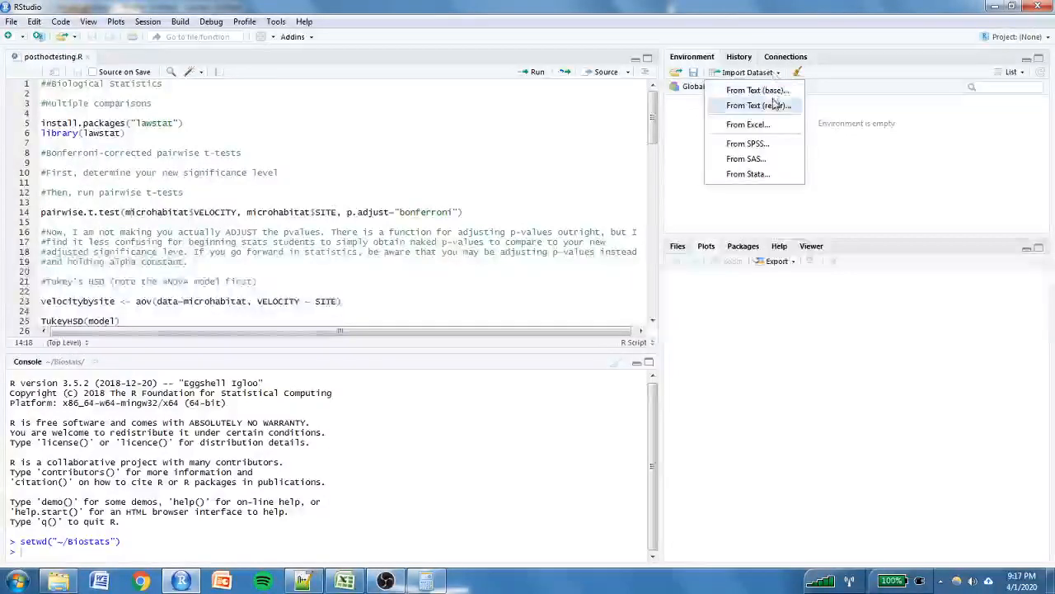
pyautogui.click(757, 106)
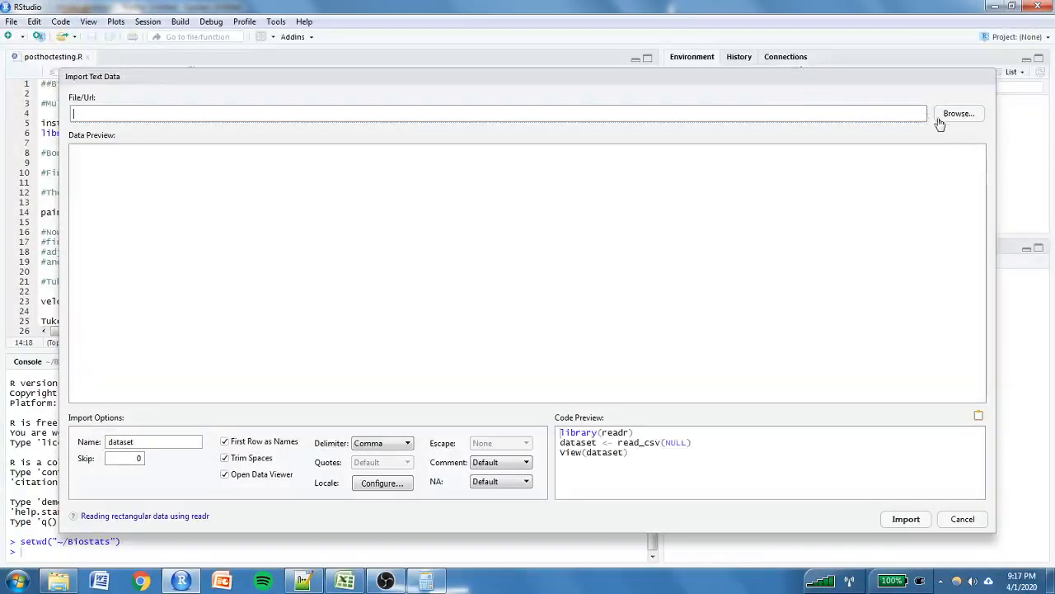
pyautogui.click(958, 112)
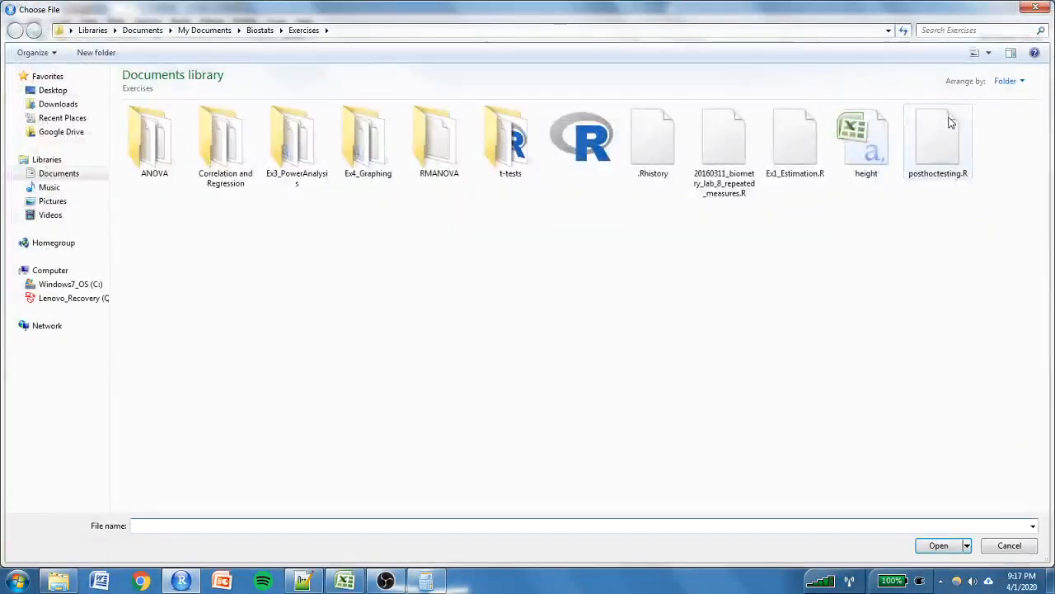
pyautogui.doubleClick(155, 135)
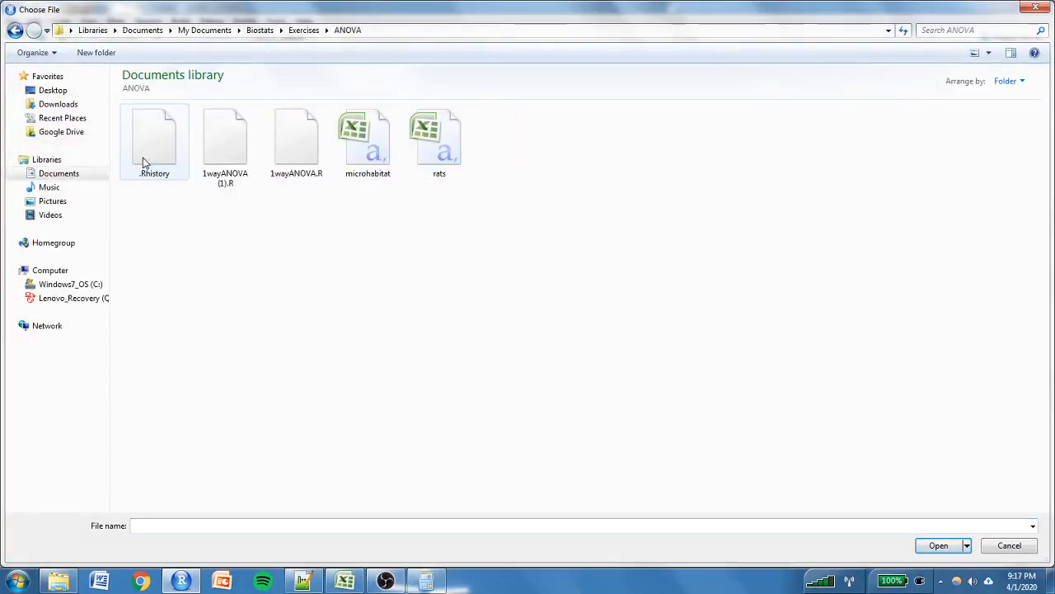
pyautogui.click(368, 140)
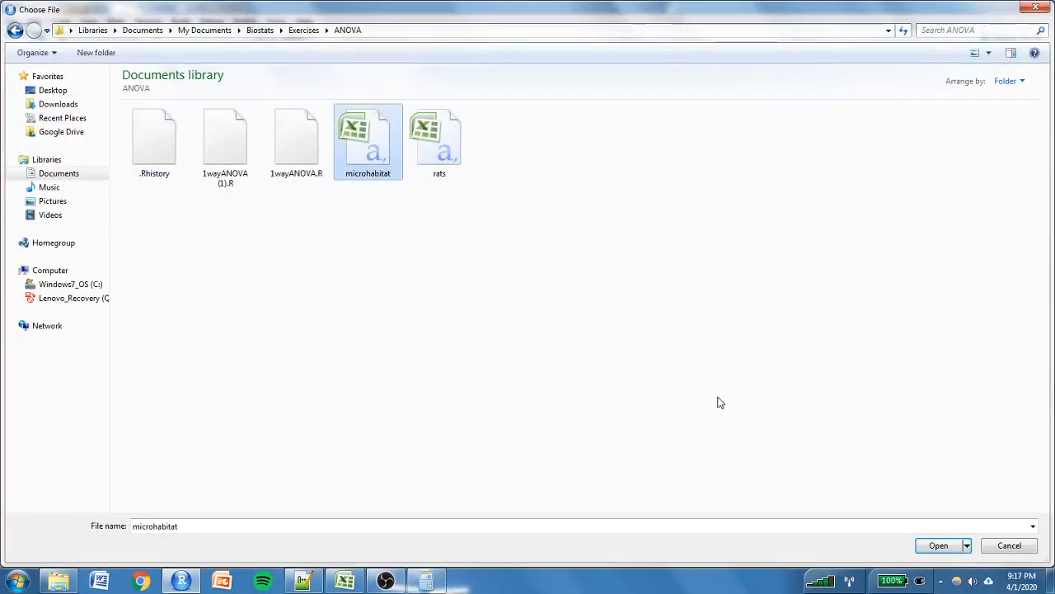
pyautogui.moveTo(366, 150)
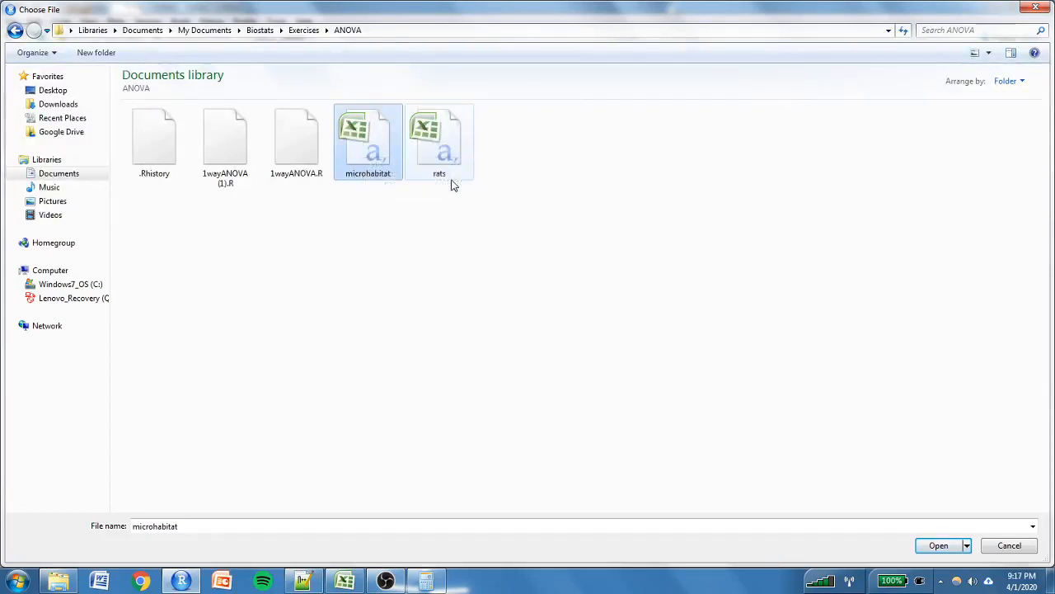
pyautogui.moveTo(449, 140)
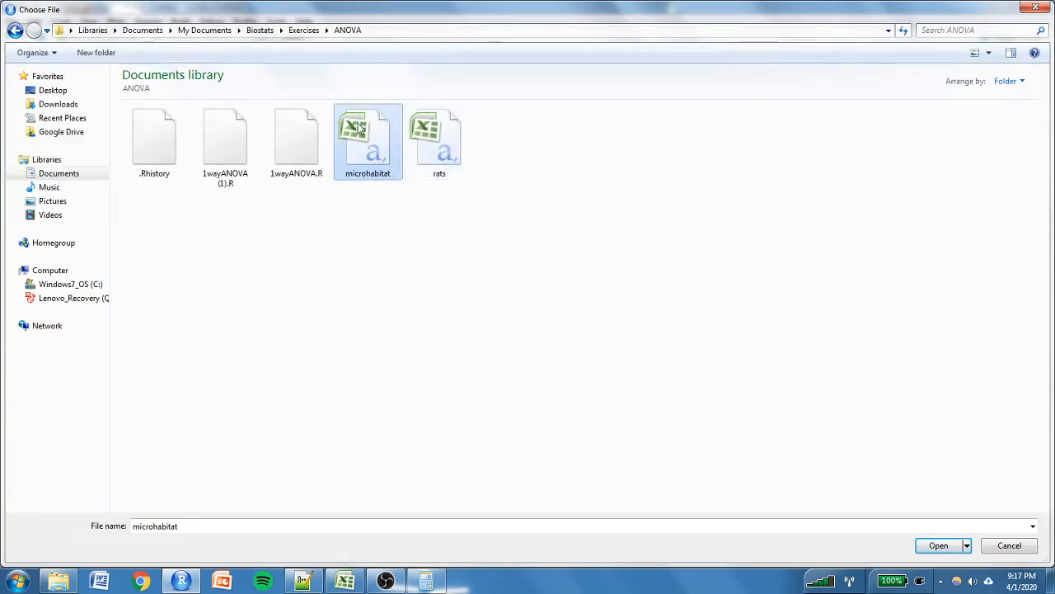
pyautogui.moveTo(371, 205)
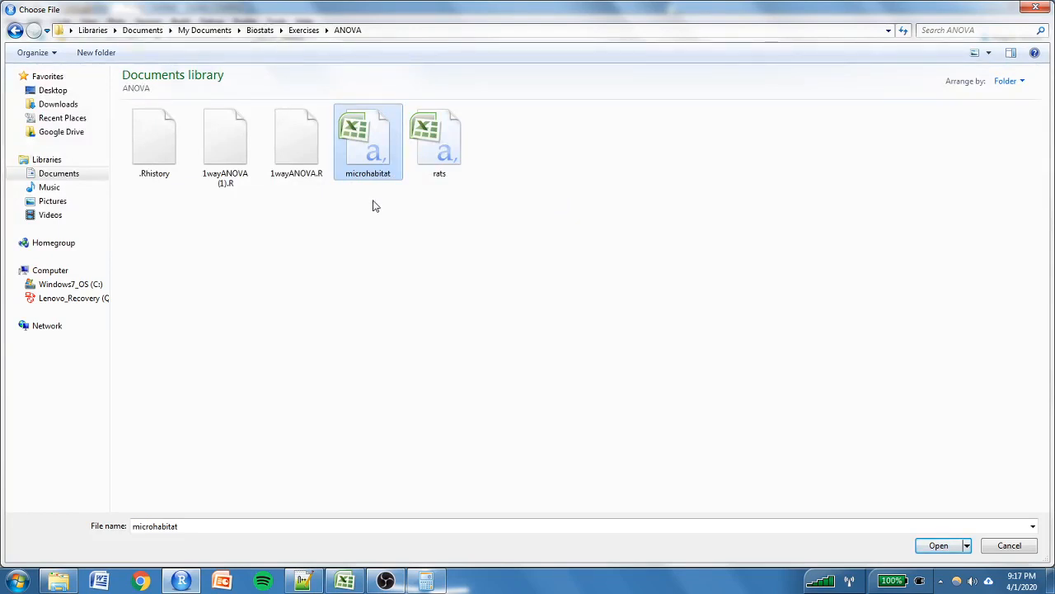
pyautogui.moveTo(435, 196)
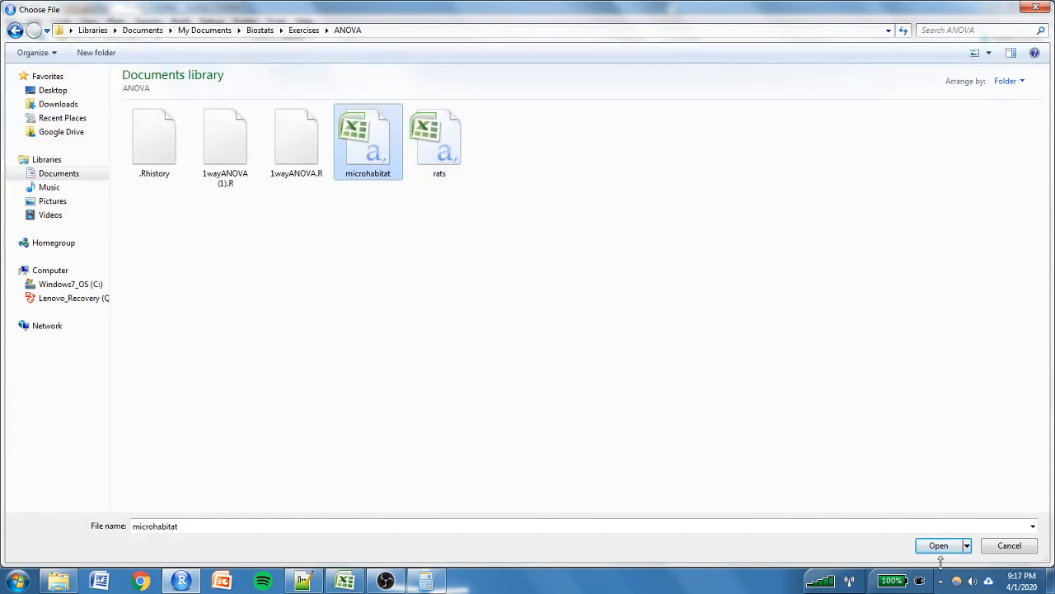
pyautogui.click(939, 545)
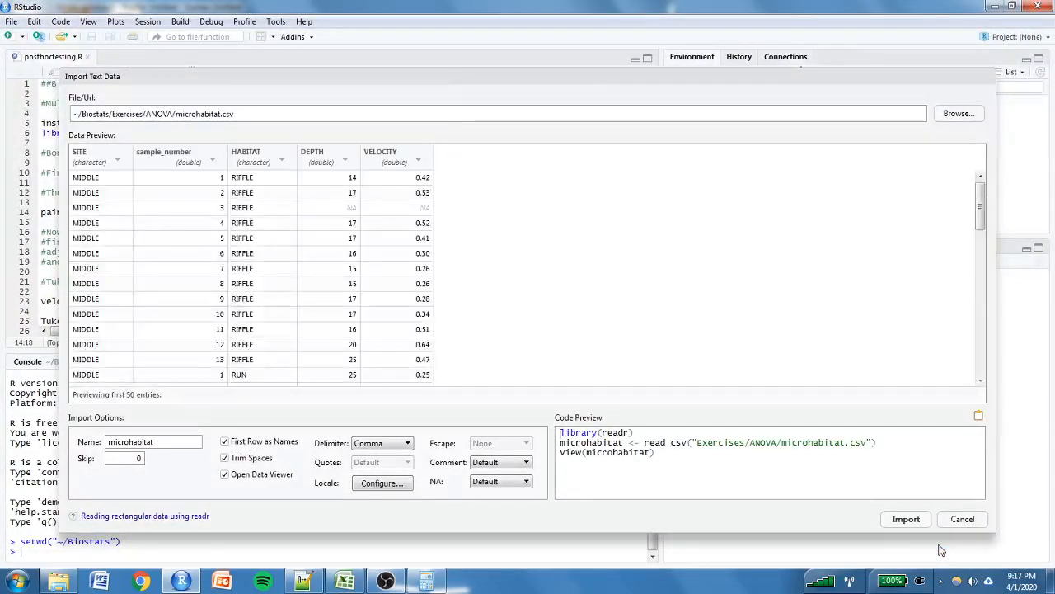
pyautogui.click(906, 518)
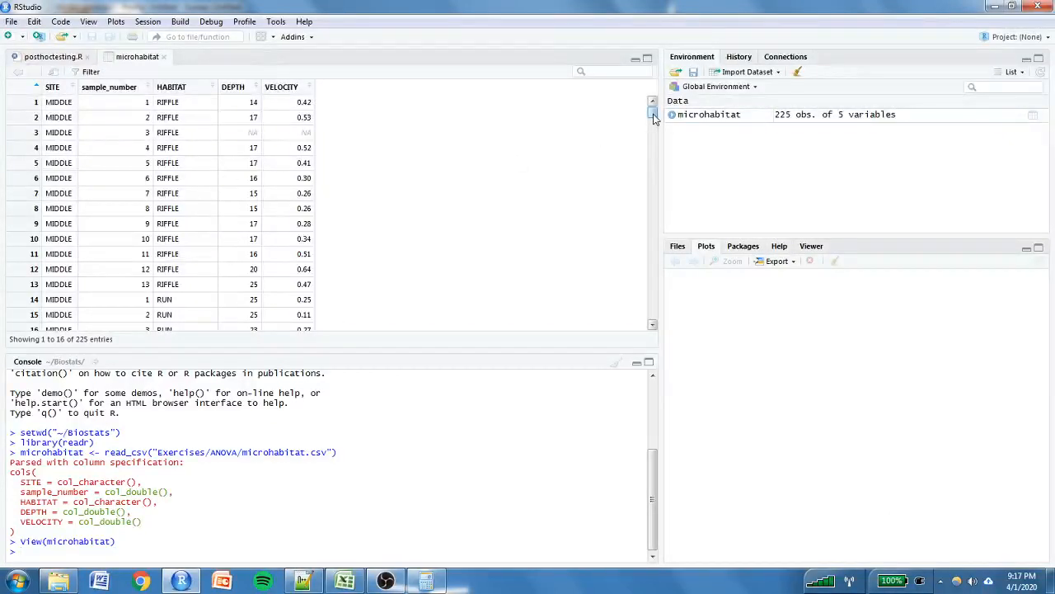
pyautogui.scroll(-3)
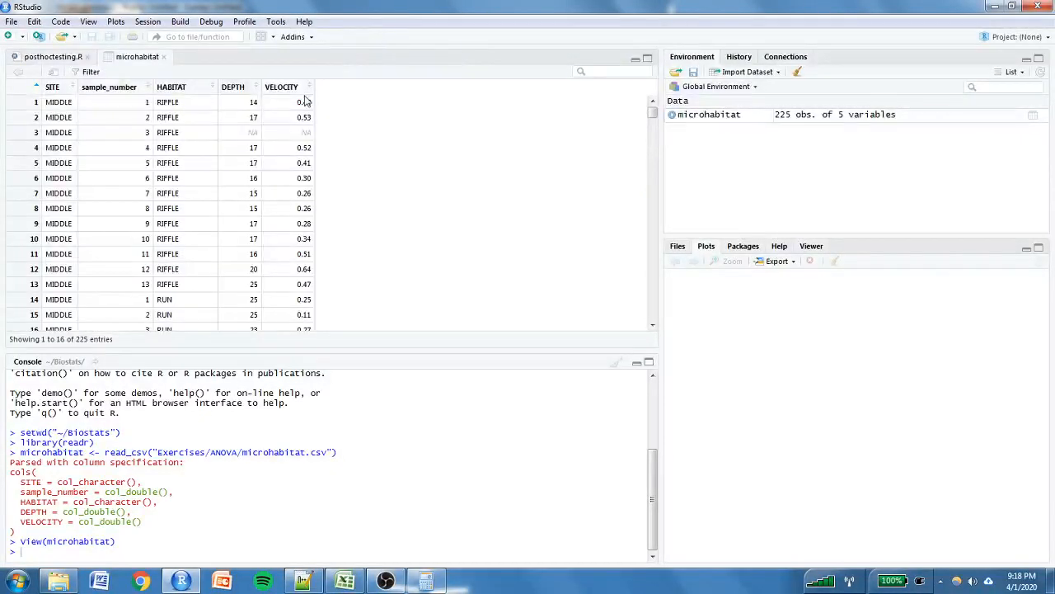
pyautogui.moveTo(290, 97)
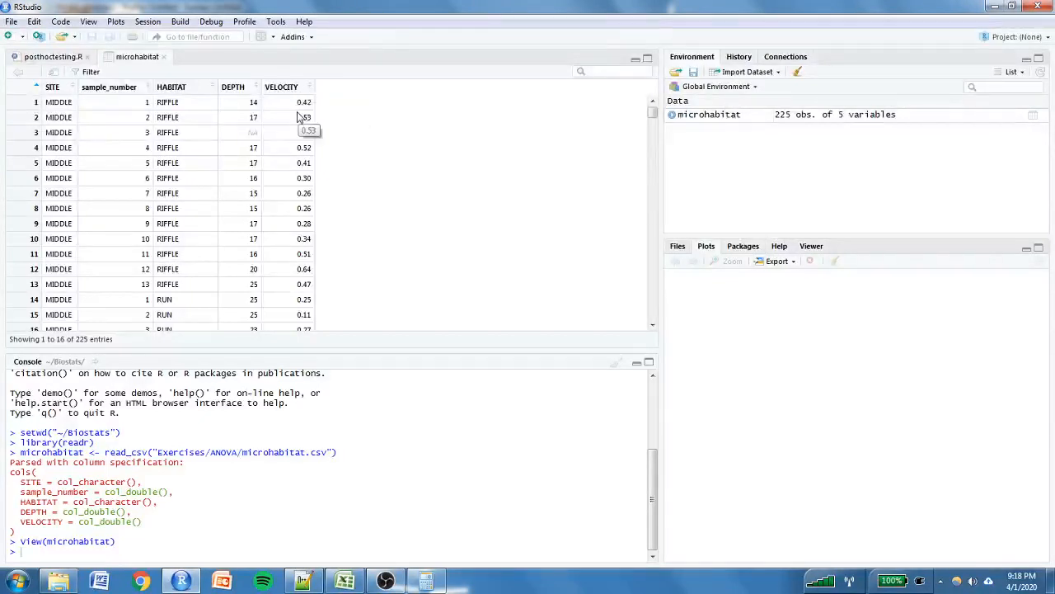
pyautogui.moveTo(53, 89)
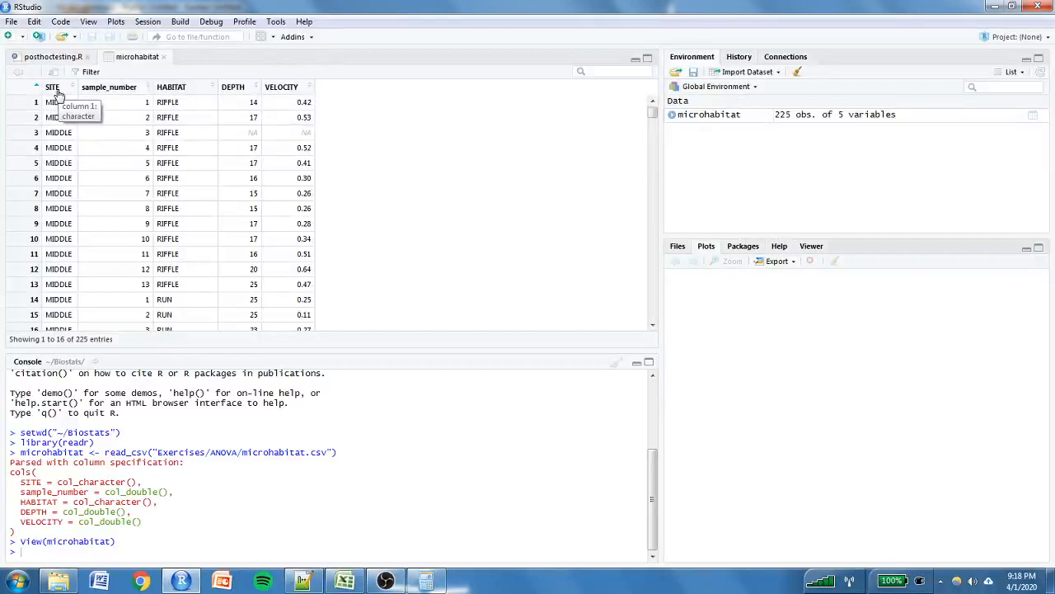
pyautogui.moveTo(168, 102)
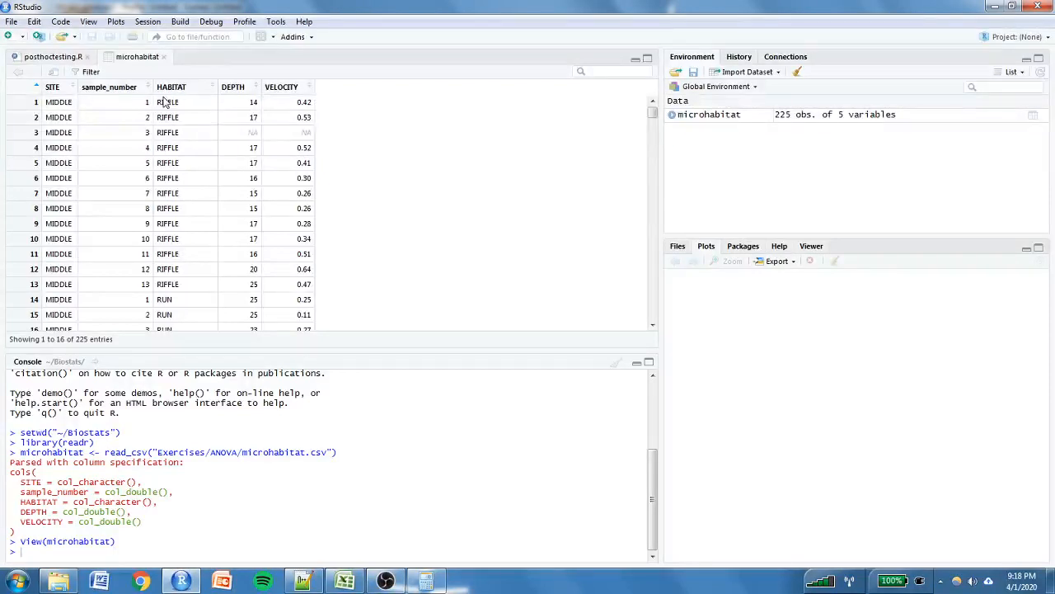
pyautogui.moveTo(404, 93)
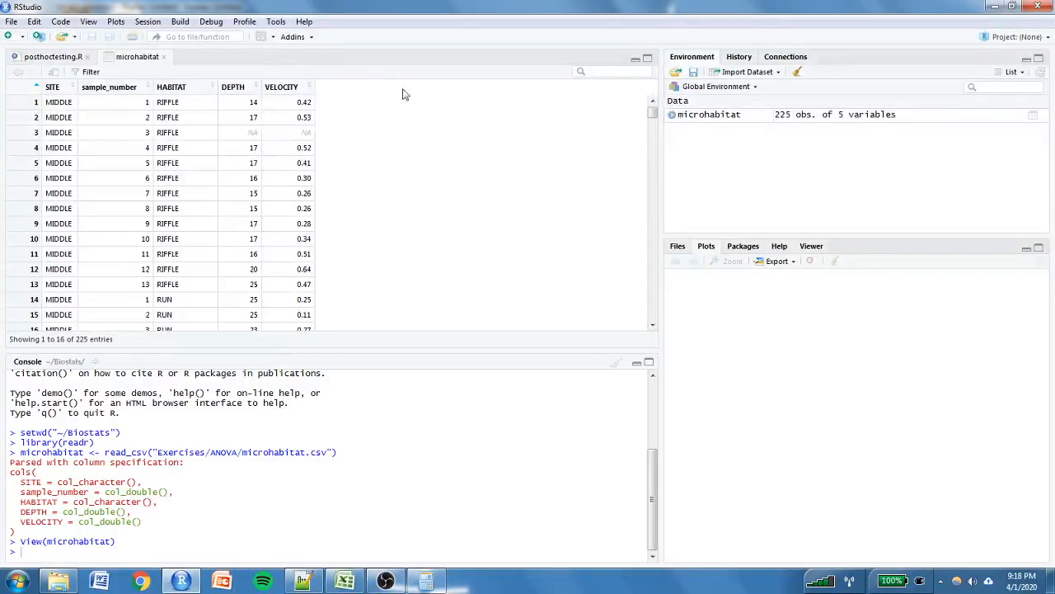
pyautogui.moveTo(211, 86)
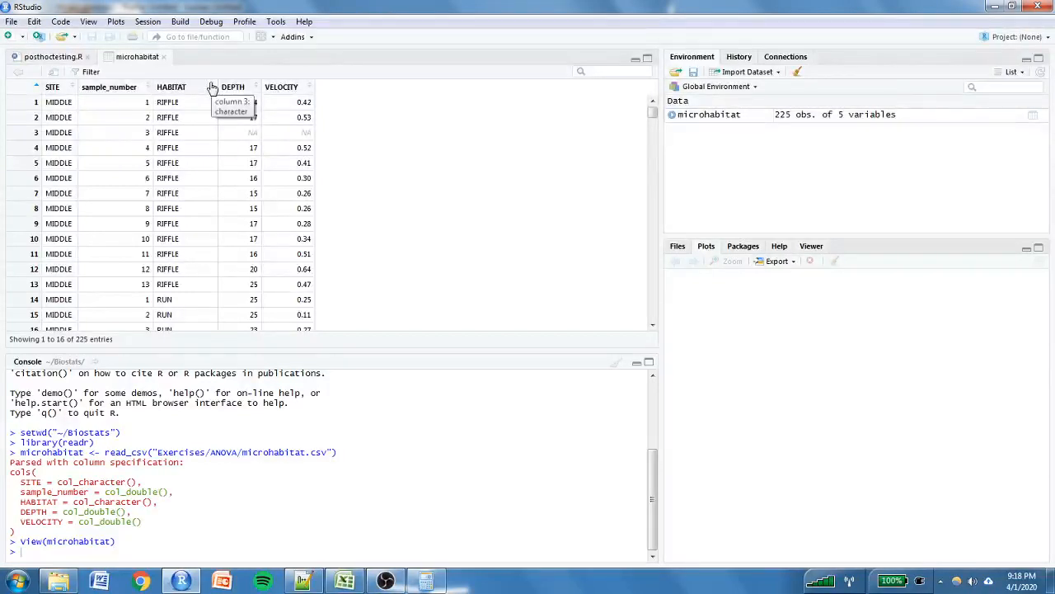
pyautogui.moveTo(172, 69)
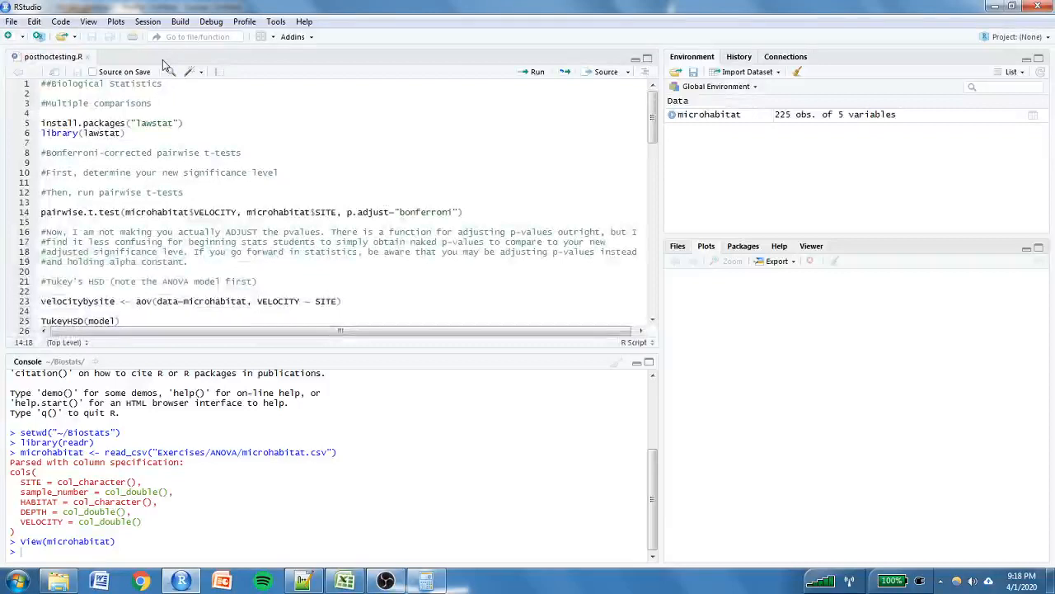
# Place the cursor on the install.packages("lawstat") line in posthoctesting.R.
pyautogui.click(130, 122)
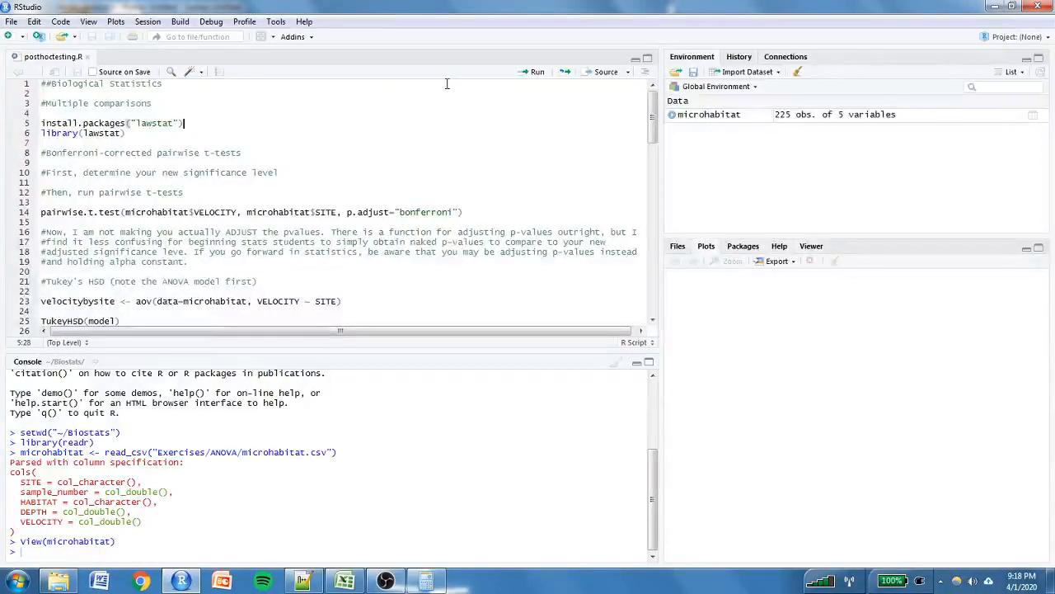
# Run the install.packages("lawstat") line until the package installs successfully.
pyautogui.click(534, 72)
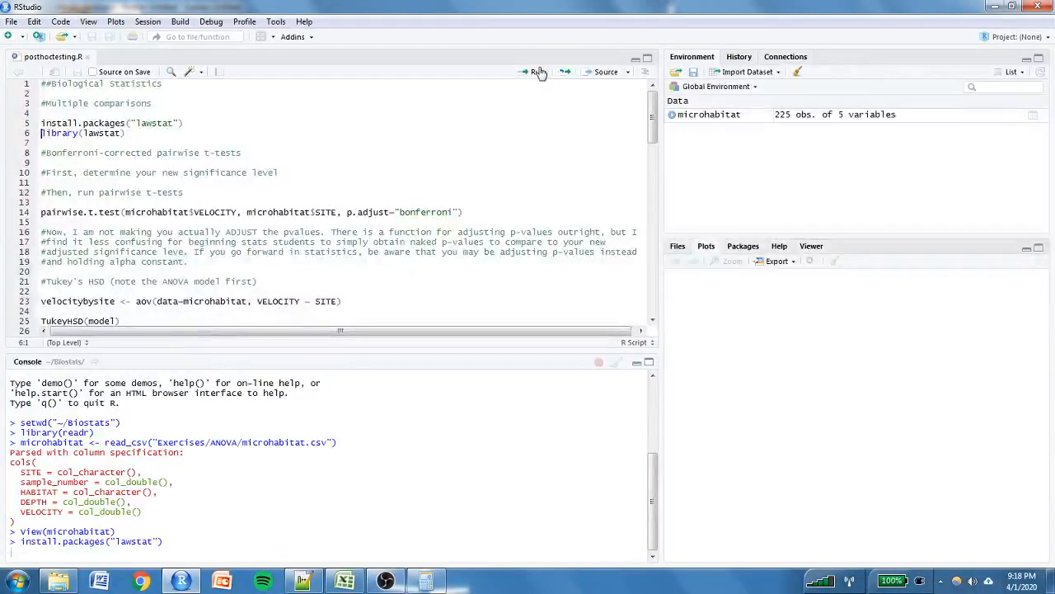
pyautogui.click(536, 72)
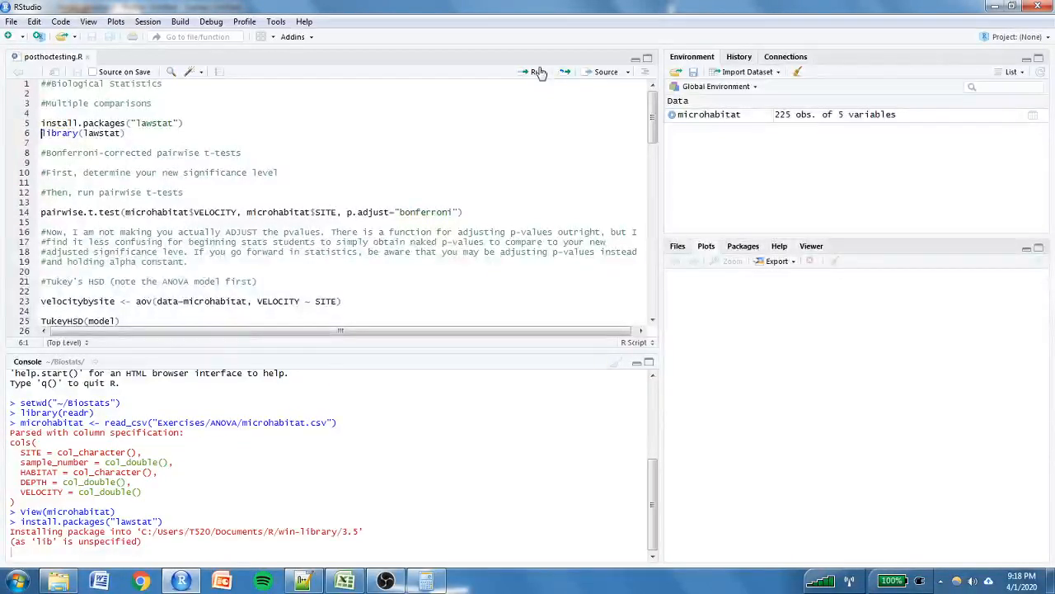
pyautogui.click(534, 72)
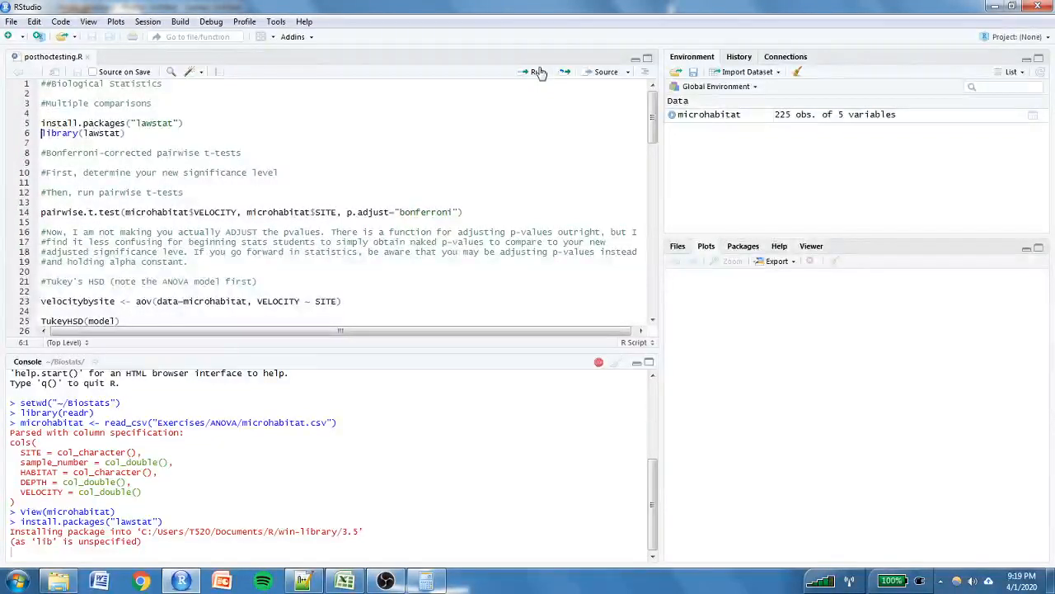
pyautogui.click(536, 73)
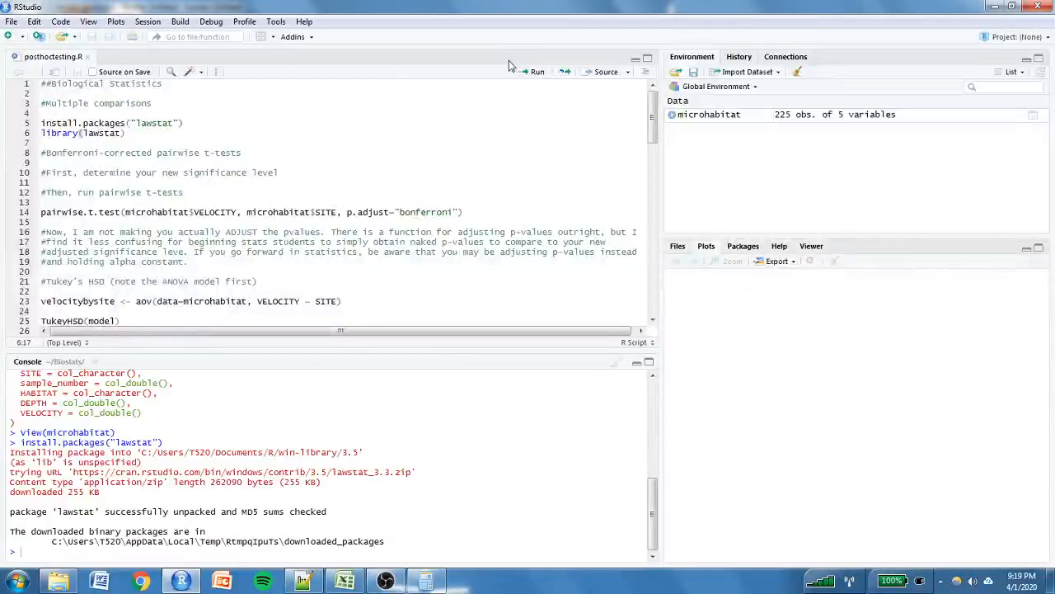
# Run library(lawstat) to load the package, then move down the script.
pyautogui.click(535, 73)
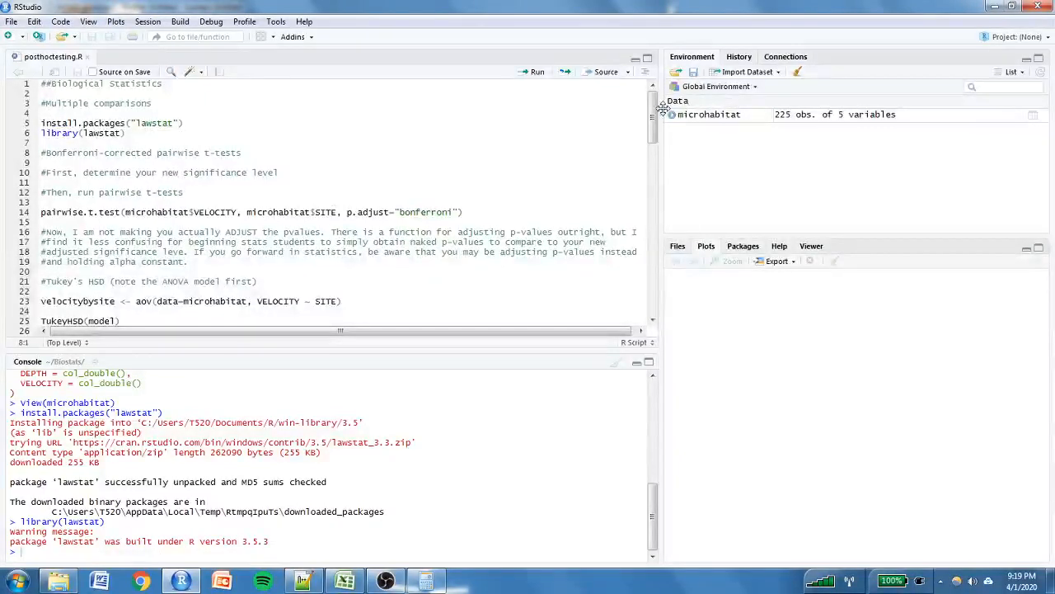
pyautogui.scroll(-3)
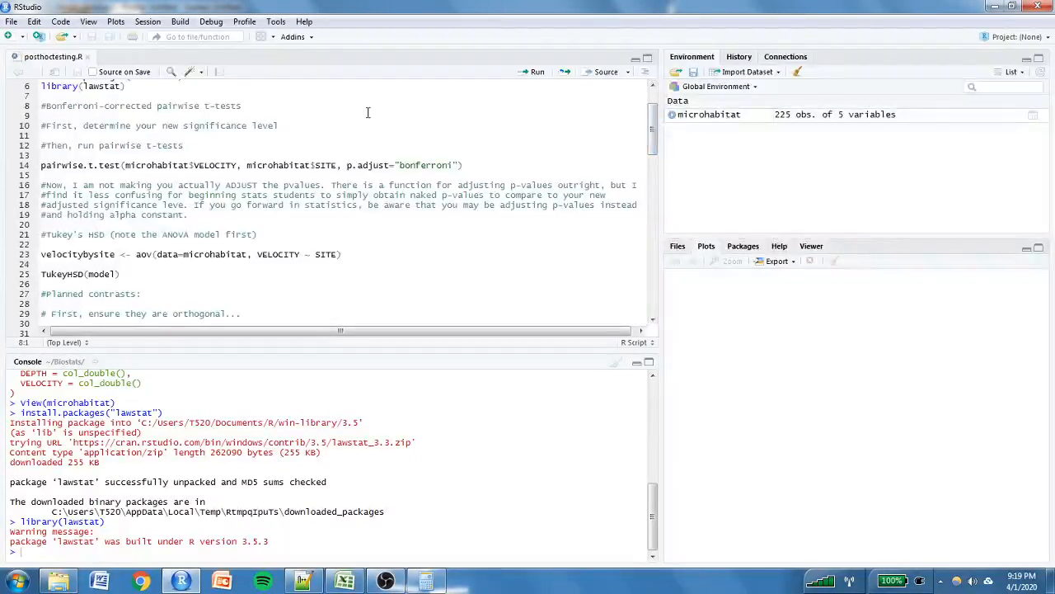
# Highlight the VELOCITY variable in the pairwise.t.test line and bring up the Calculator.
pyautogui.click(279, 125)
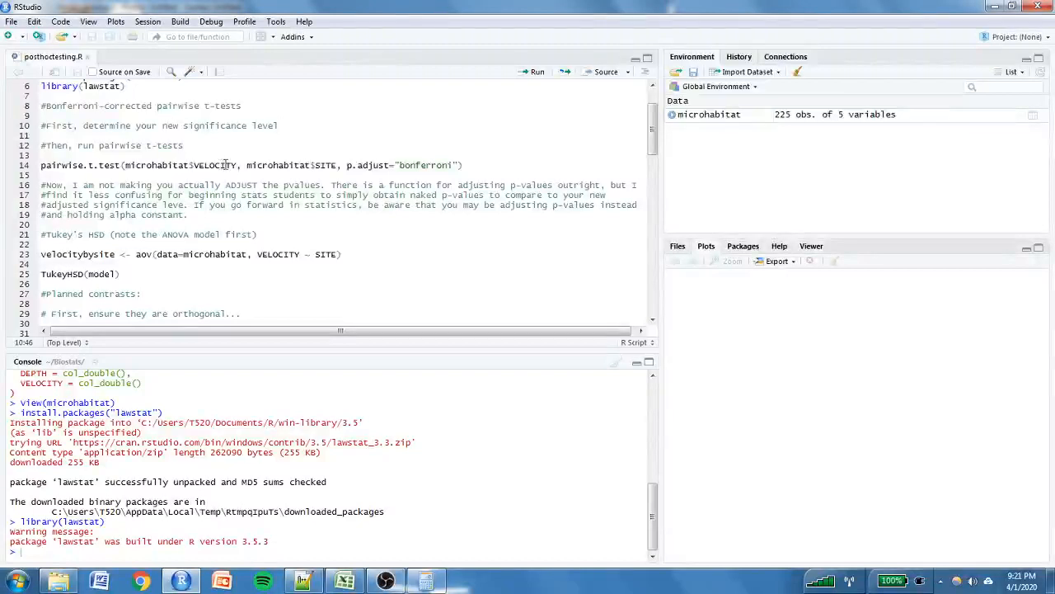
pyautogui.doubleClick(323, 165)
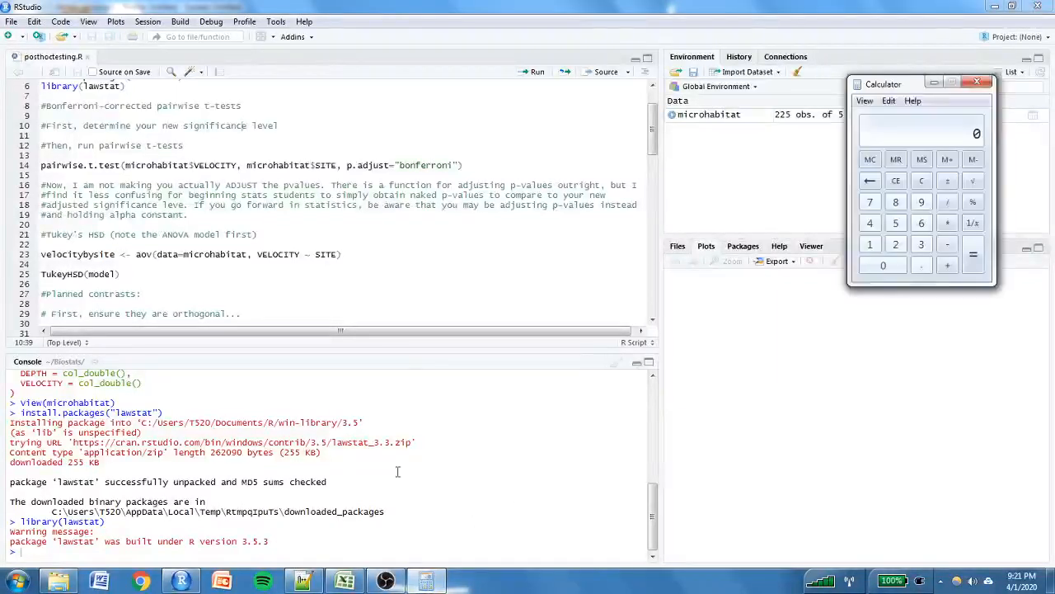
# Compute 0.05 / 3 in Calculator, giving the Bonferroni-adjusted alpha of about 0.0167.
pyautogui.click(920, 264)
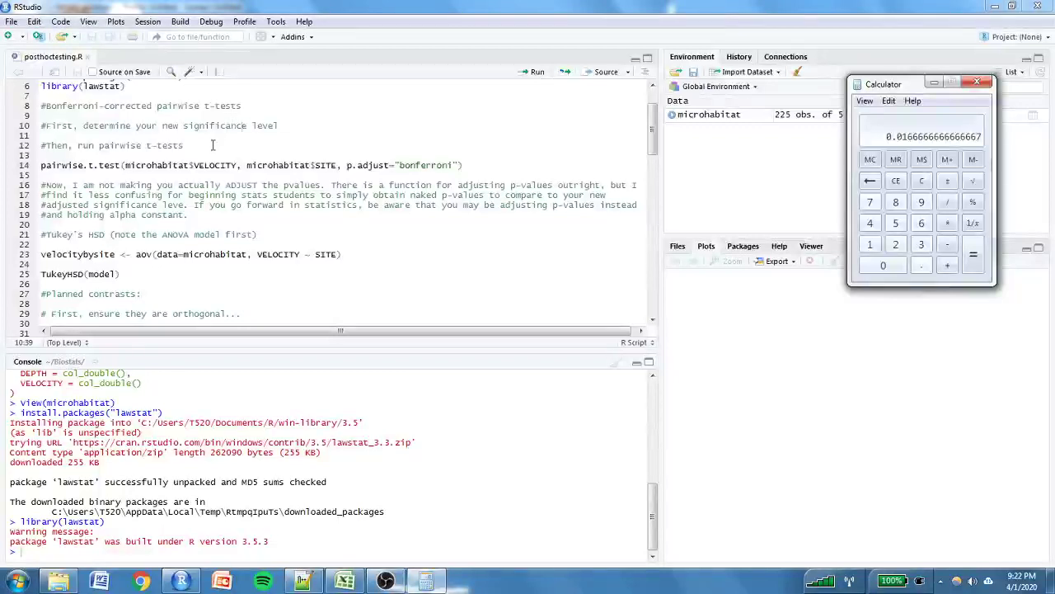
pyautogui.click(986, 82)
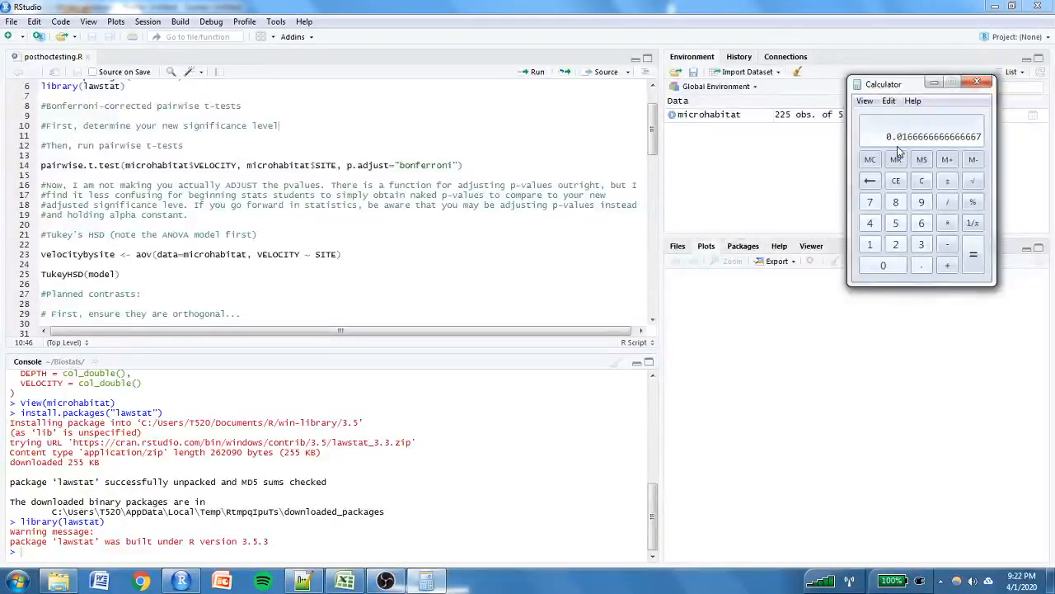
pyautogui.moveTo(459, 135)
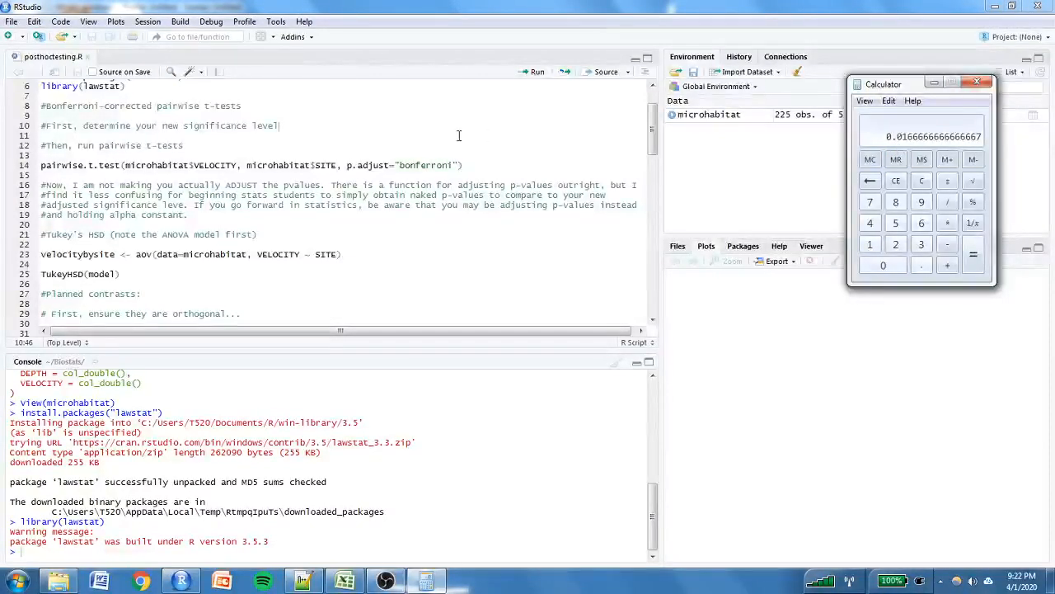
# Return to the script and highlight pairwise.t.test and microhabitat$VELOCITY in the Bonferroni line.
pyautogui.click(978, 83)
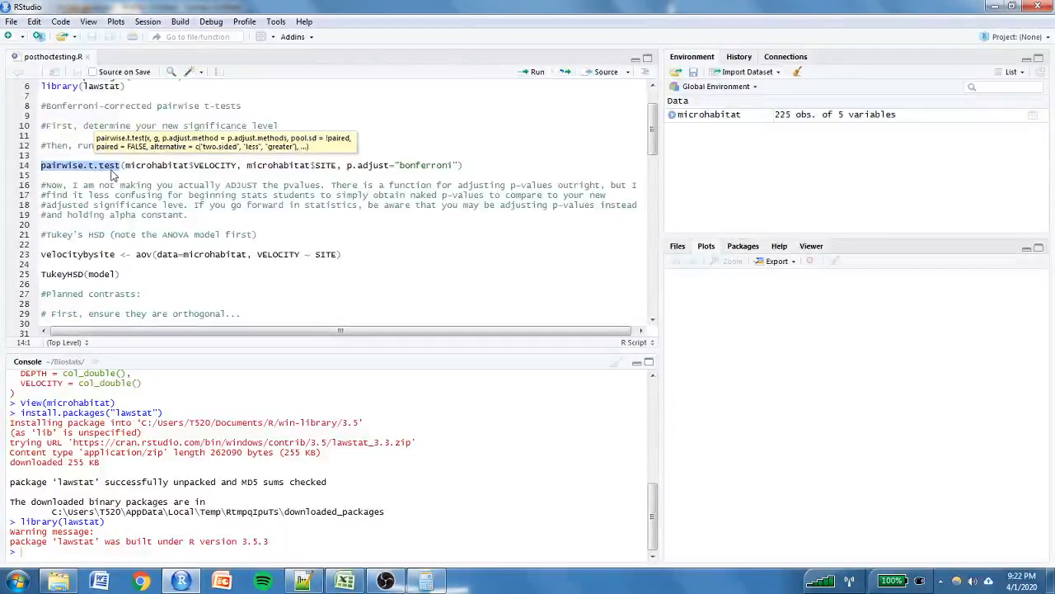
pyautogui.click(148, 165)
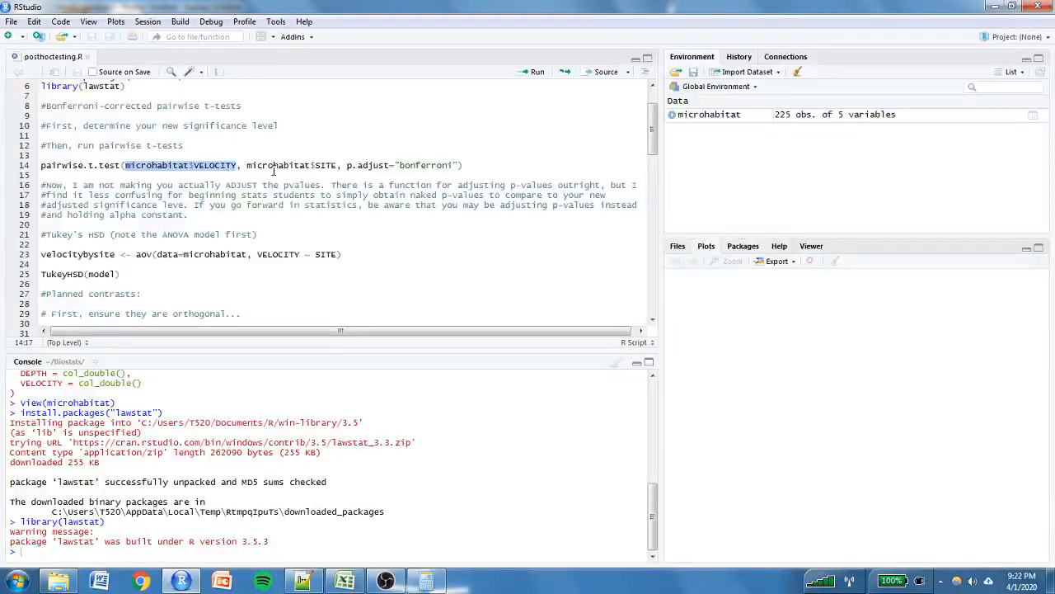
pyautogui.moveTo(294, 145)
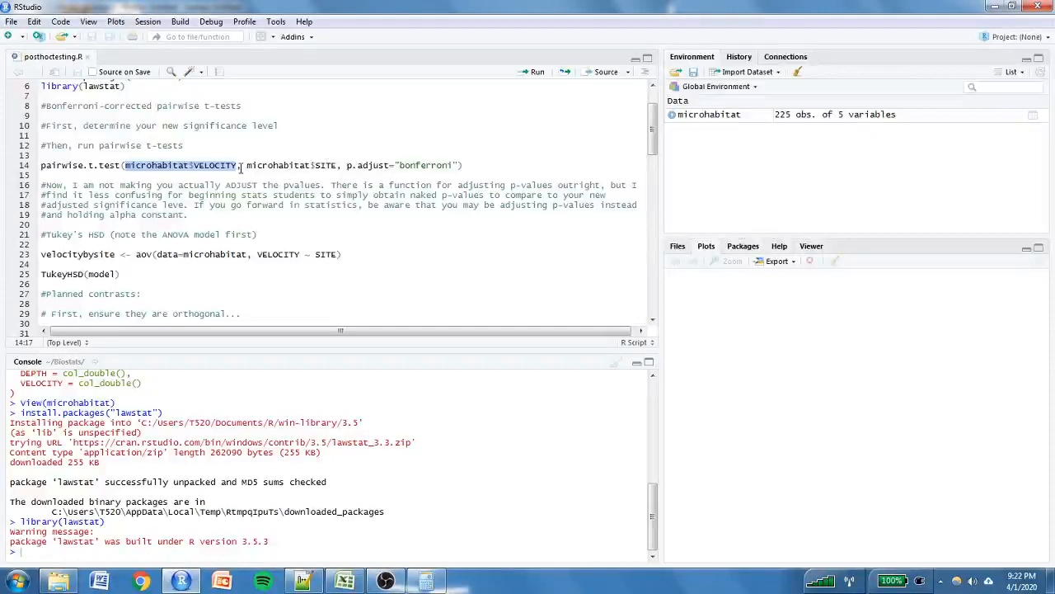
pyautogui.click(240, 165)
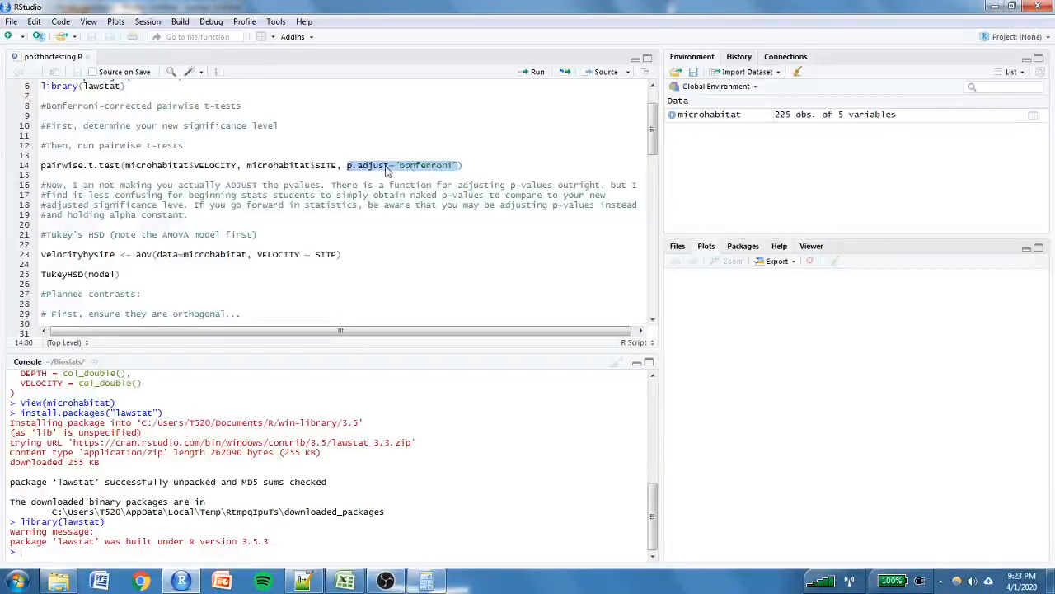
pyautogui.moveTo(365, 170)
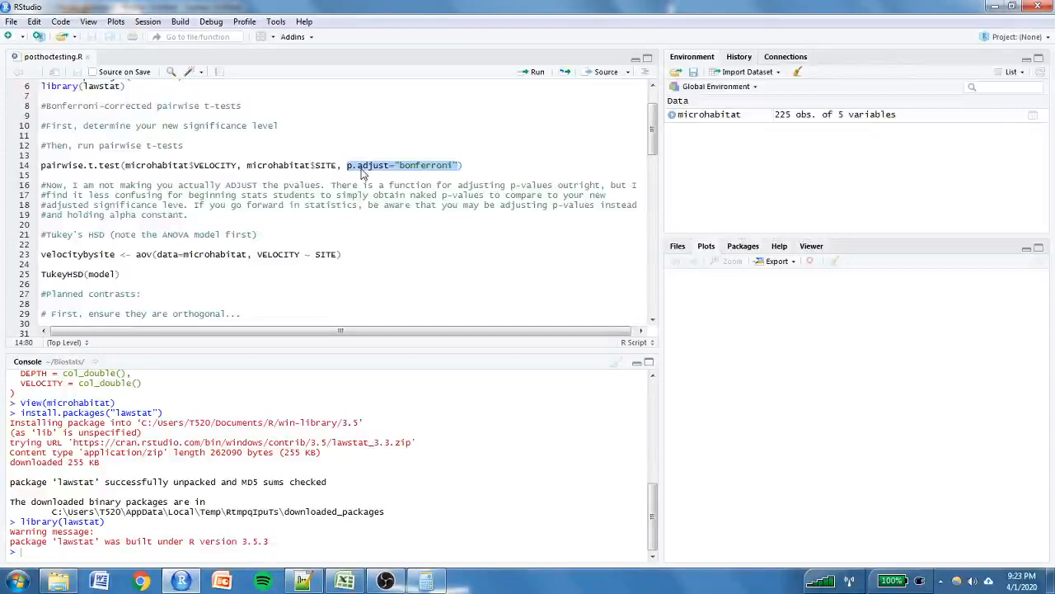
# Run the pairwise.t.test line for VELOCITY by SITE, then bring the calculator (0.0167) back up.
pyautogui.click(426, 580)
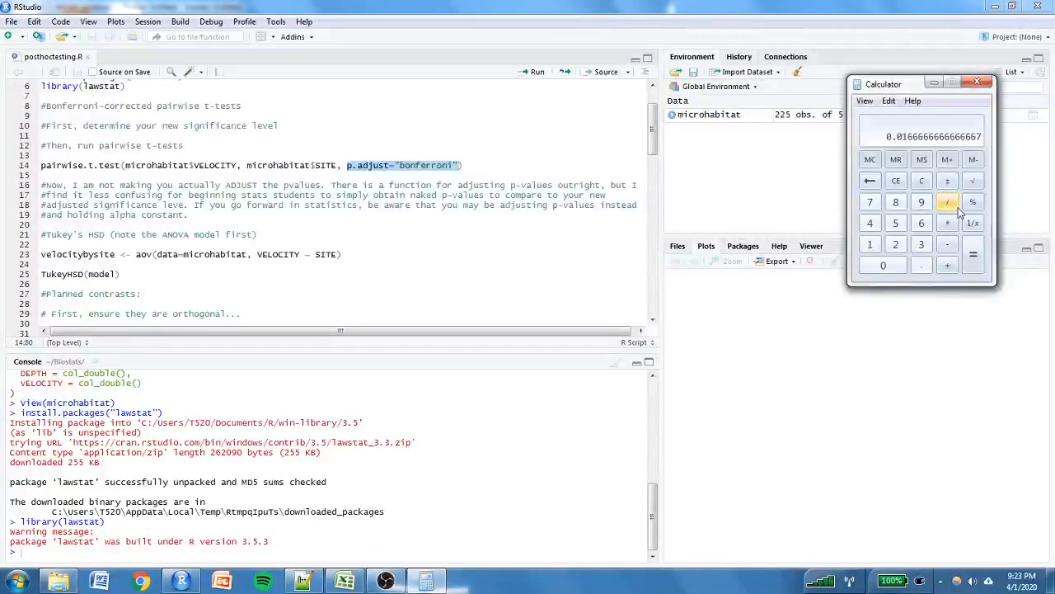
pyautogui.click(981, 83)
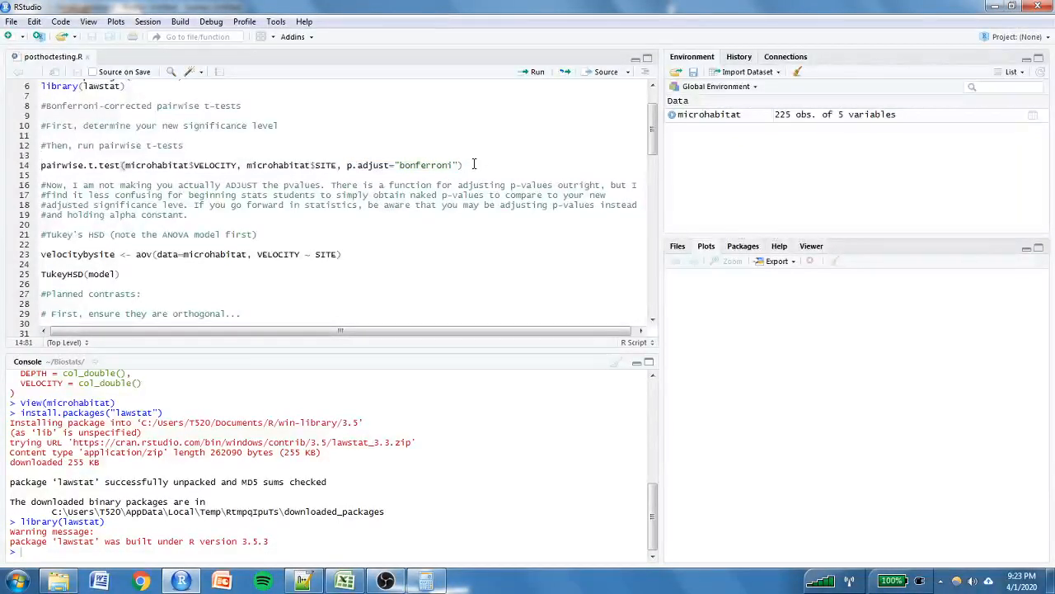
pyautogui.moveTo(501, 130)
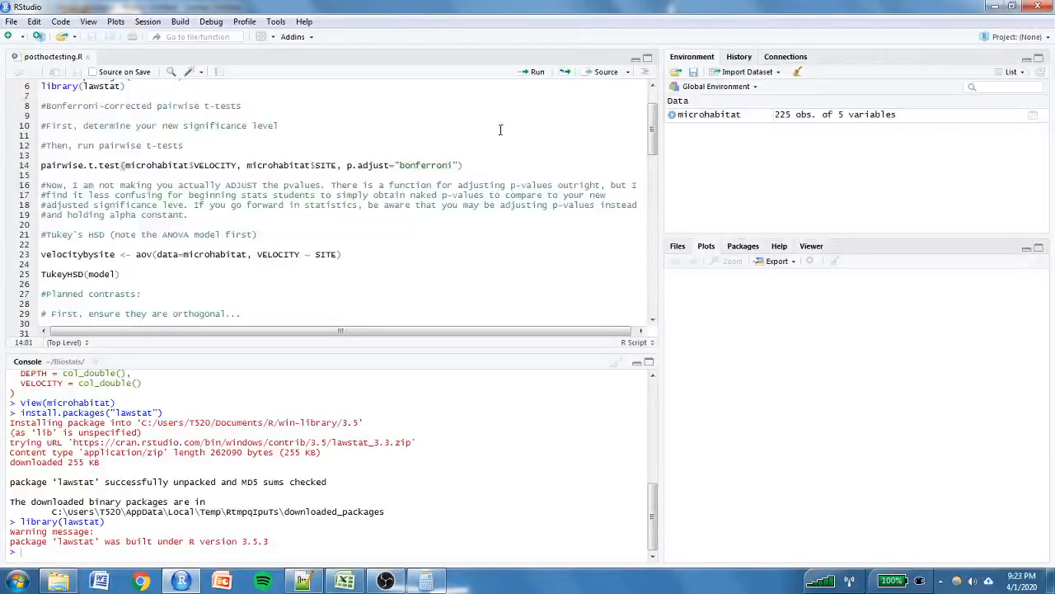
pyautogui.click(534, 72)
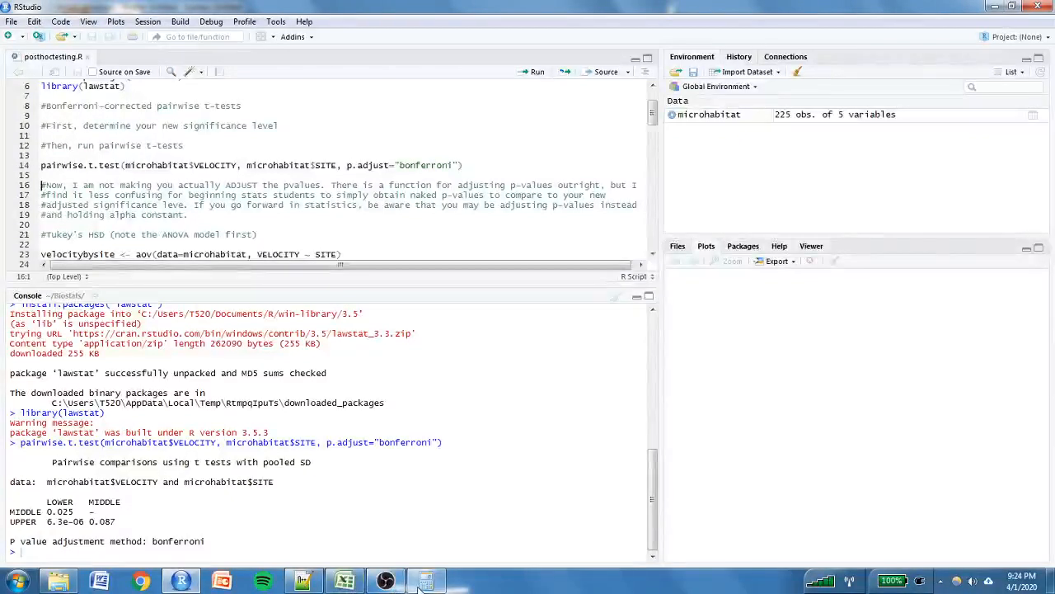
pyautogui.click(426, 581)
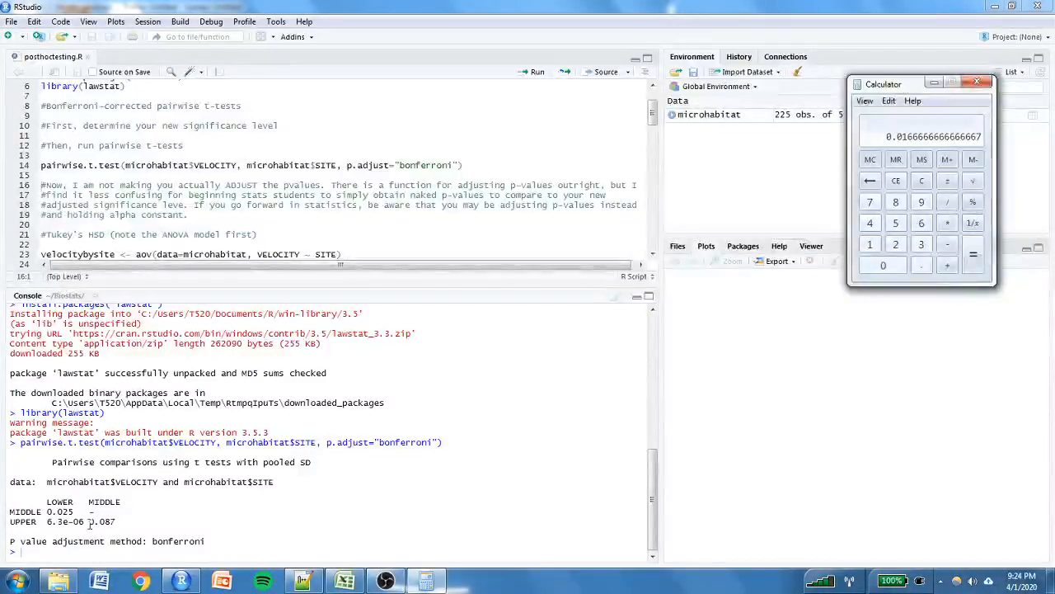
pyautogui.moveTo(977, 83)
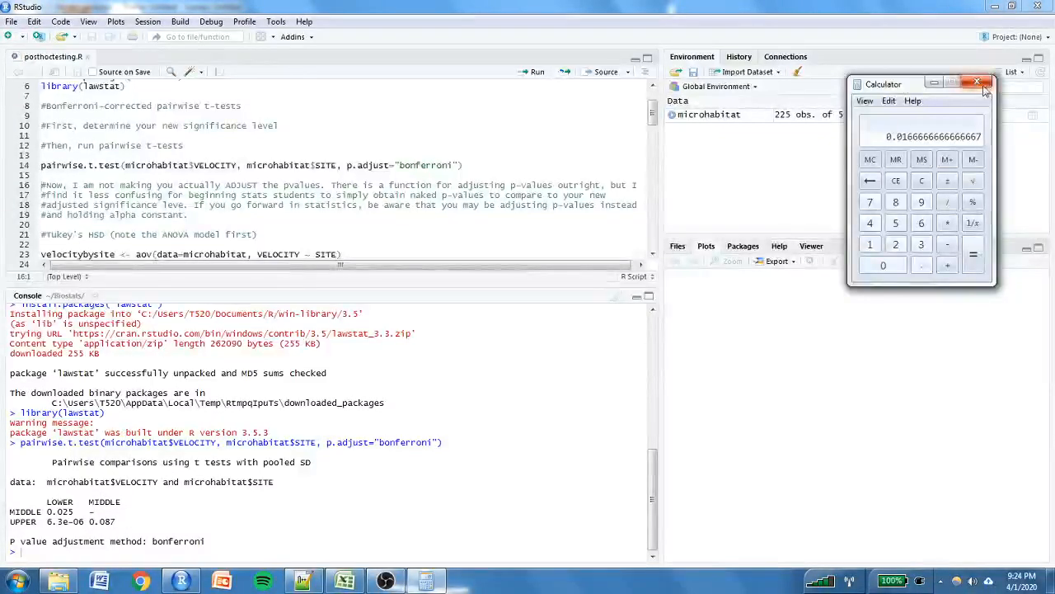
# Close the Calculator window, leaving the pairwise t-test output visible.
pyautogui.click(978, 83)
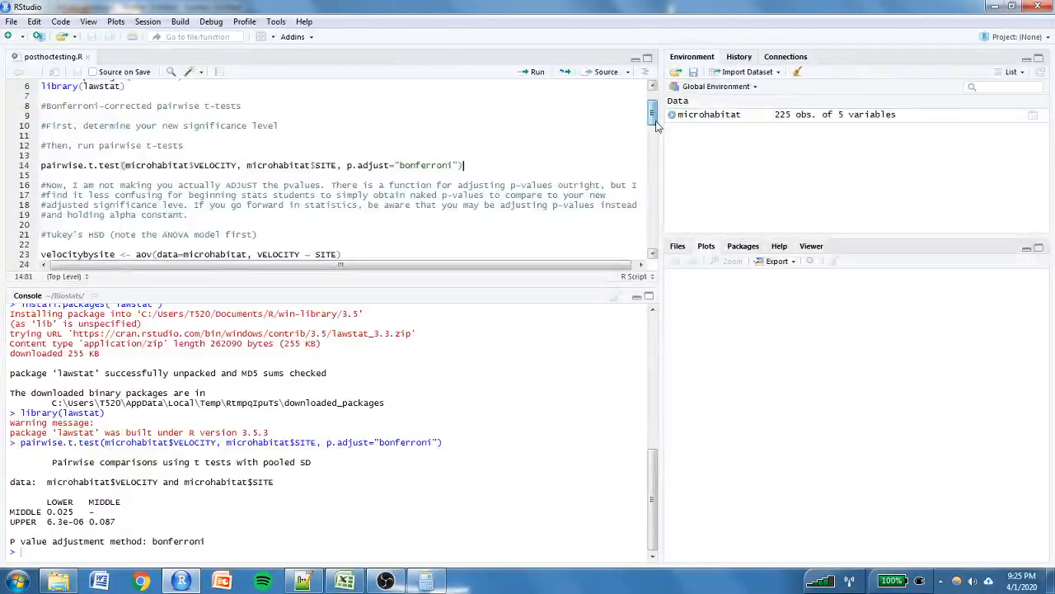
pyautogui.scroll(-3)
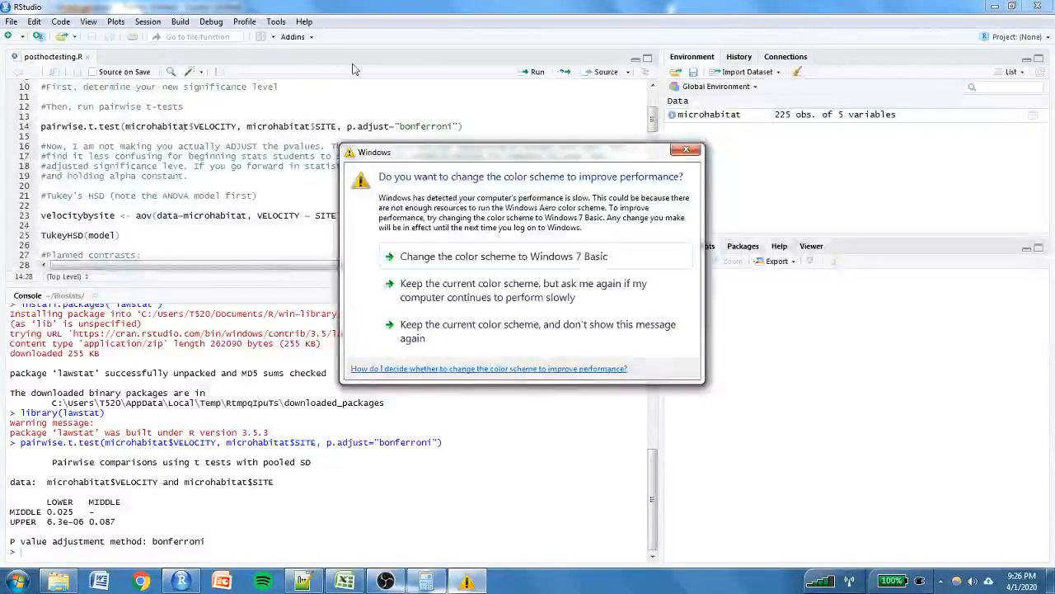
pyautogui.click(686, 149)
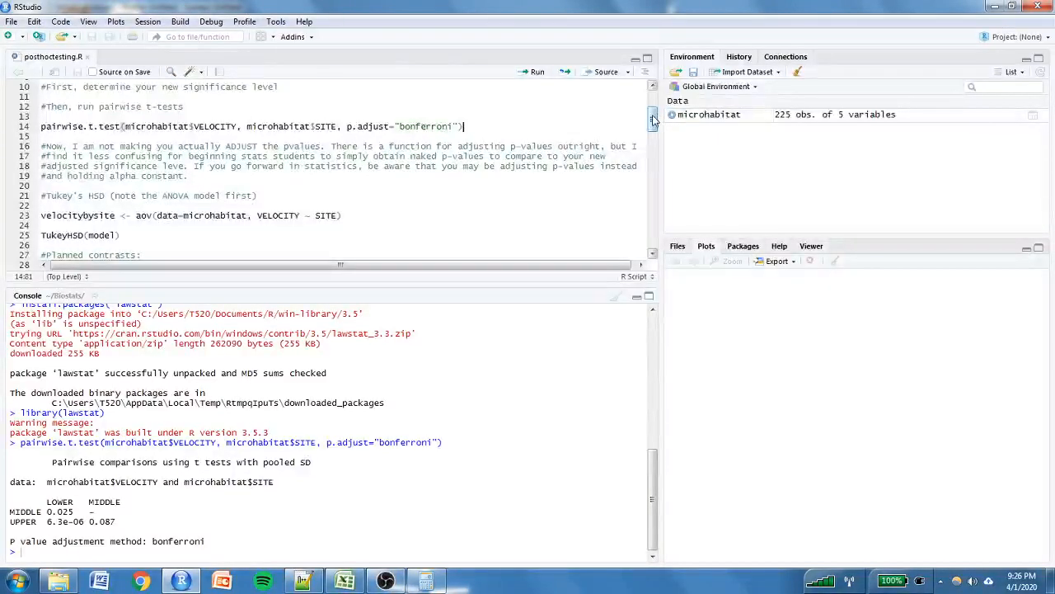
pyautogui.scroll(-3)
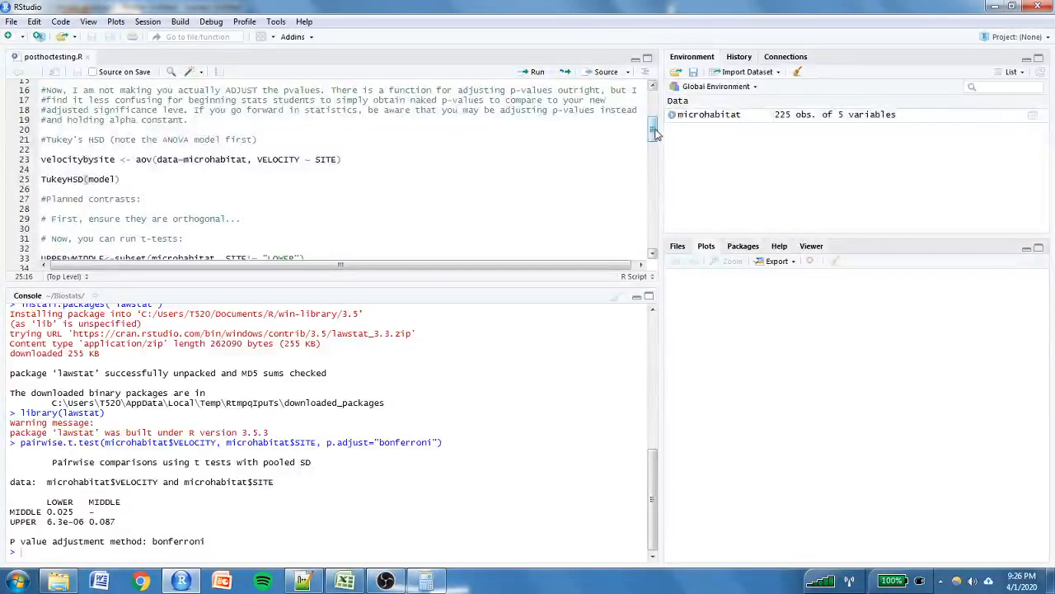
pyautogui.scroll(3)
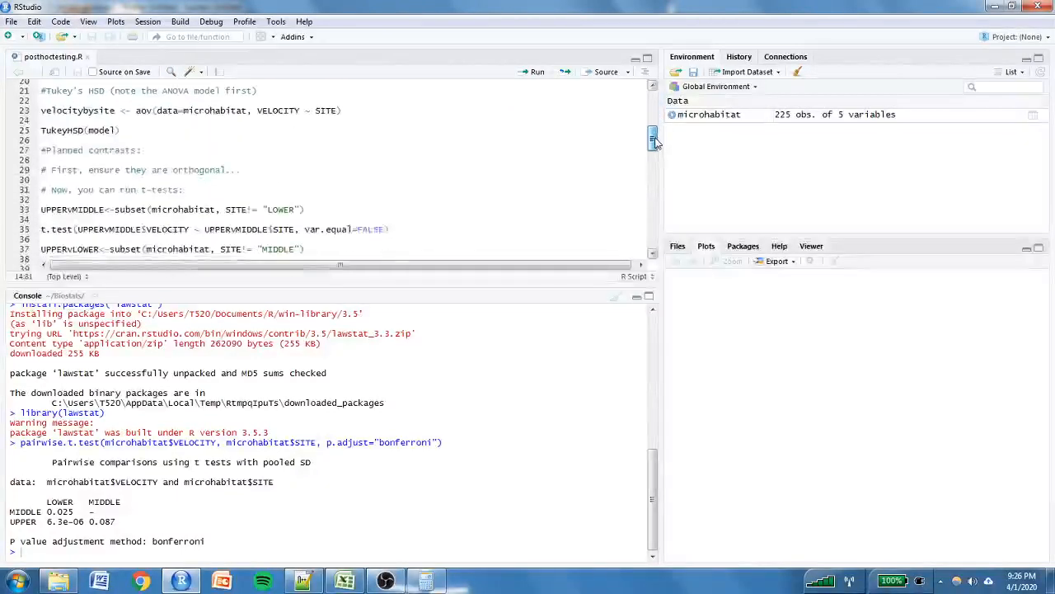
pyautogui.scroll(3)
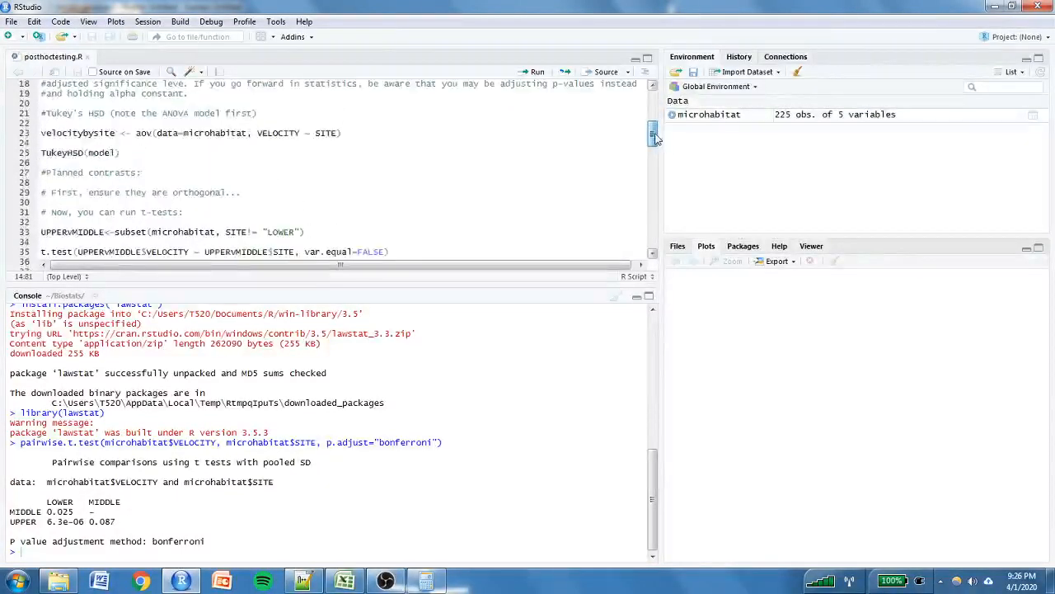
pyautogui.scroll(3)
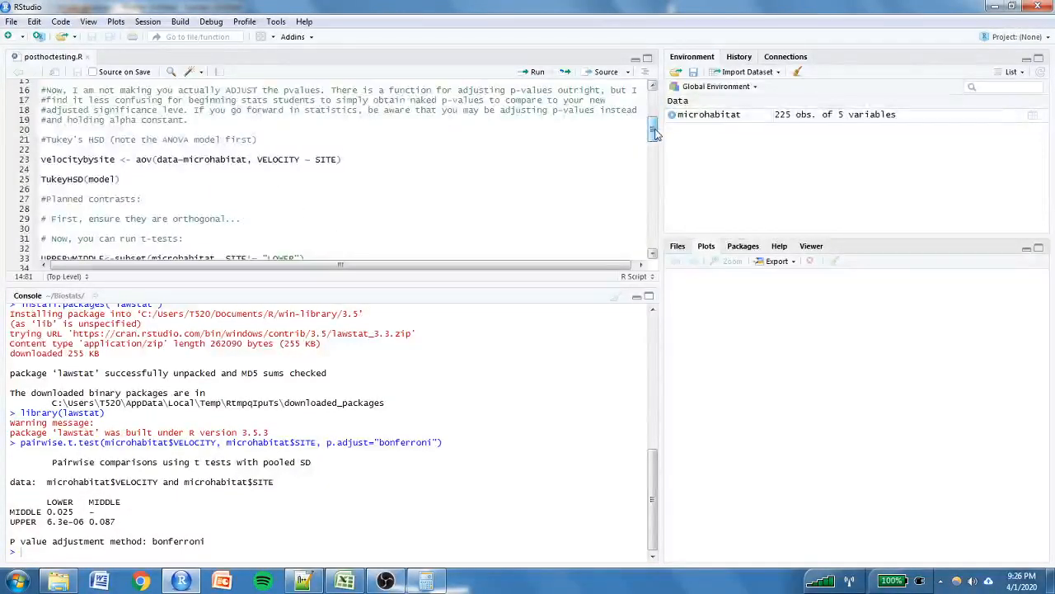
pyautogui.scroll(3)
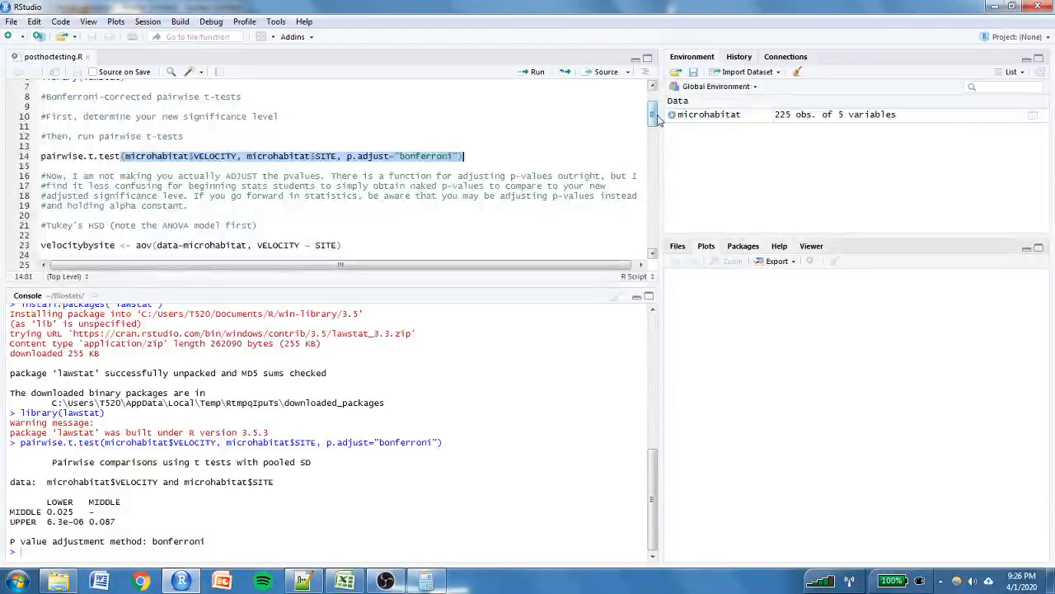
pyautogui.scroll(-3)
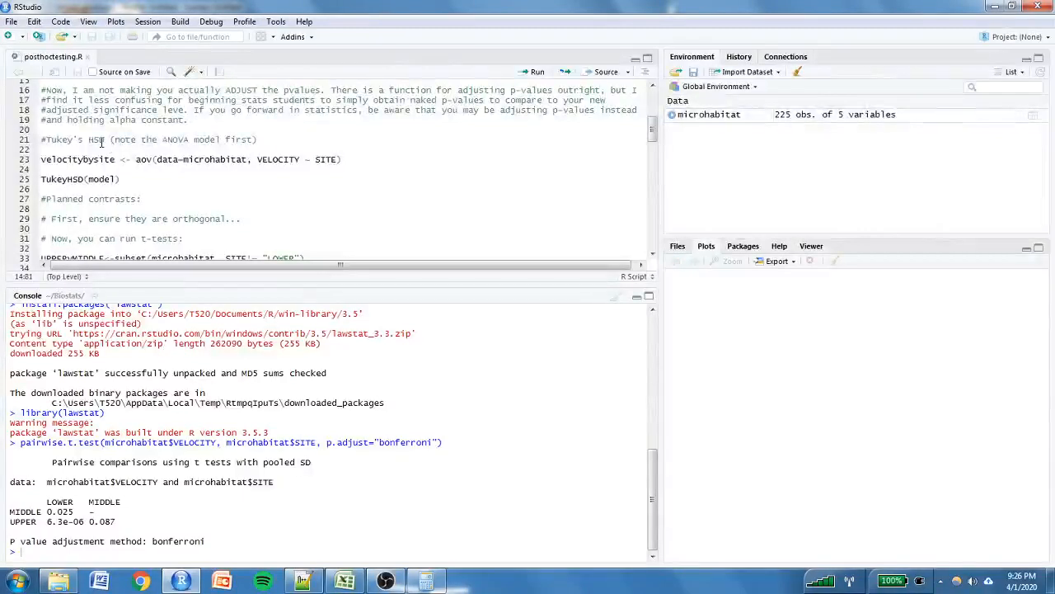
pyautogui.click(102, 139)
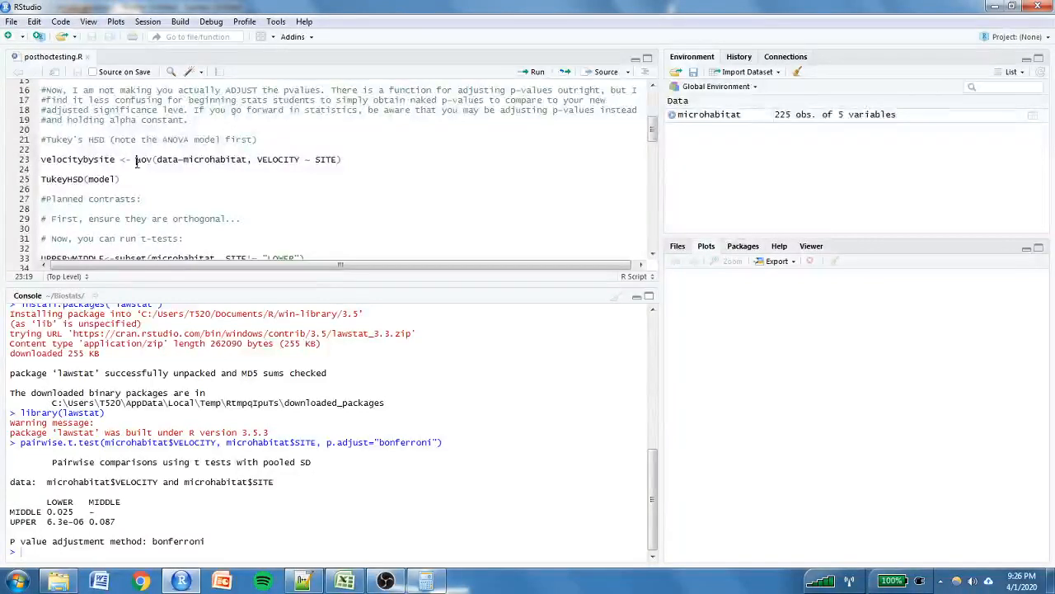
pyautogui.click(39, 158)
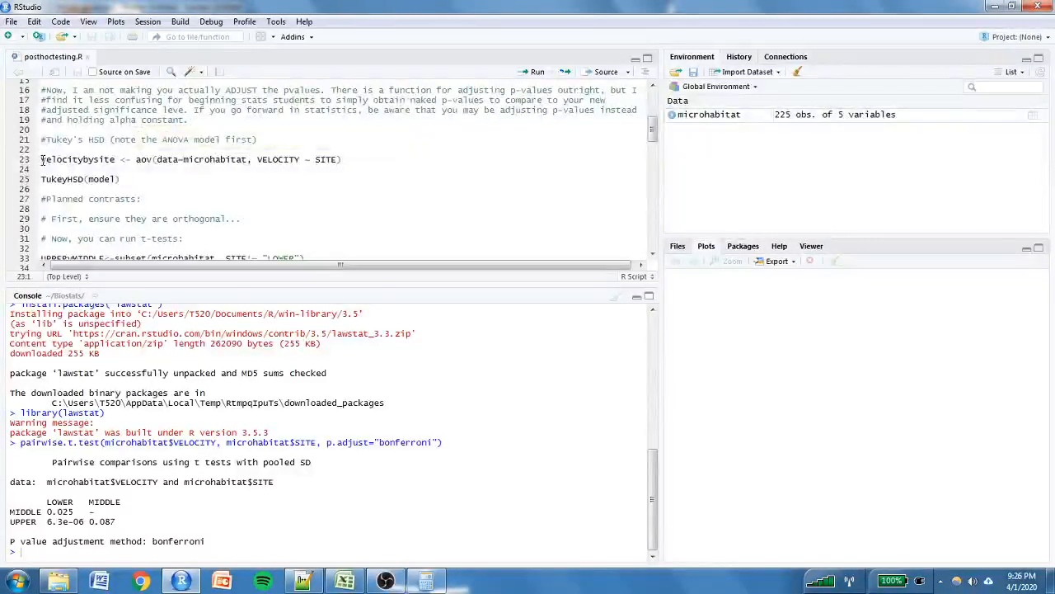
pyautogui.doubleClick(76, 158)
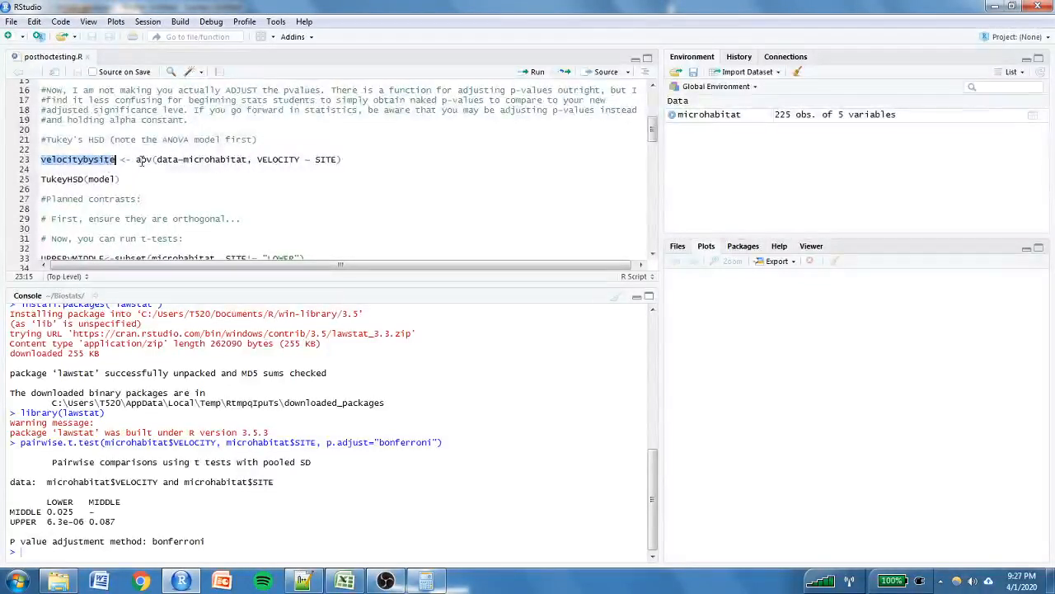
pyautogui.moveTo(140, 159)
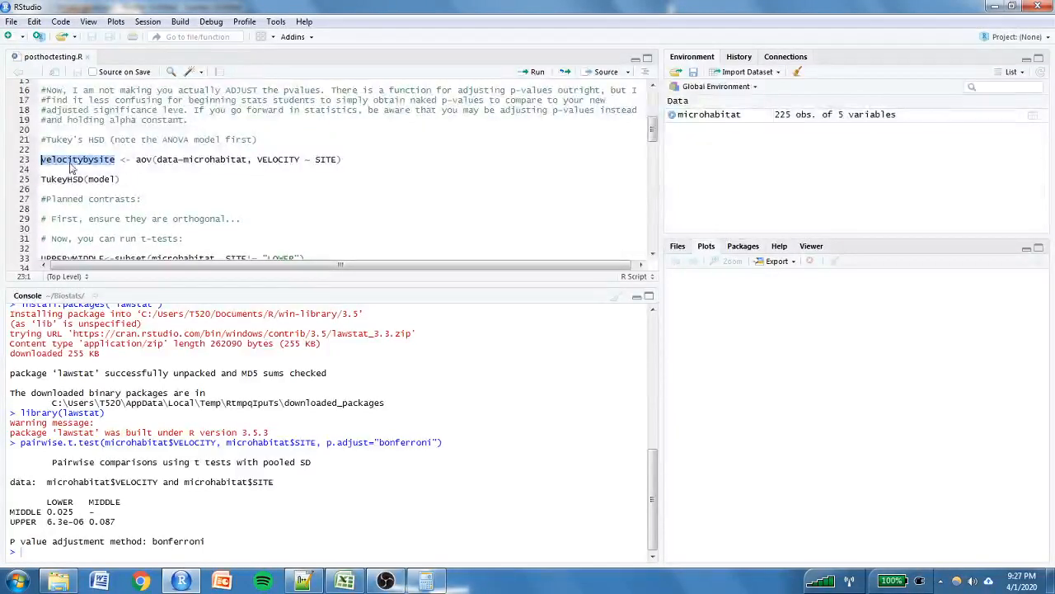
pyautogui.moveTo(112, 162)
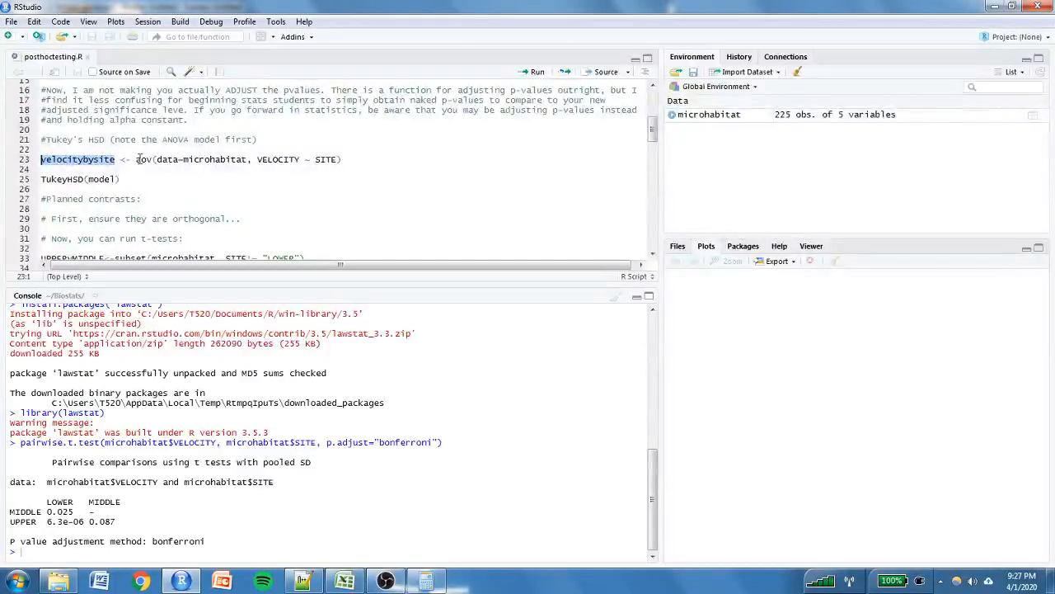
pyautogui.moveTo(145, 158)
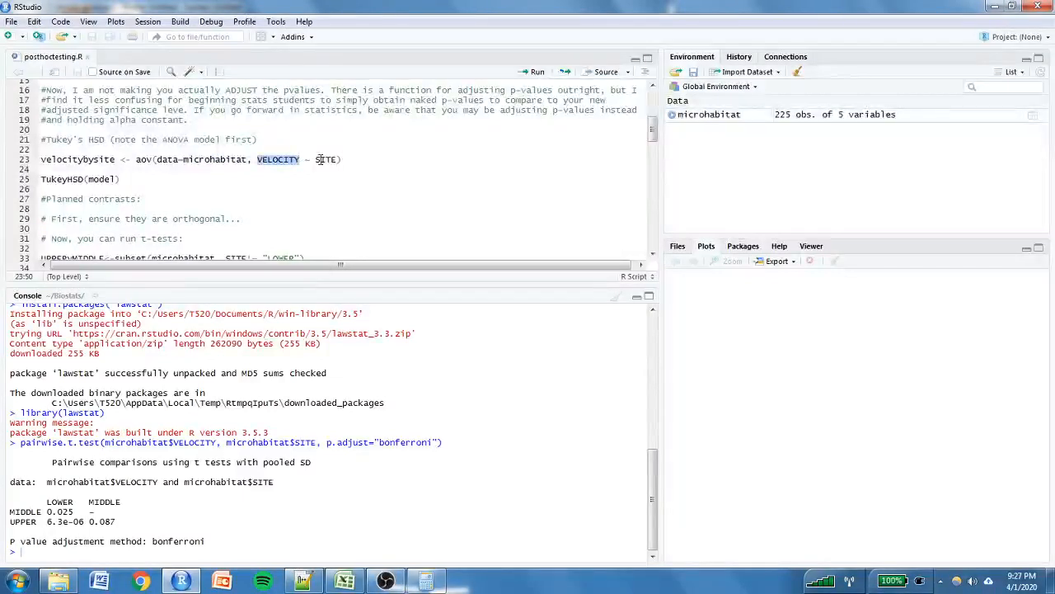
pyautogui.doubleClick(326, 158)
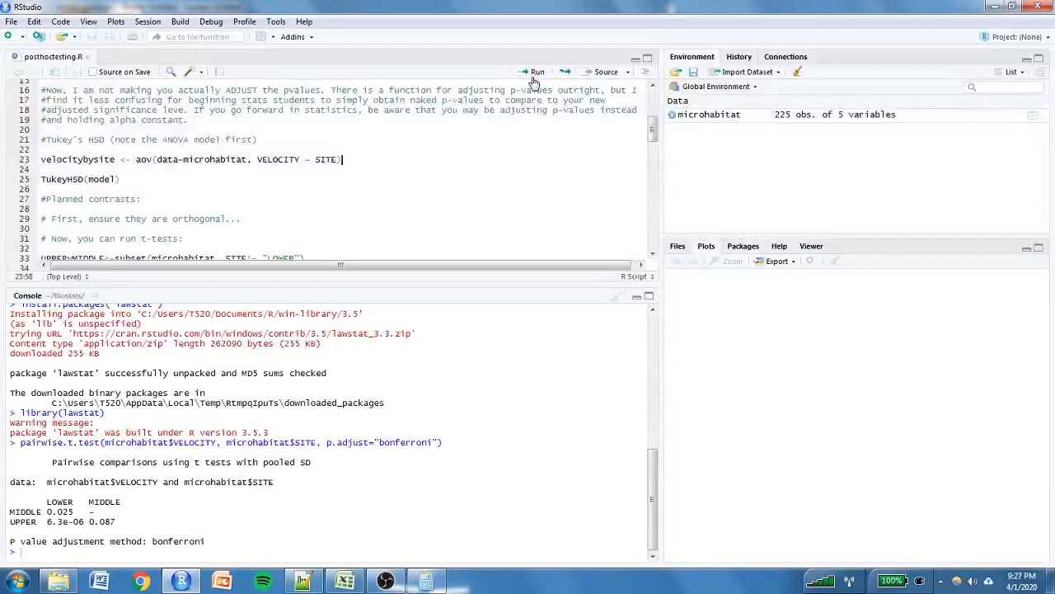
# Run the velocitybysite aov model and its summary, giving SITE F = 11.89, p = 1.25e-05.
pyautogui.click(538, 72)
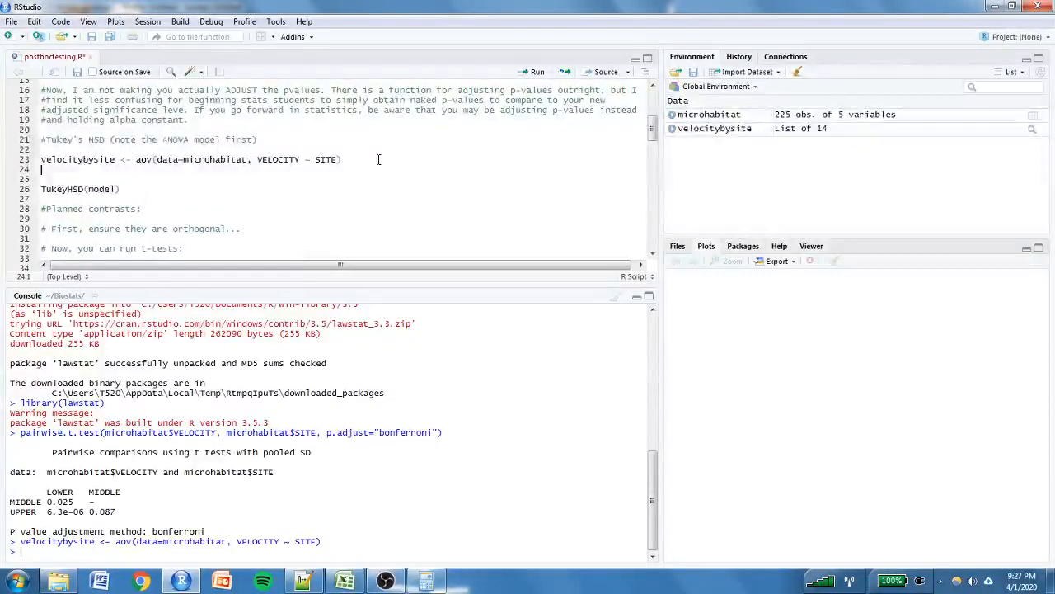
pyautogui.write('summary(velocitybysite')
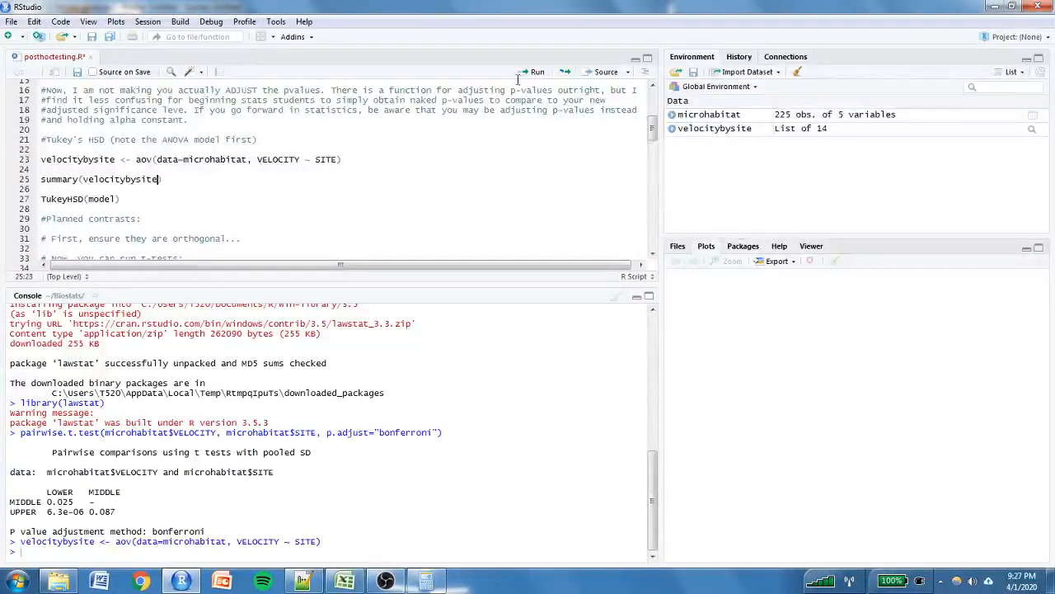
pyautogui.click(538, 72)
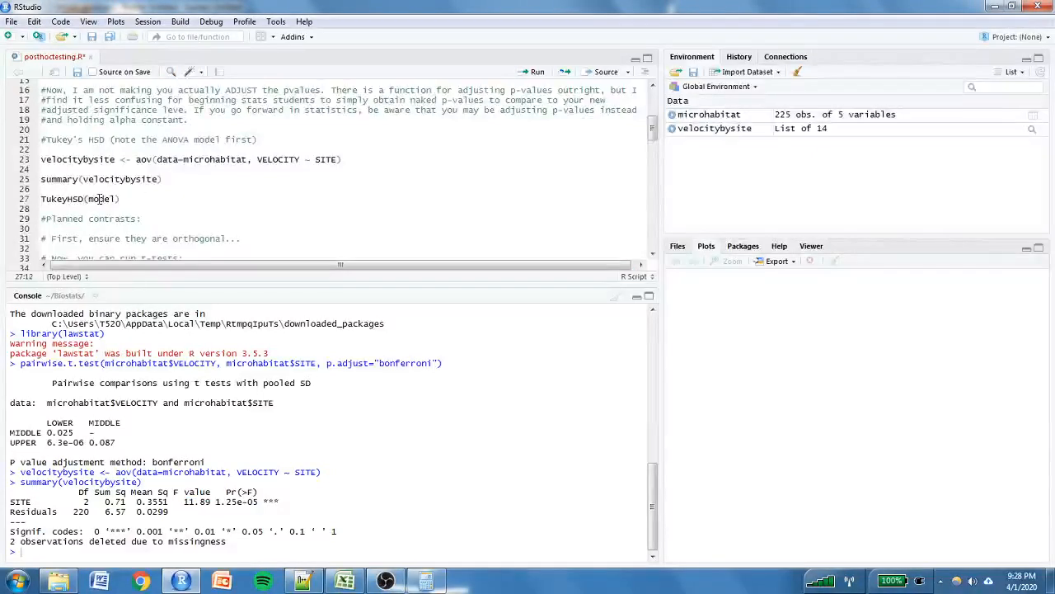
# Edit the Tukey line to read TukeyHSD(velocitybysite) instead of TukeyHSD(model).
pyautogui.write('velocitybysite')
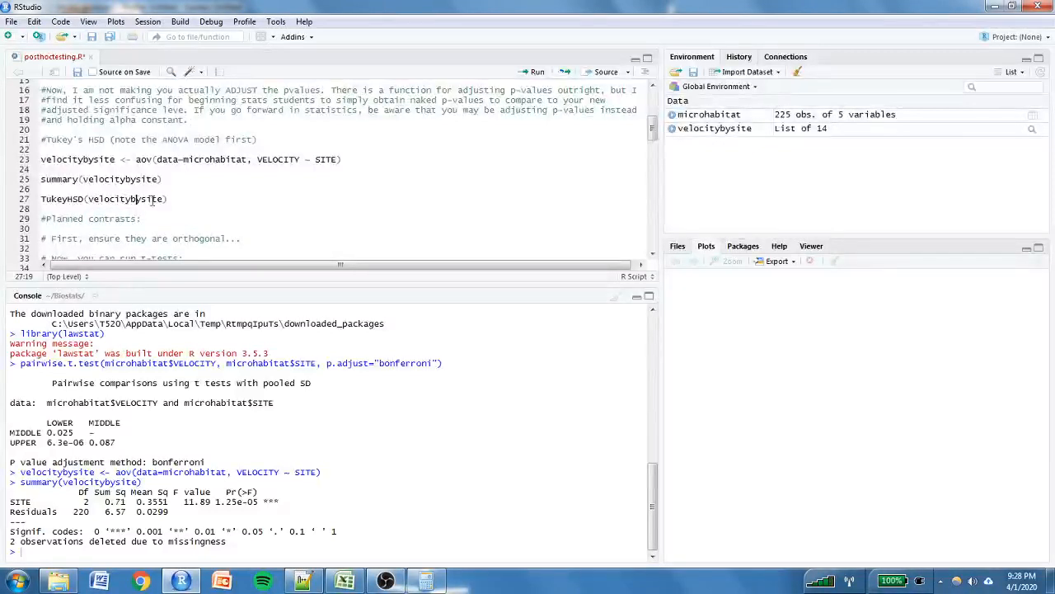
pyautogui.click(172, 198)
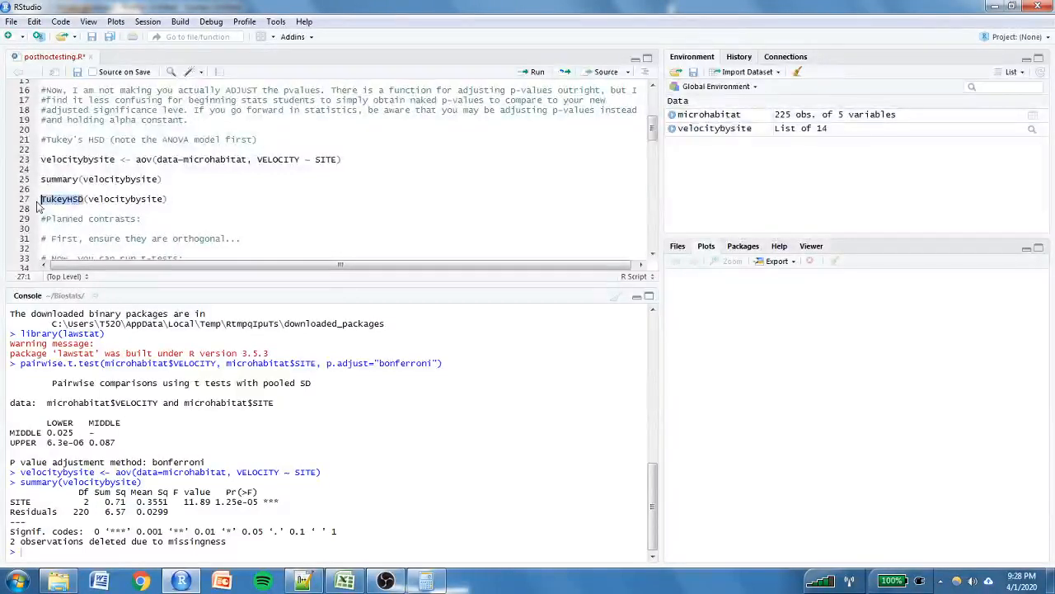
pyautogui.moveTo(61, 198)
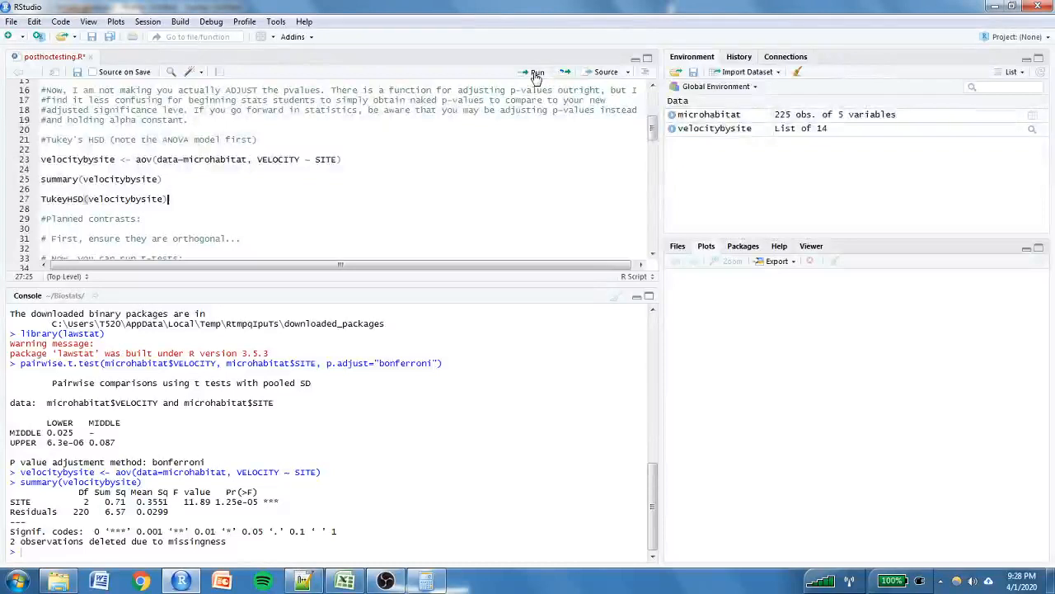
# Run TukeyHSD(velocitybysite) and mark the p adj column (0.022, 0.000006, 0.074).
pyautogui.click(534, 72)
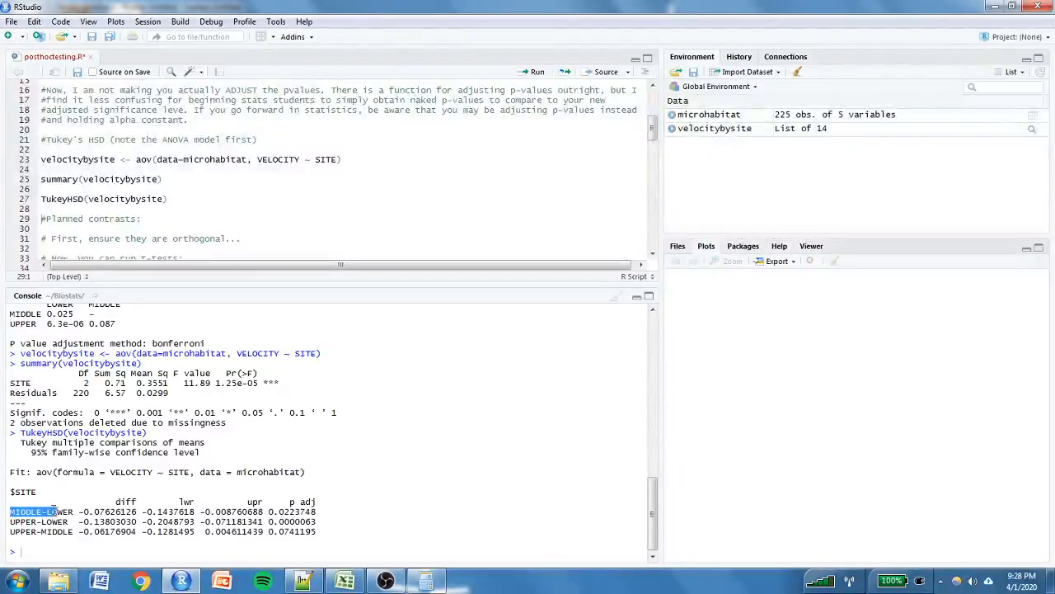
pyautogui.click(25, 521)
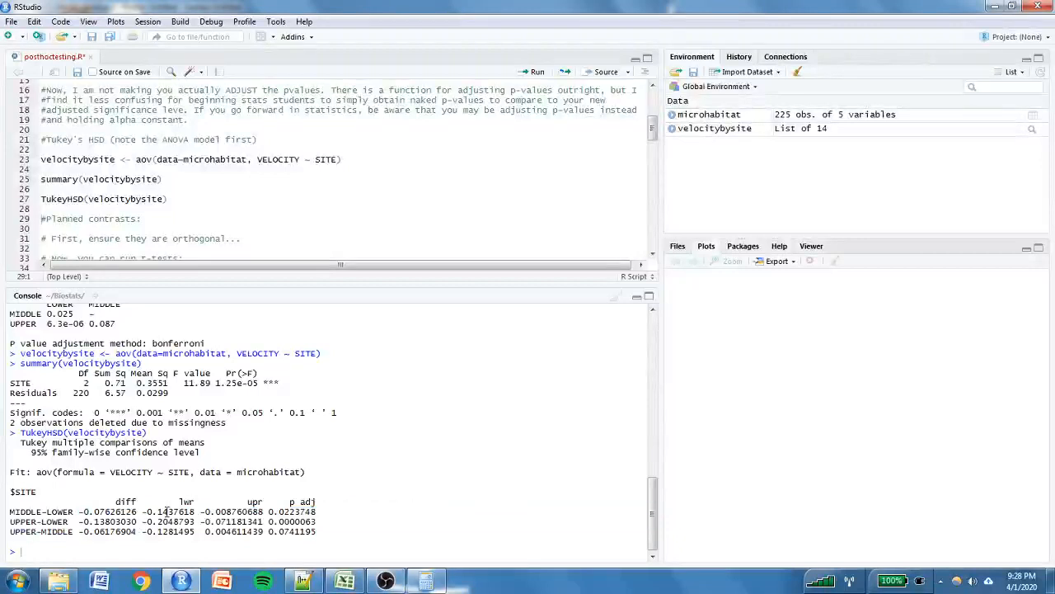
pyautogui.moveTo(231, 551)
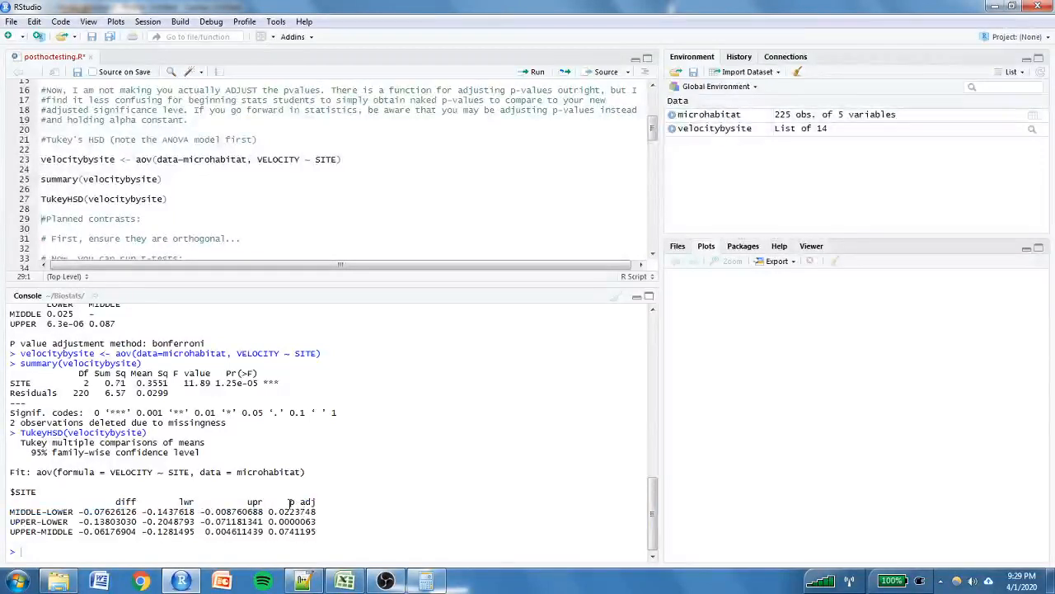
pyautogui.doubleClick(302, 501)
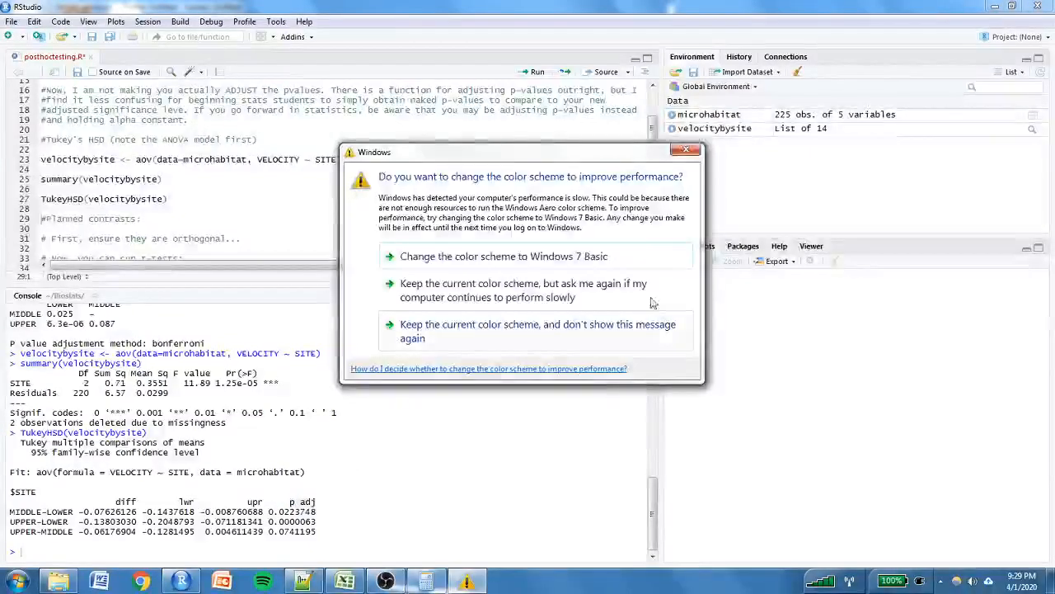
pyautogui.click(686, 149)
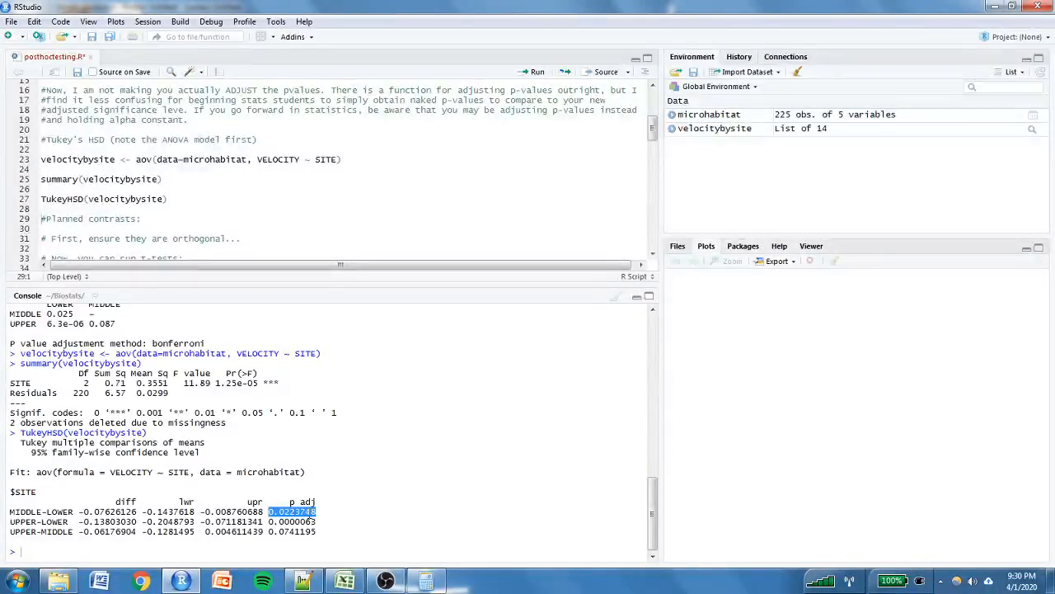
pyautogui.click(325, 531)
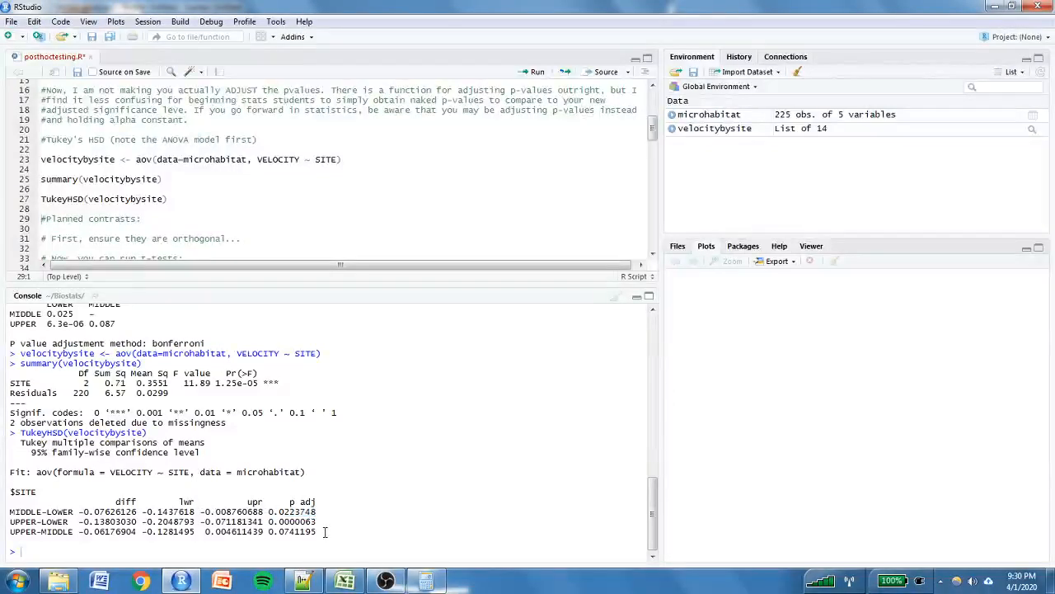
pyautogui.doubleClick(292, 531)
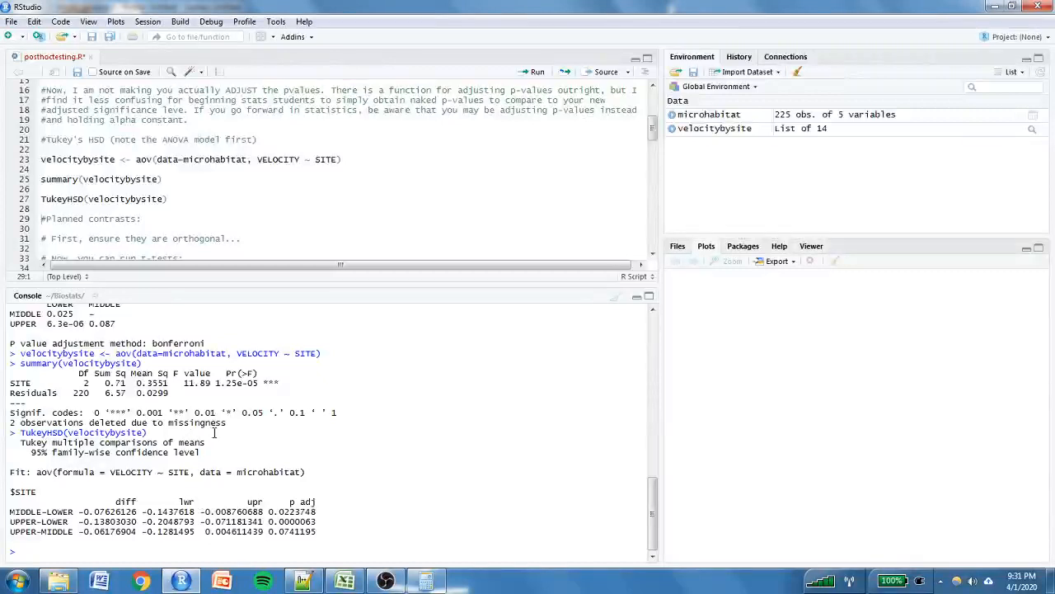
pyautogui.moveTo(957, 438)
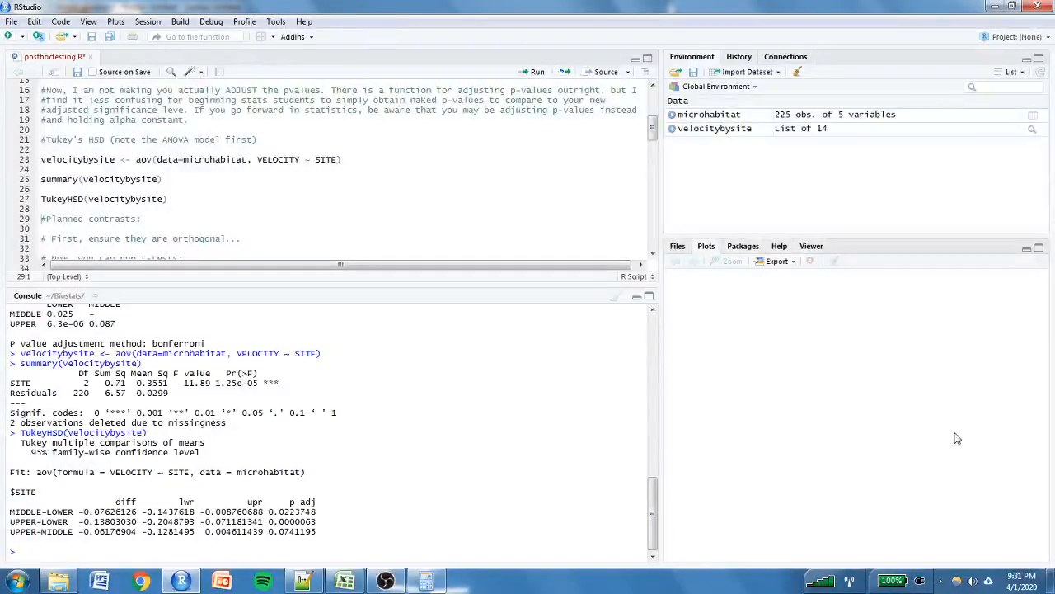
pyautogui.moveTo(961, 523)
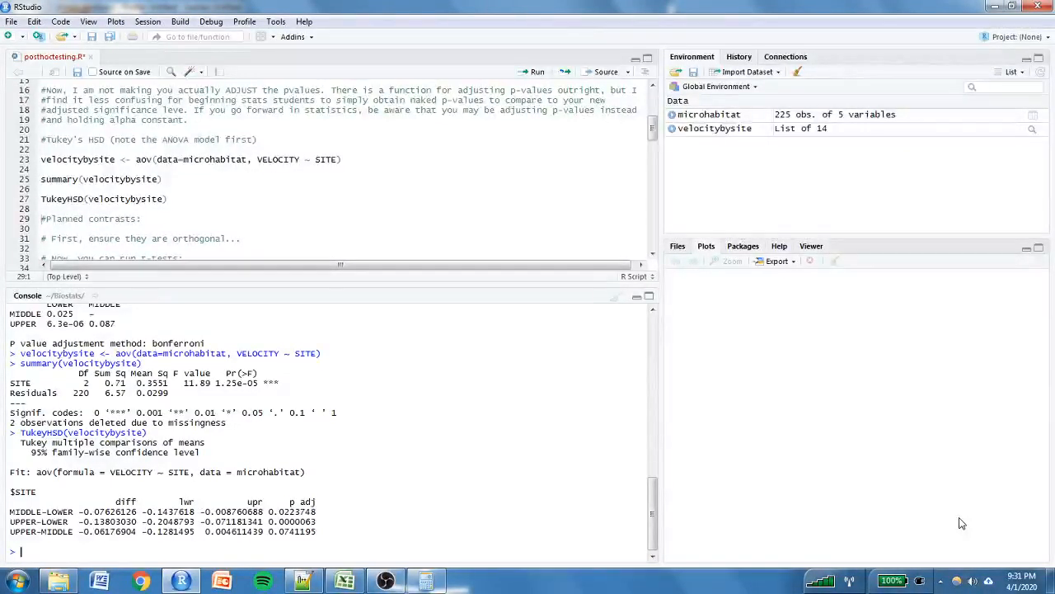
pyautogui.moveTo(732, 564)
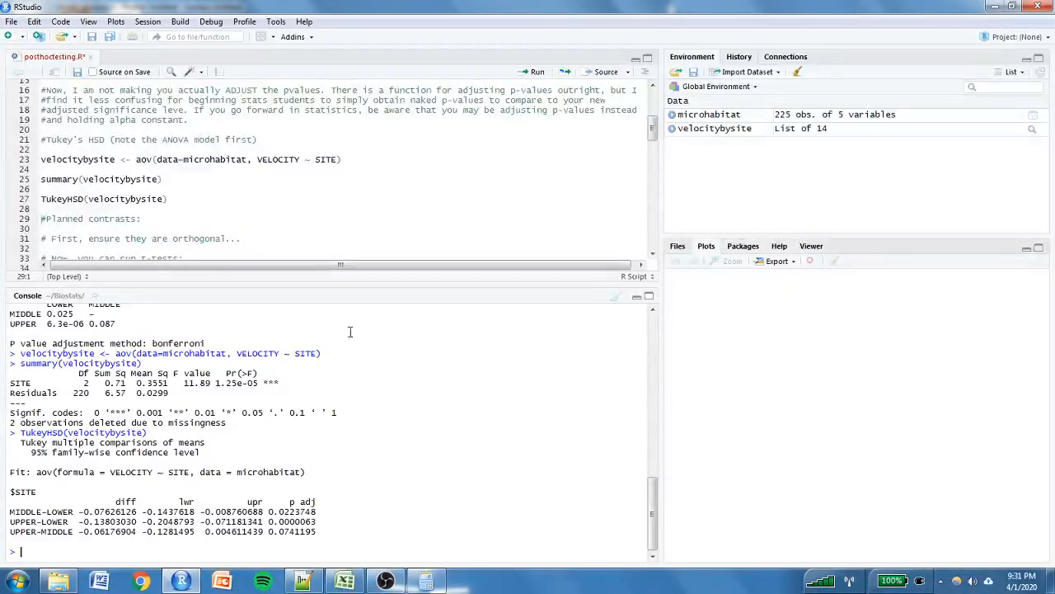
pyautogui.click(143, 218)
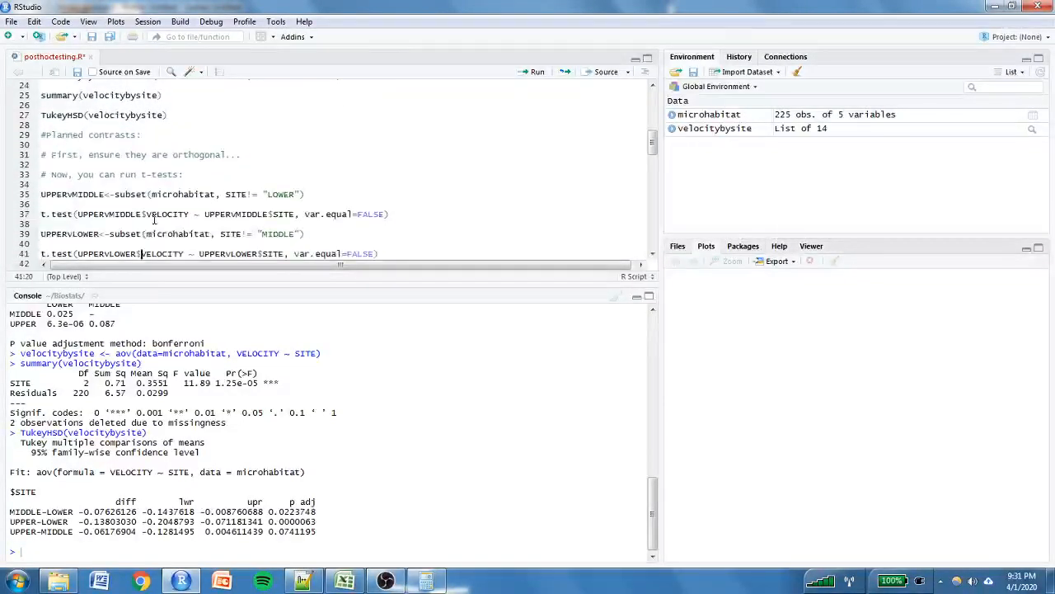
# Scroll to the planned-contrast t.test lines and dismiss the colour scheme warning.
pyautogui.scroll(-3)
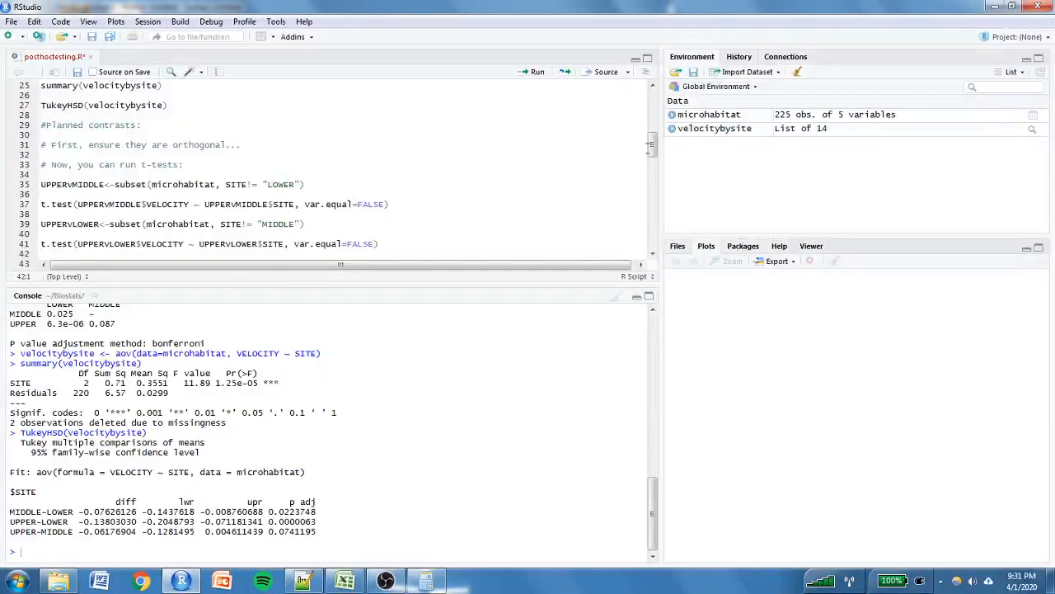
pyautogui.scroll(-3)
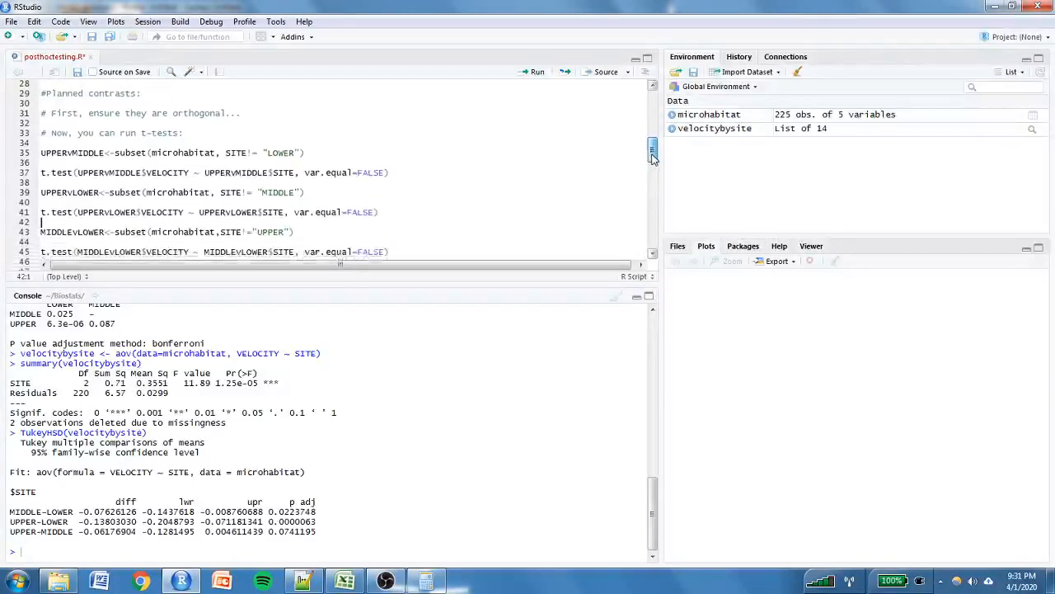
pyautogui.scroll(-3)
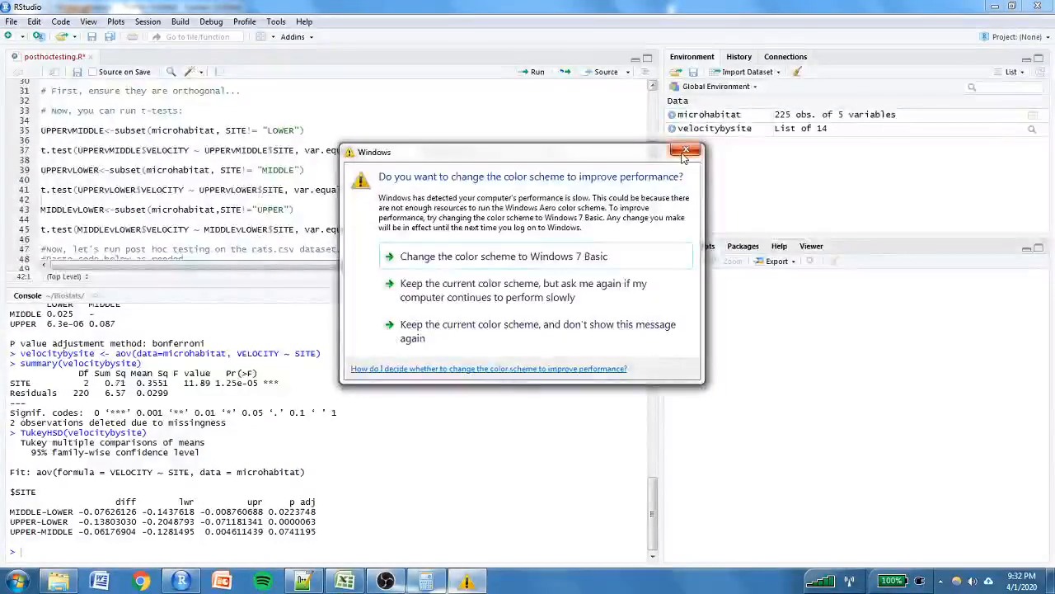
pyautogui.click(686, 150)
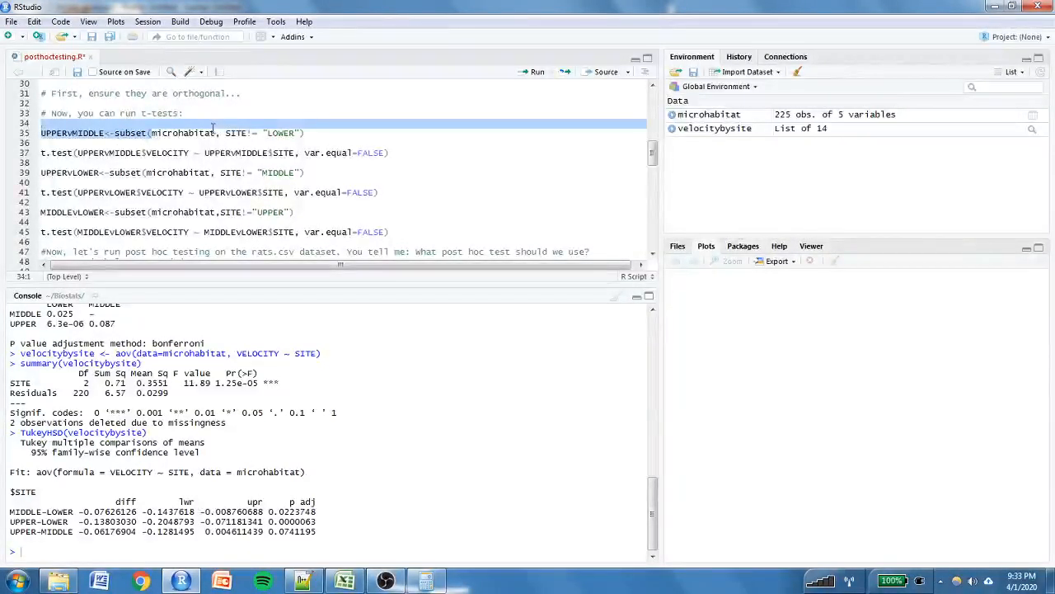
# Create the UPPERvMIDDLE subset of microhabitat (153 MIDDLE and UPPER observations).
pyautogui.click(226, 132)
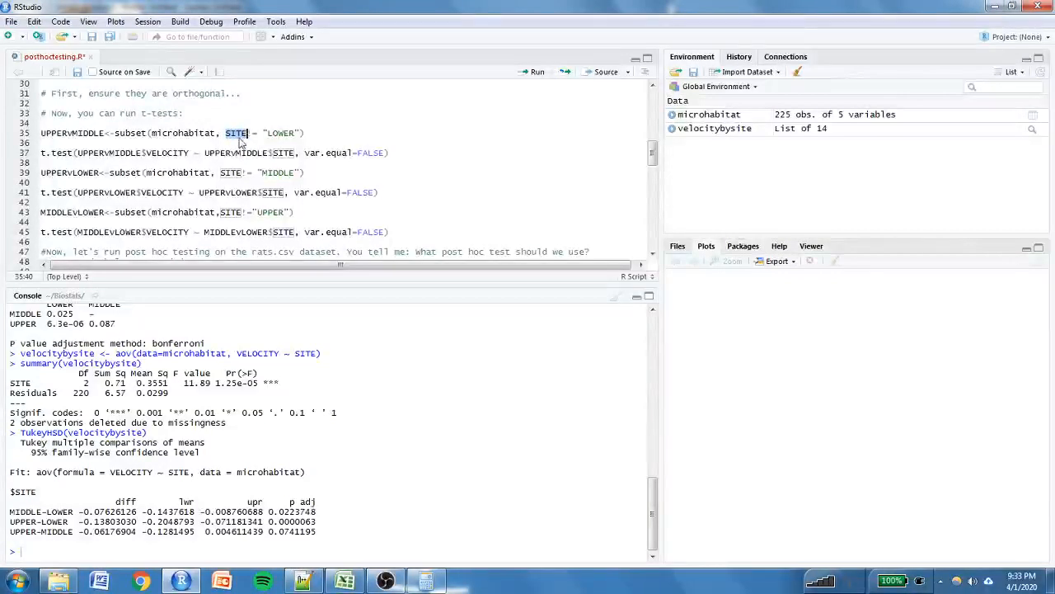
pyautogui.click(291, 132)
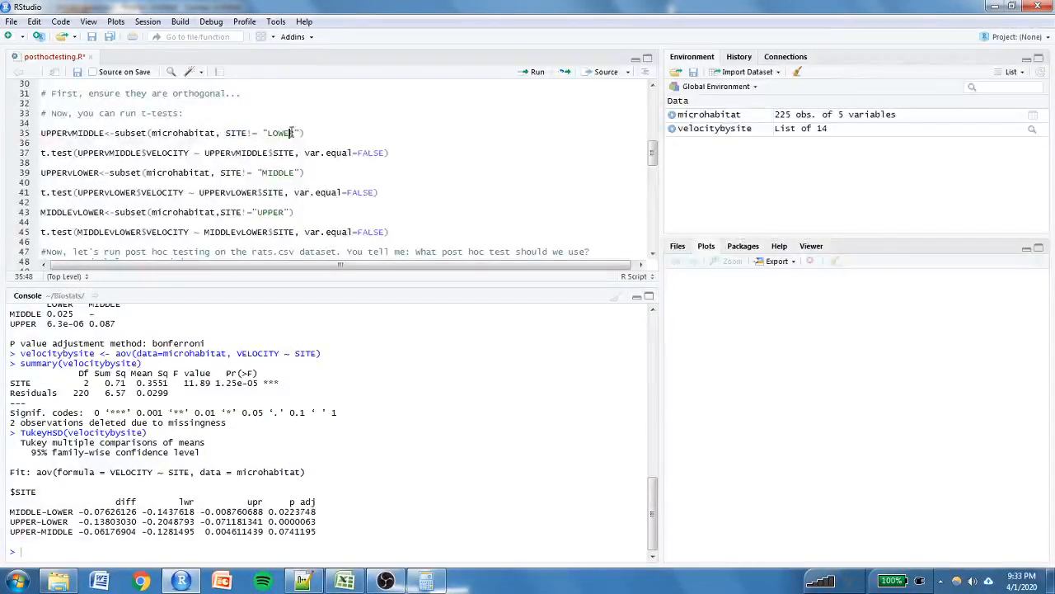
pyautogui.click(307, 132)
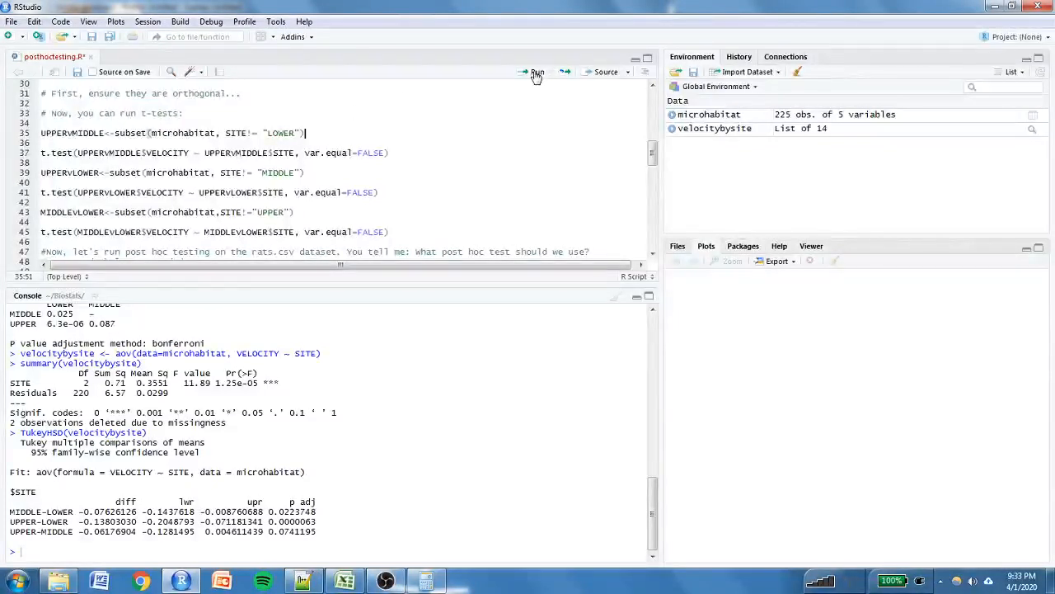
pyautogui.moveTo(537, 72)
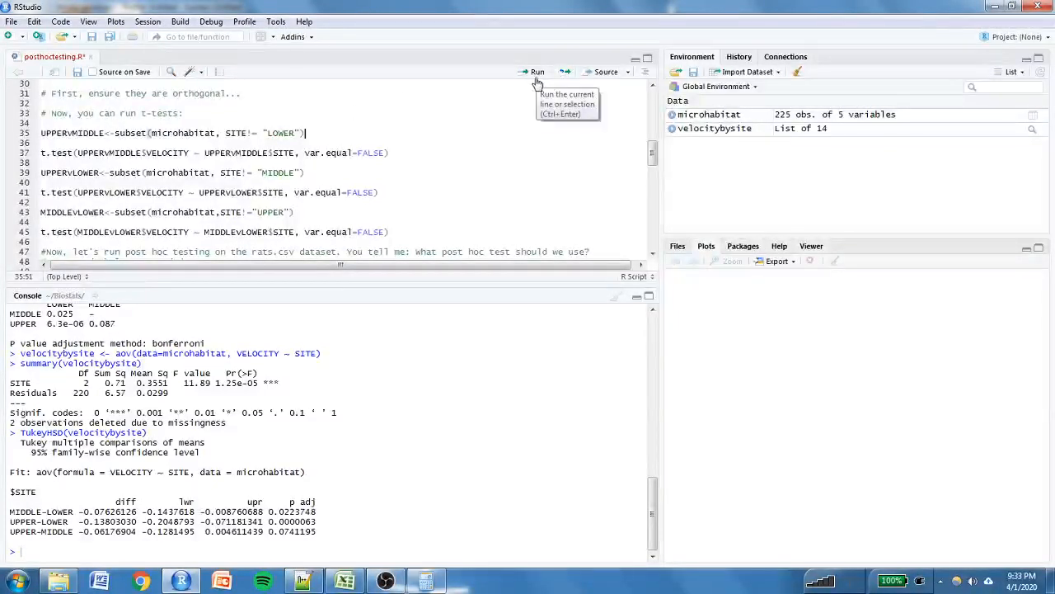
pyautogui.click(538, 72)
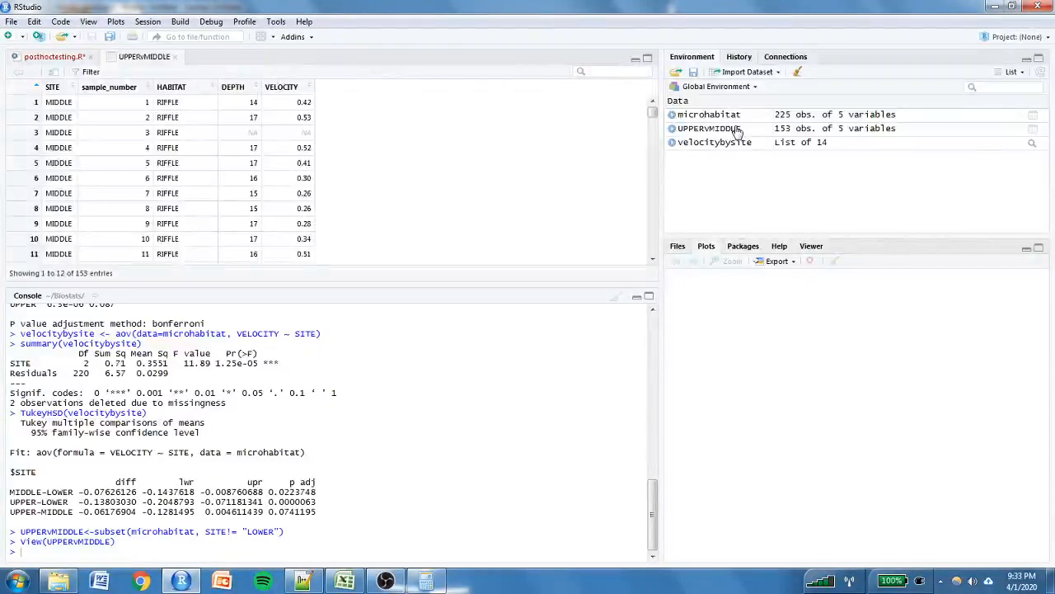
# Browse the UPPERvMIDDLE View() table and return to the posthoctesting.R script.
pyautogui.scroll(-3)
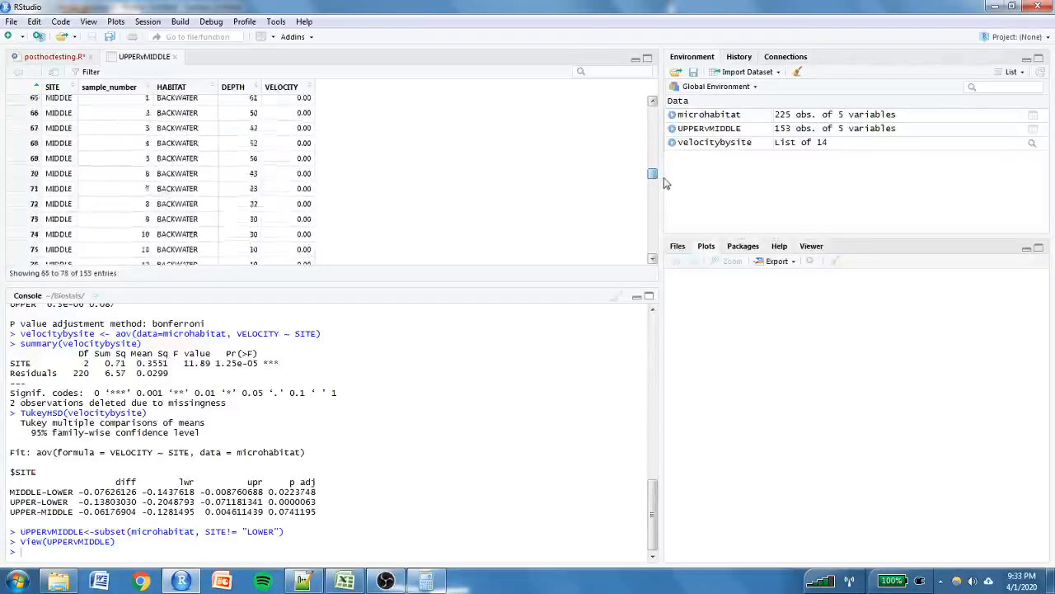
pyautogui.scroll(-3)
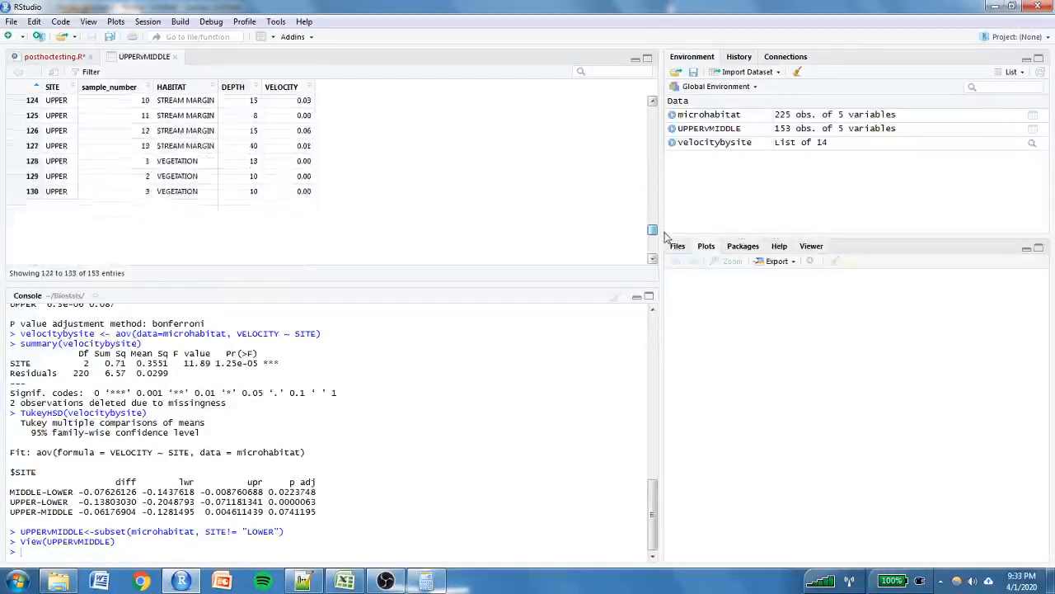
pyautogui.scroll(-3)
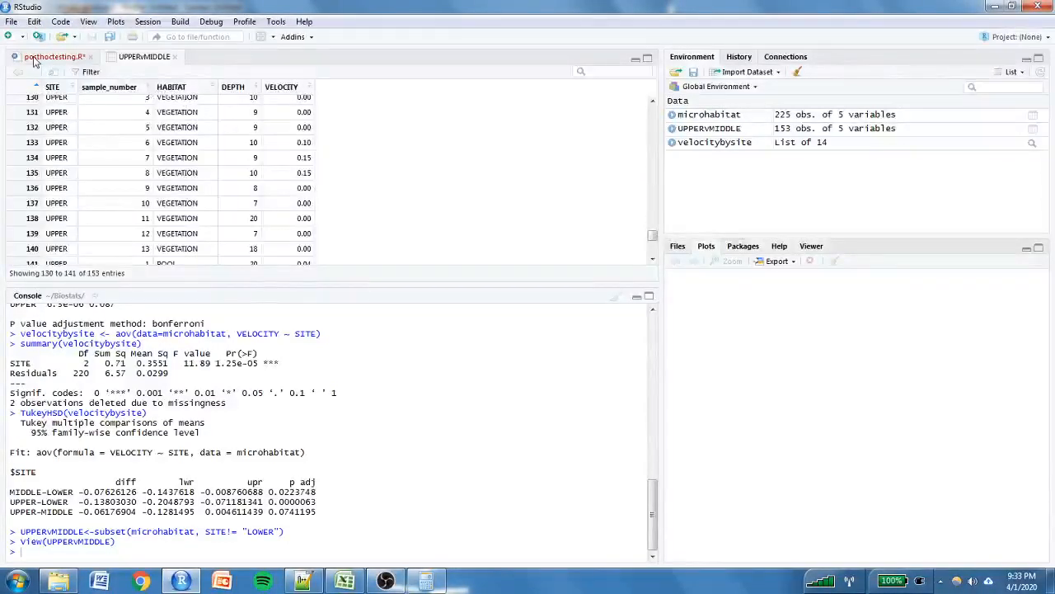
pyautogui.click(53, 56)
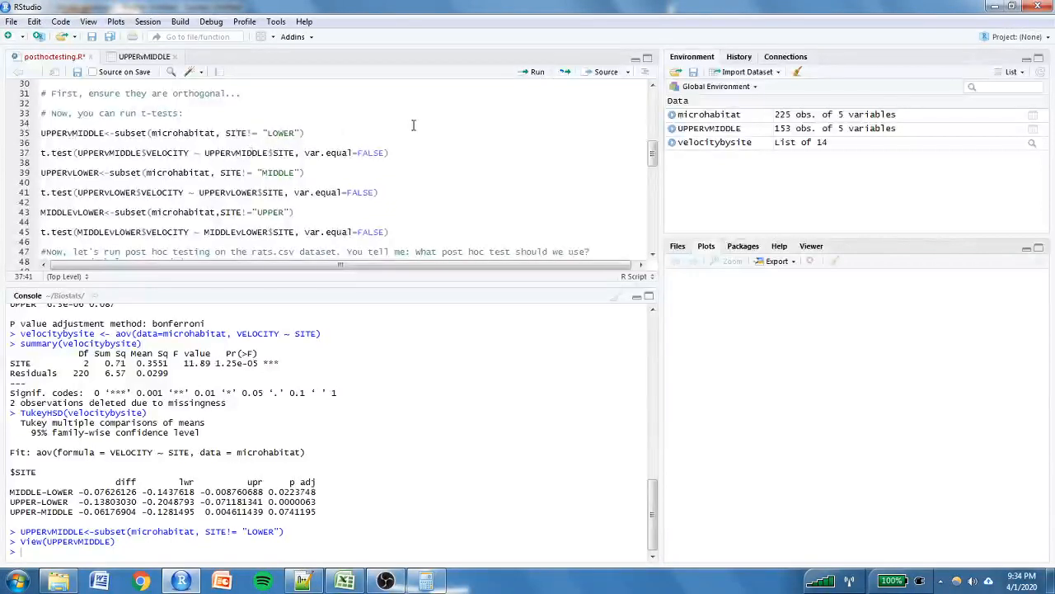
# Run the Welch t-test on UPPERvMIDDLE velocity (p = 0.009175) and set var.equal=TRUE.
pyautogui.click(354, 152)
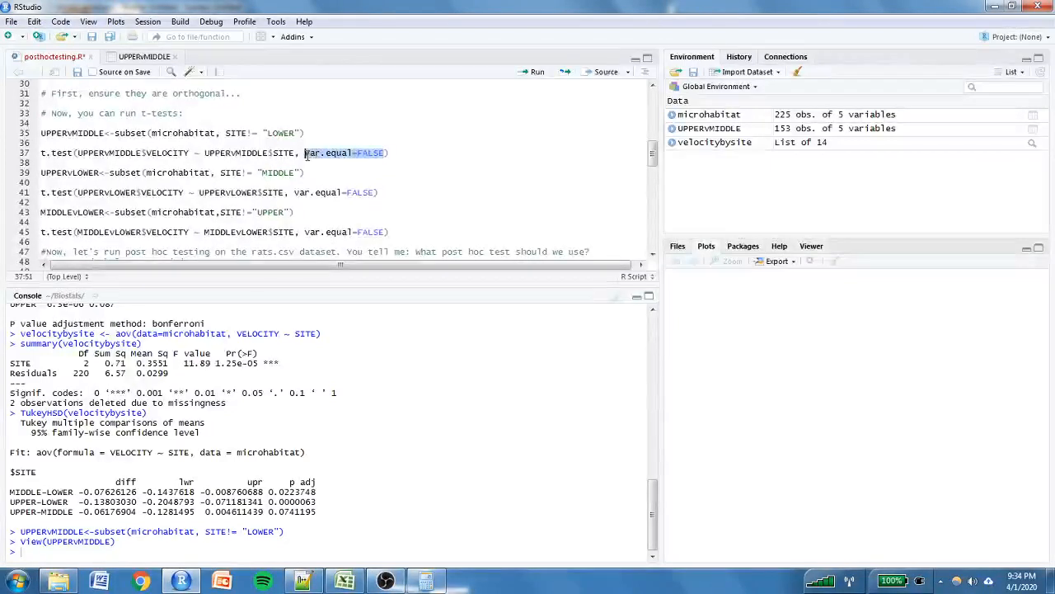
pyautogui.click(324, 152)
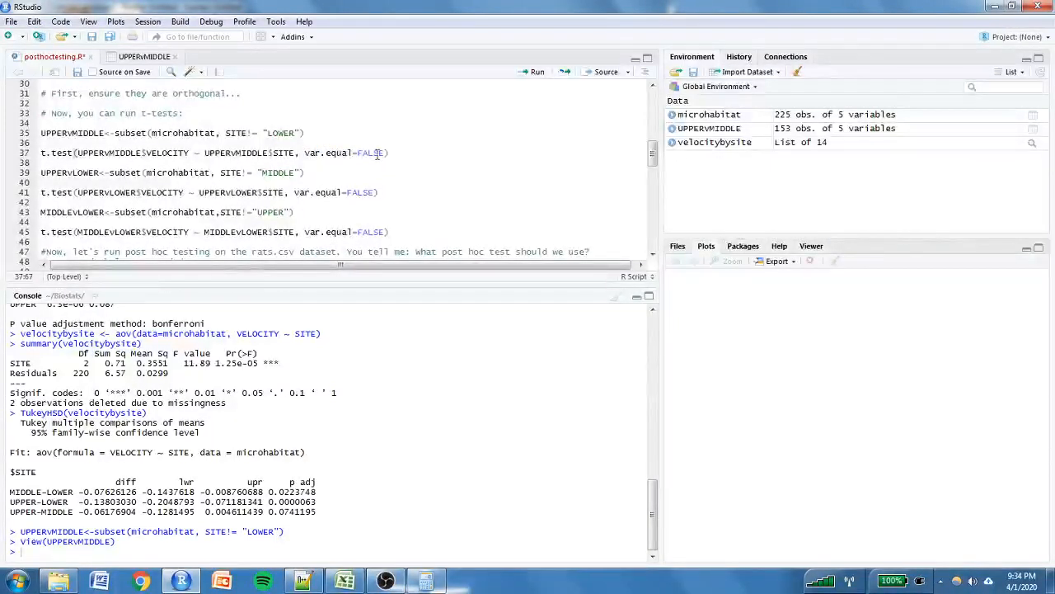
pyautogui.click(538, 73)
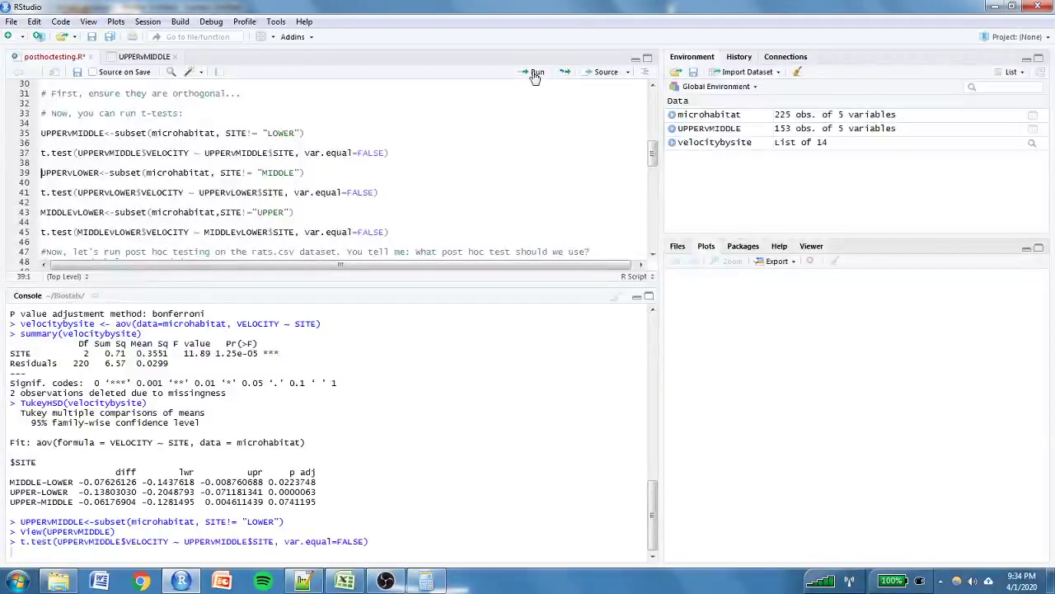
pyautogui.click(536, 73)
pyautogui.write('TRU')
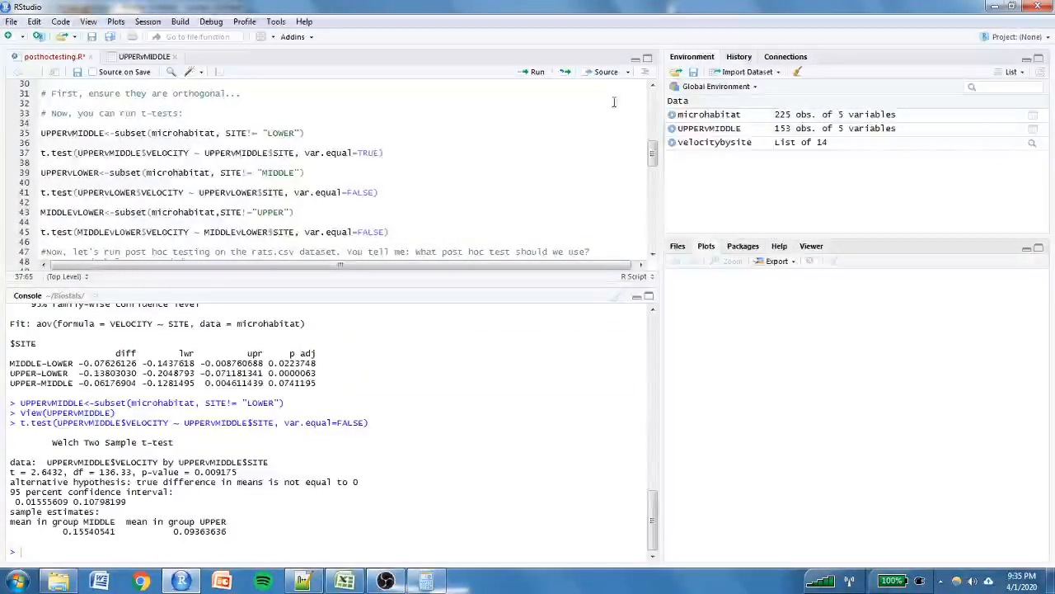
# Run the equal-variance UPPERvMIDDLE t-test (p = 0.008736) and revert the line to var.equal=FALSE.
pyautogui.click(534, 72)
pyautogui.write('FALS')
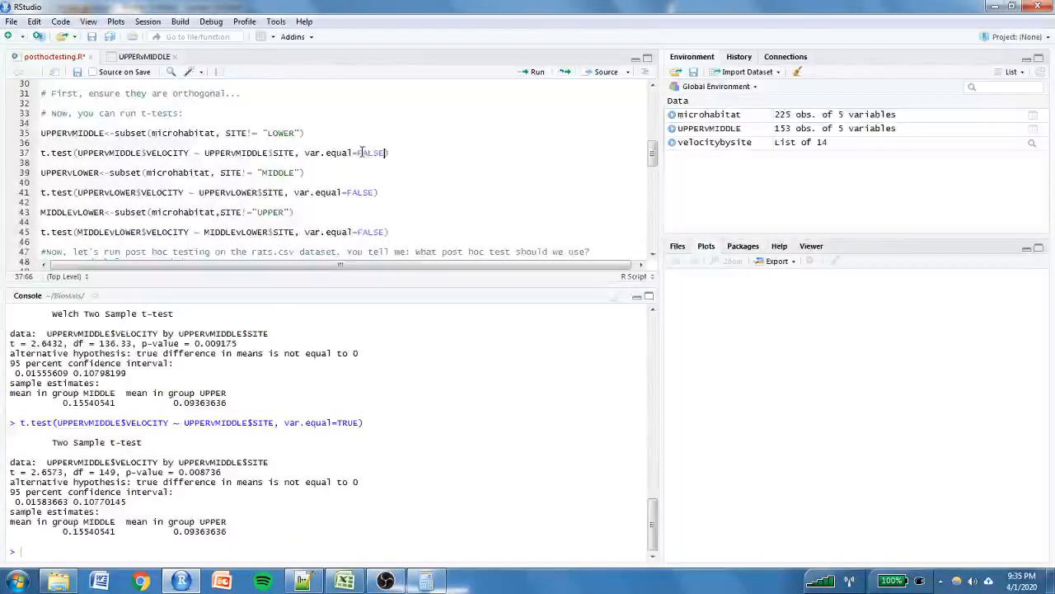
pyautogui.click(307, 132)
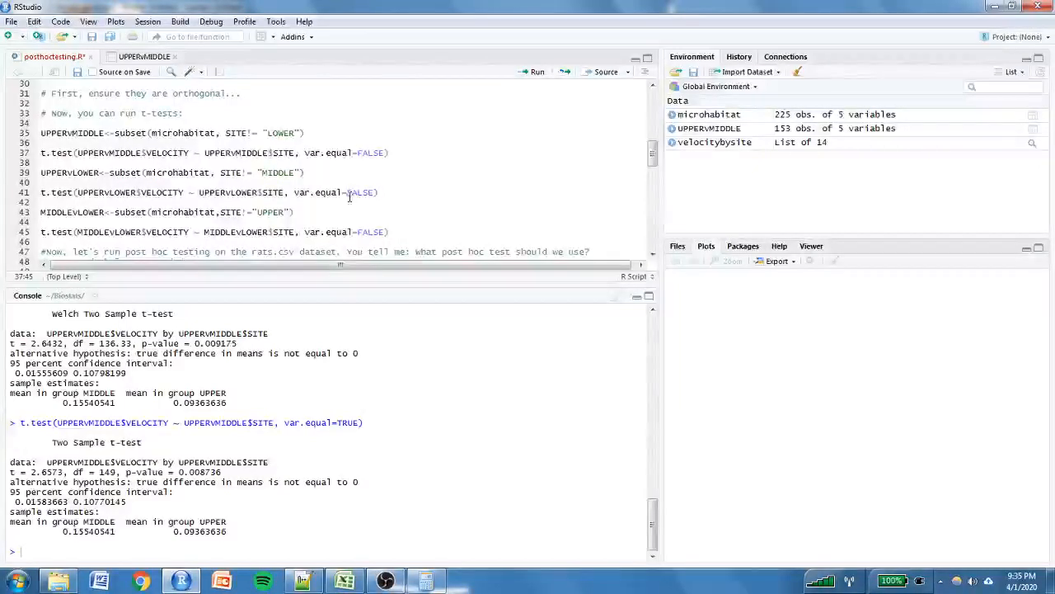
pyautogui.click(303, 173)
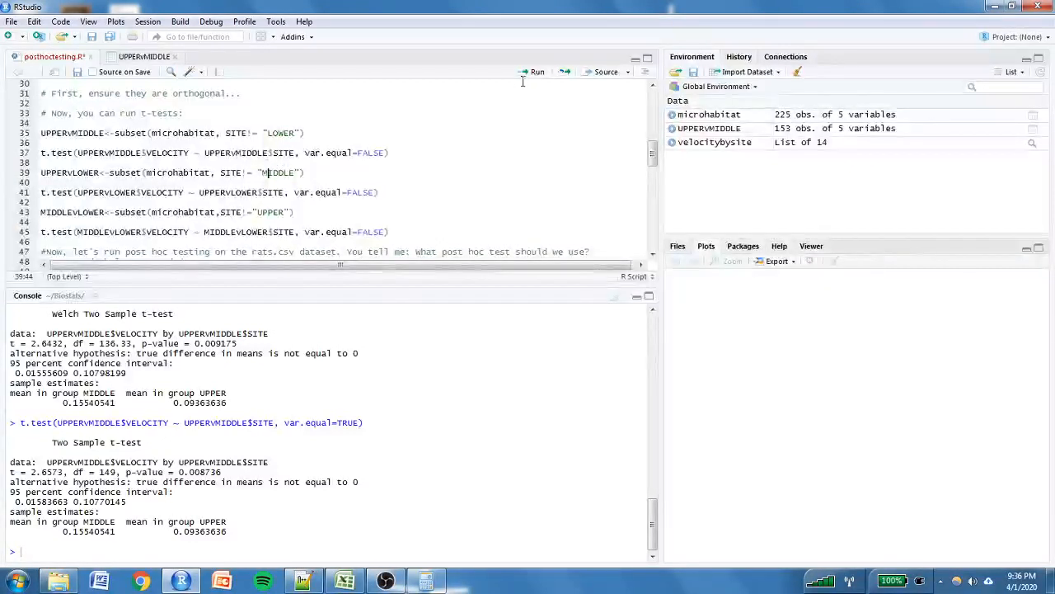
# Create the UPPERvLOWER subset (149 observations), browse its View() table and return to the script.
pyautogui.click(535, 73)
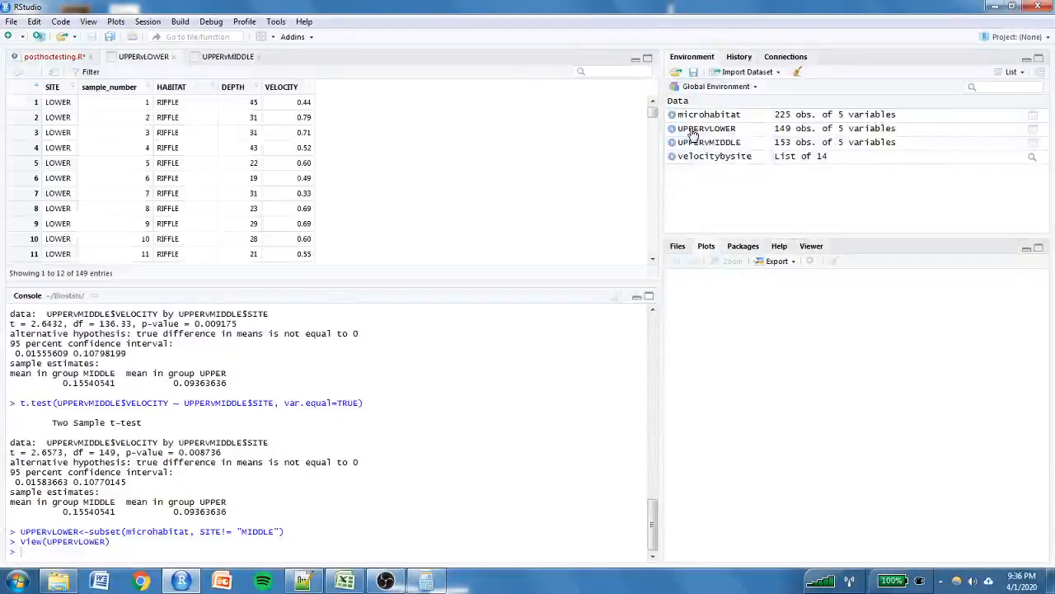
pyautogui.scroll(-3)
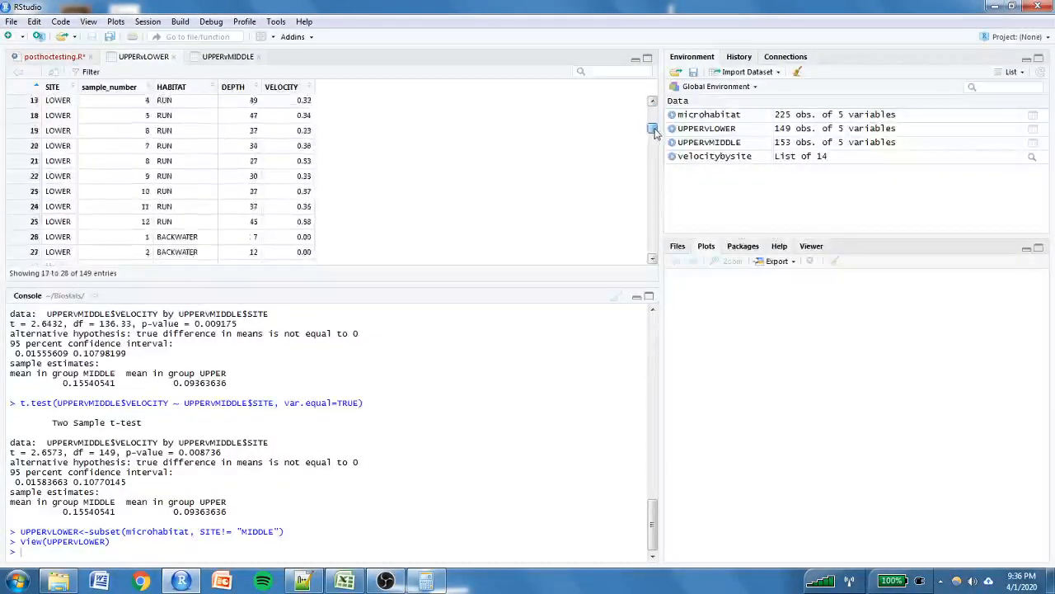
pyautogui.click(653, 248)
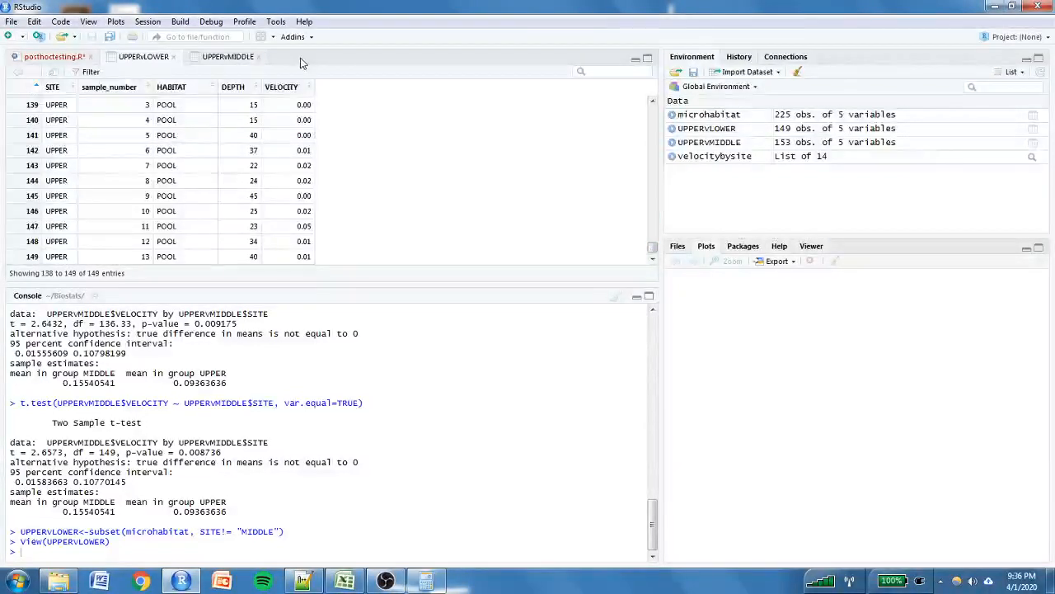
pyautogui.click(53, 56)
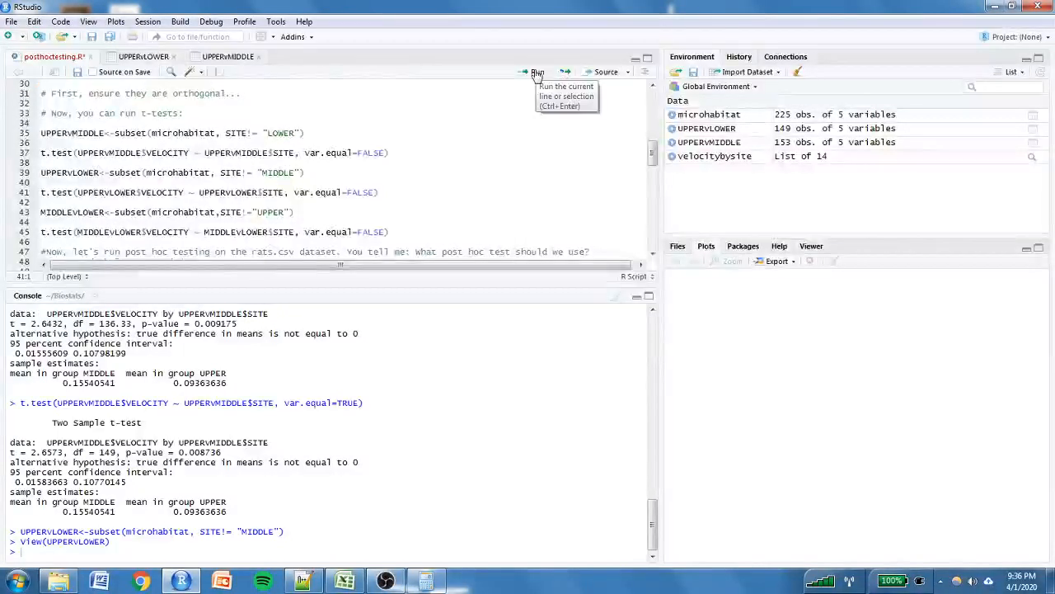
# Run the UPPERvLOWER Welch t-test, t = 4.64, p = 9.906e-06, and select the t statistic.
pyautogui.click(535, 73)
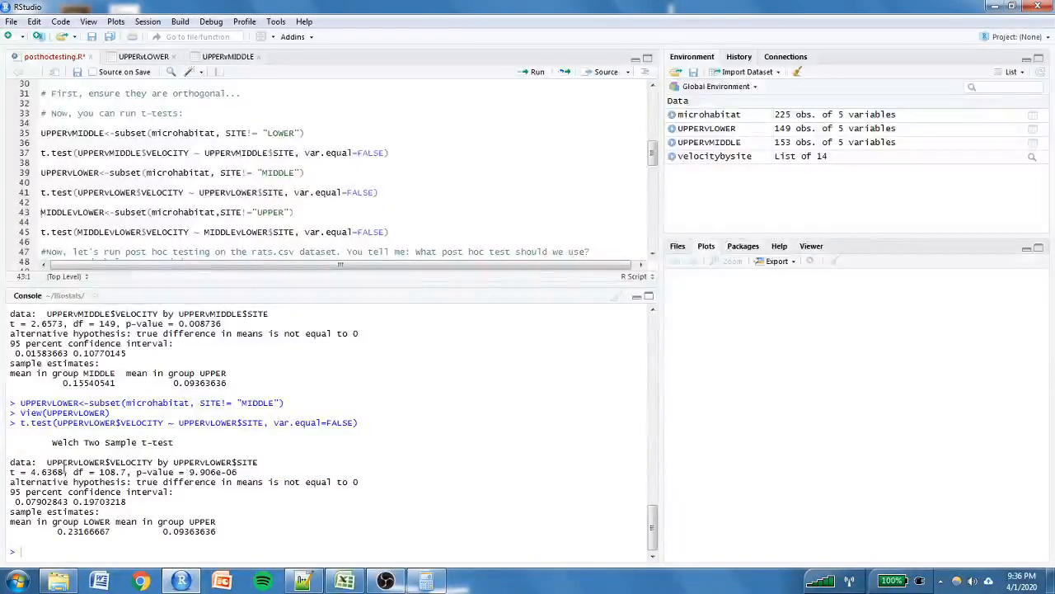
pyautogui.doubleClick(35, 472)
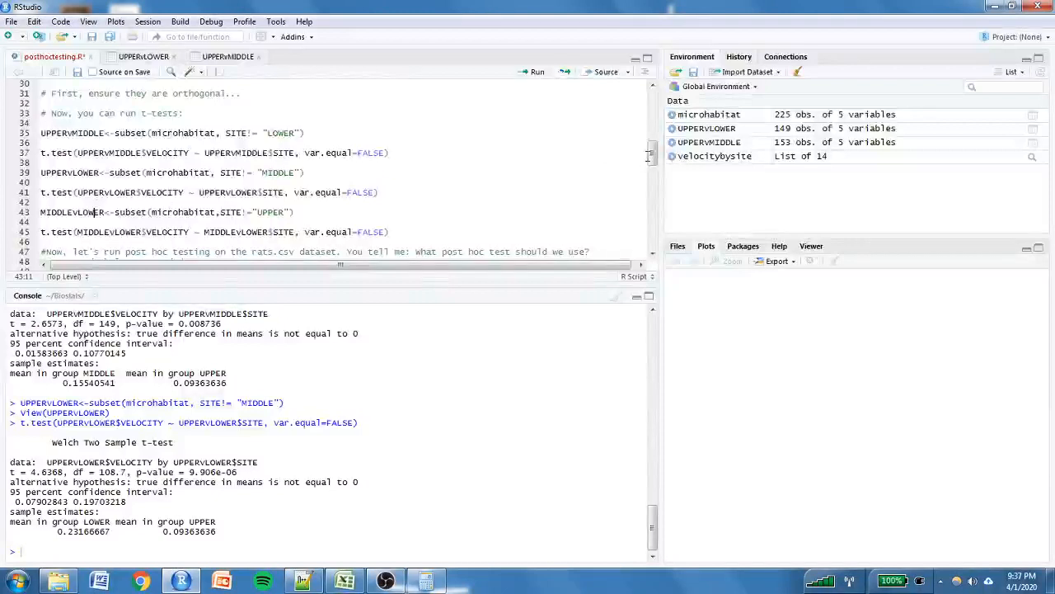
# Create the MIDDLEvLOWER subset from microhabitat, then return from the data viewer to posthoctesting.R.
pyautogui.scroll(-3)
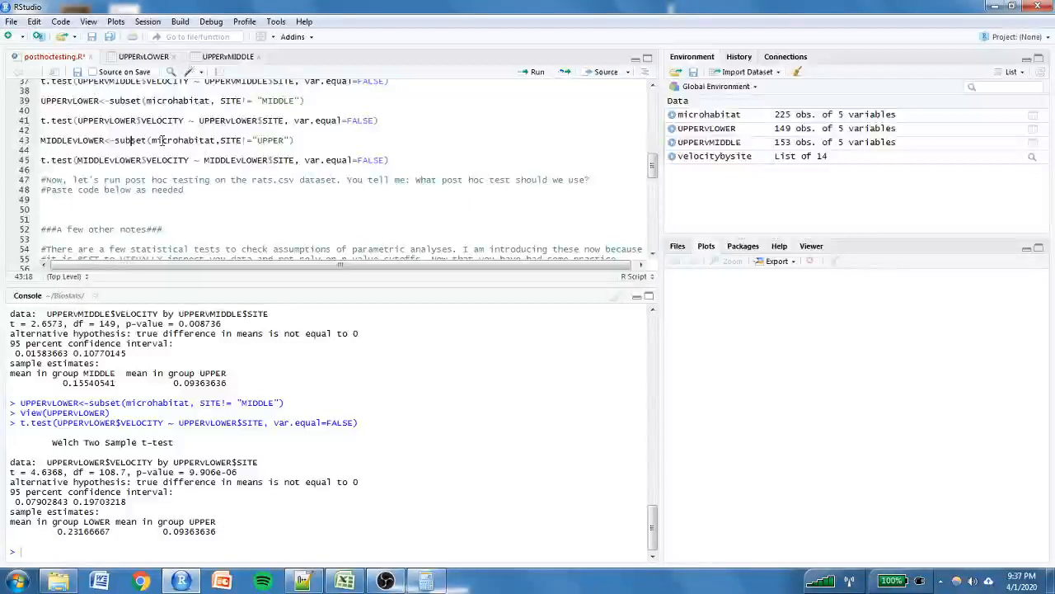
pyautogui.doubleClick(181, 141)
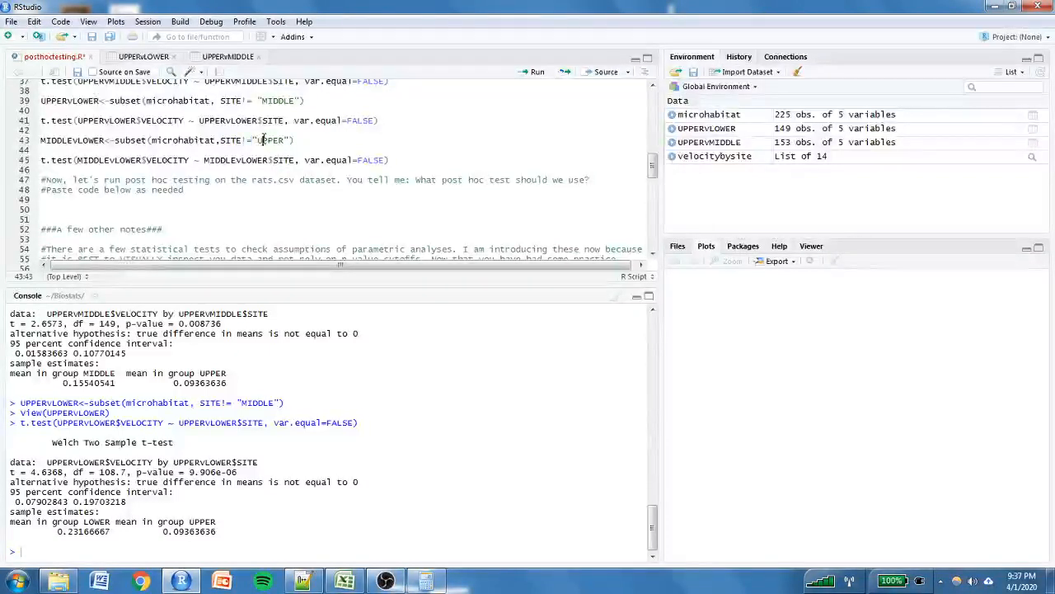
pyautogui.click(535, 72)
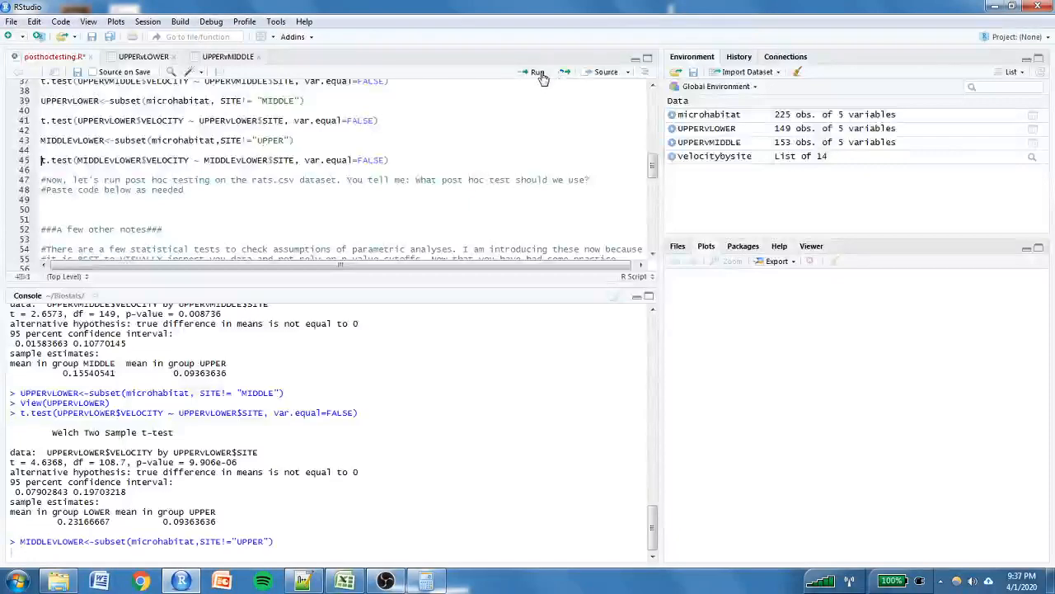
pyautogui.click(536, 73)
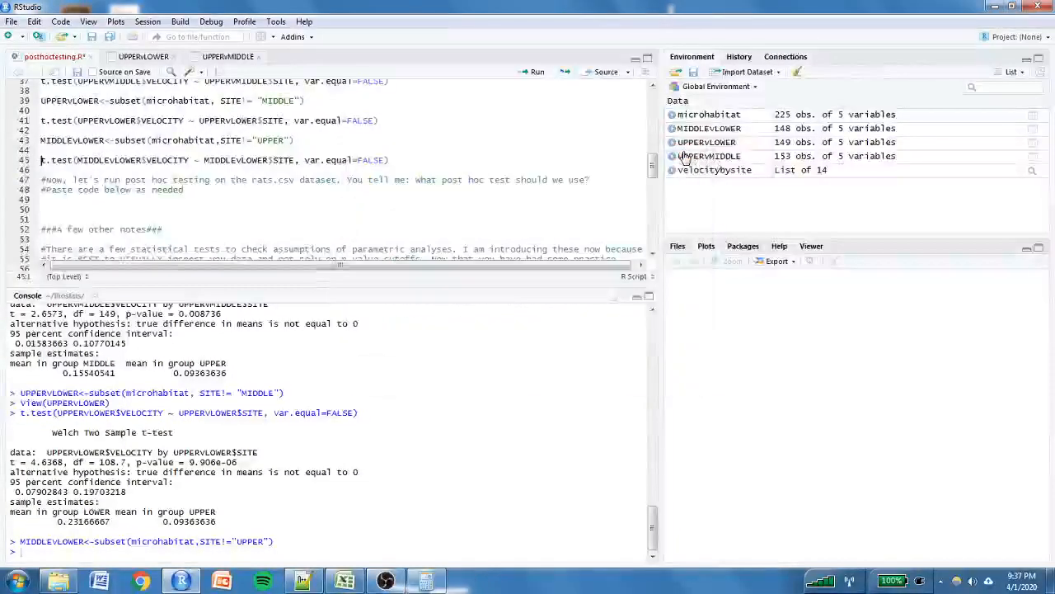
pyautogui.moveTo(712, 170)
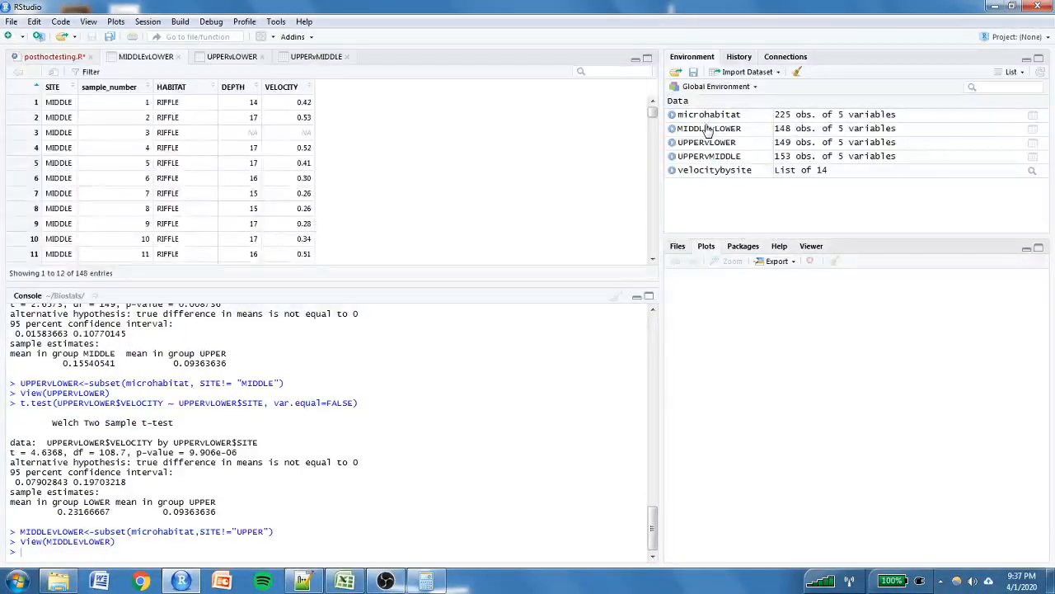
pyautogui.scroll(-3)
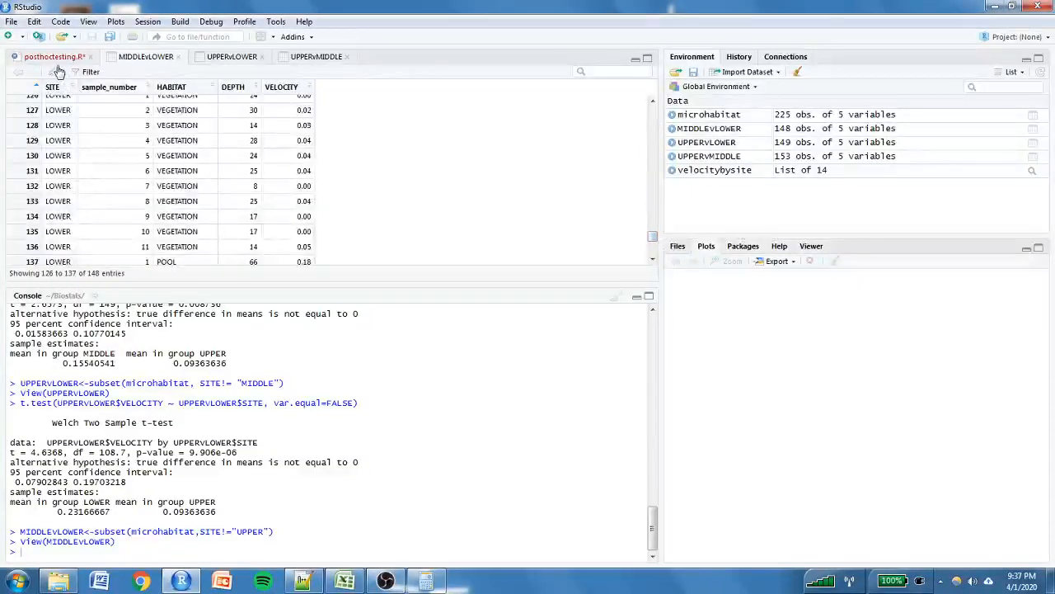
pyautogui.click(53, 57)
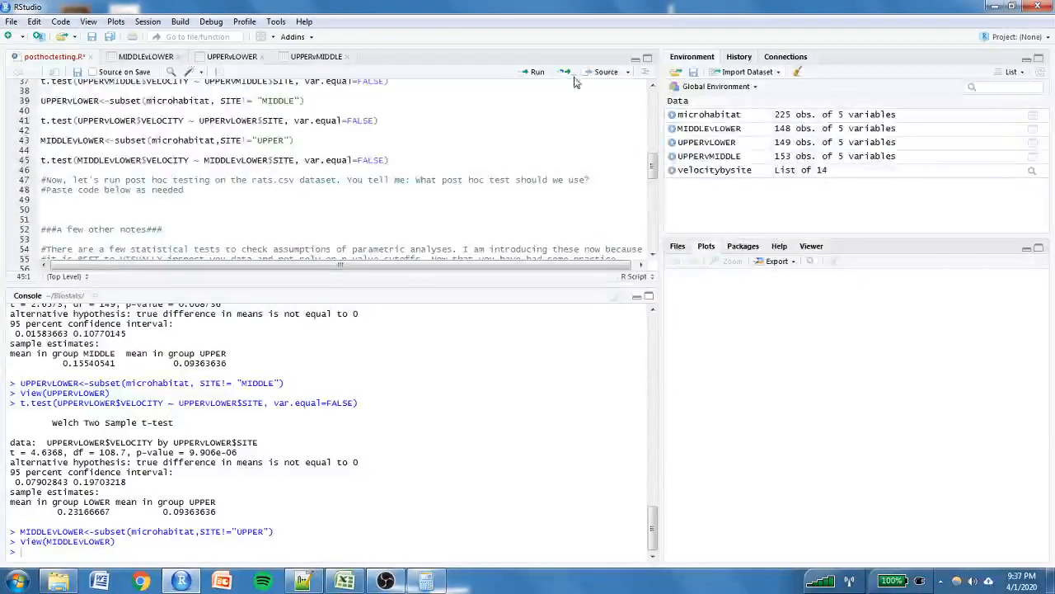
# Run the MIDDLE versus LOWER velocity Welch t-test, giving t = 2.36, p = 0.0196.
pyautogui.click(537, 72)
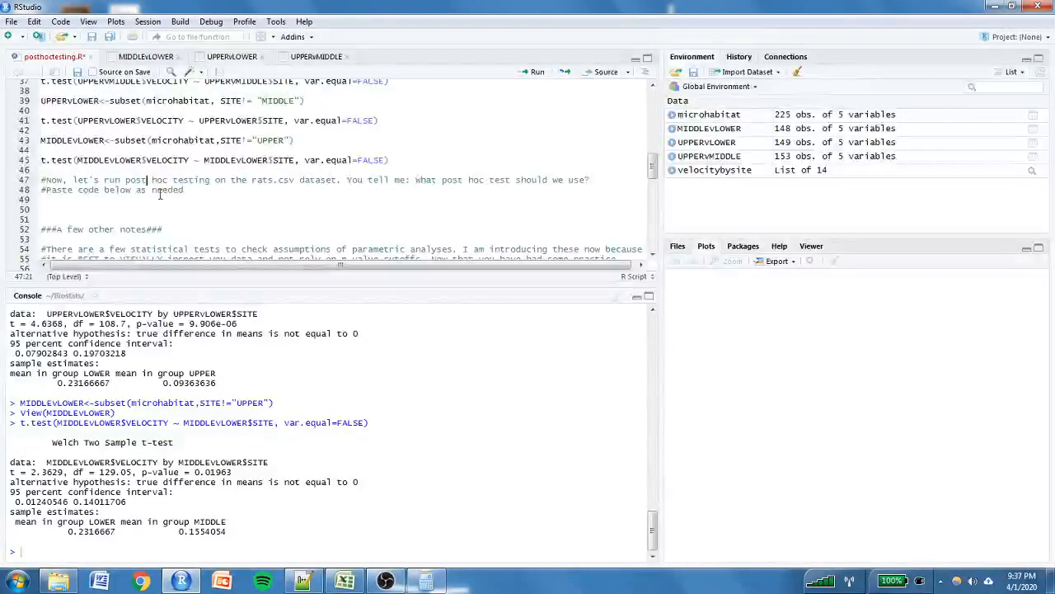
pyautogui.moveTo(228, 168)
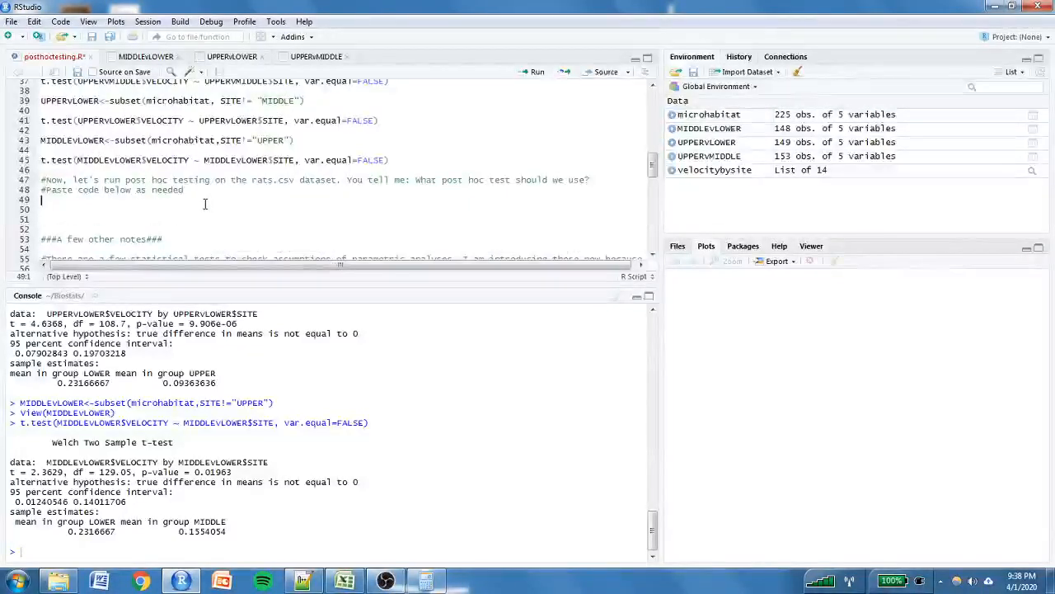
pyautogui.click(212, 189)
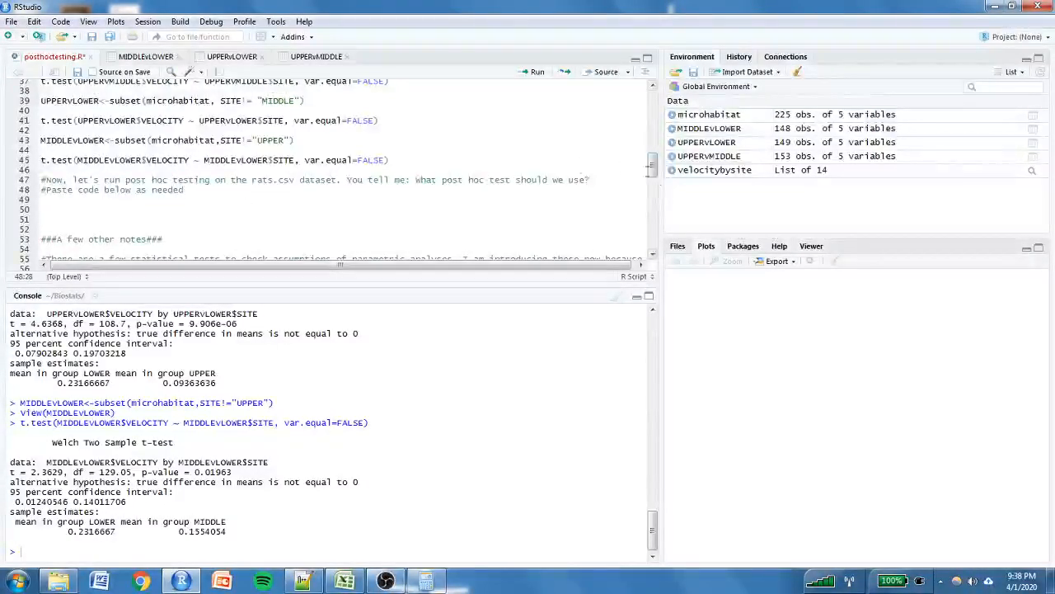
pyautogui.scroll(-3)
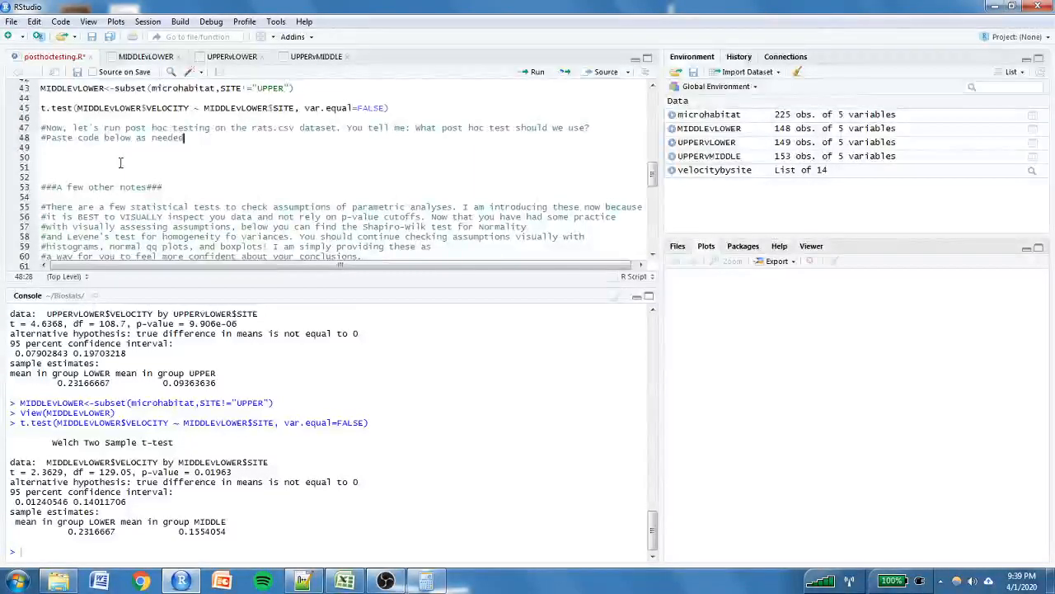
pyautogui.moveTo(426, 152)
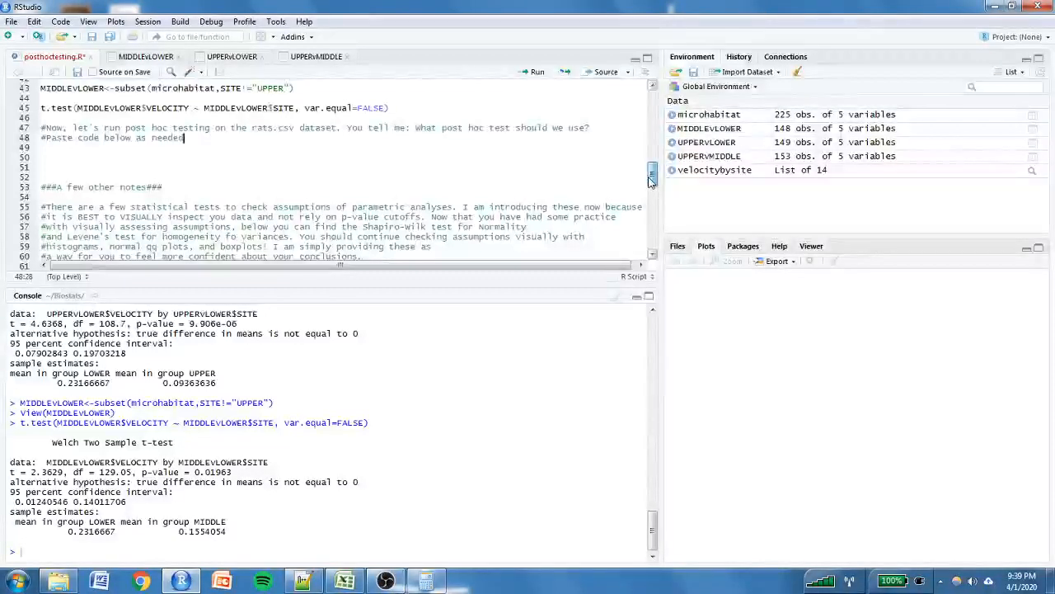
pyautogui.scroll(-3)
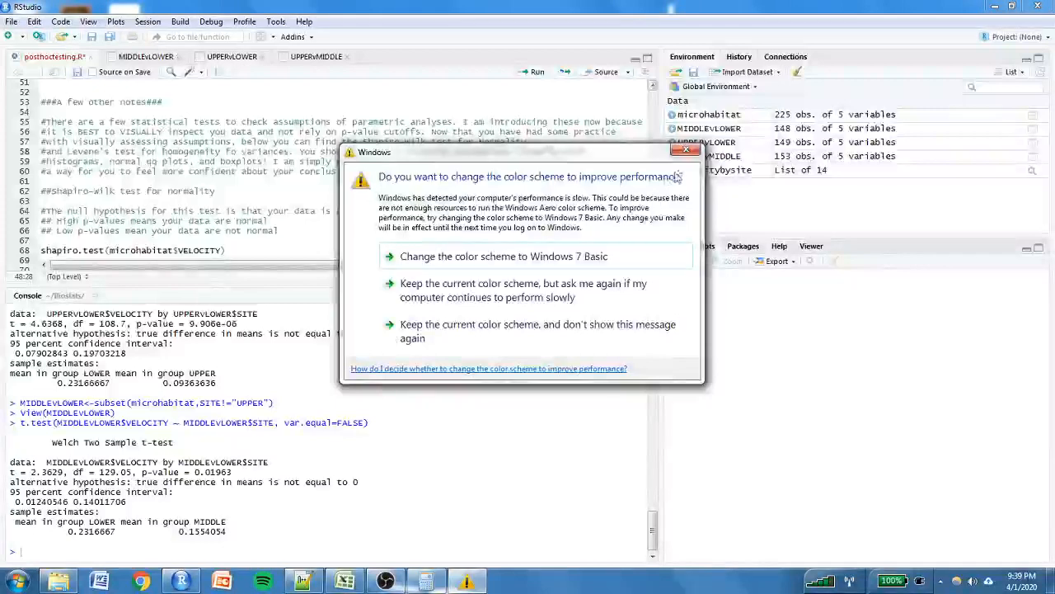
pyautogui.click(686, 152)
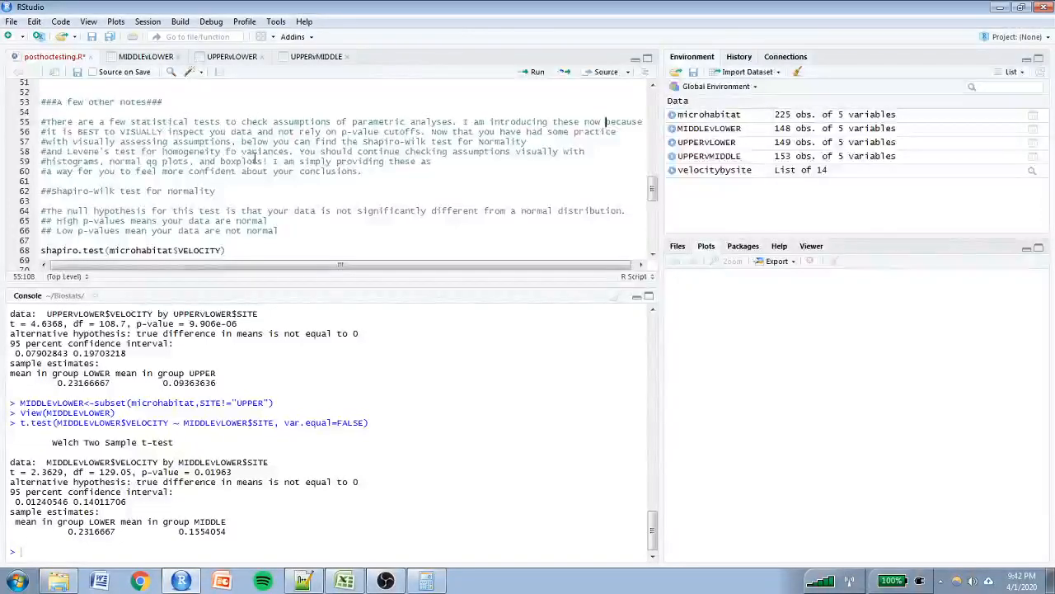
pyautogui.click(361, 172)
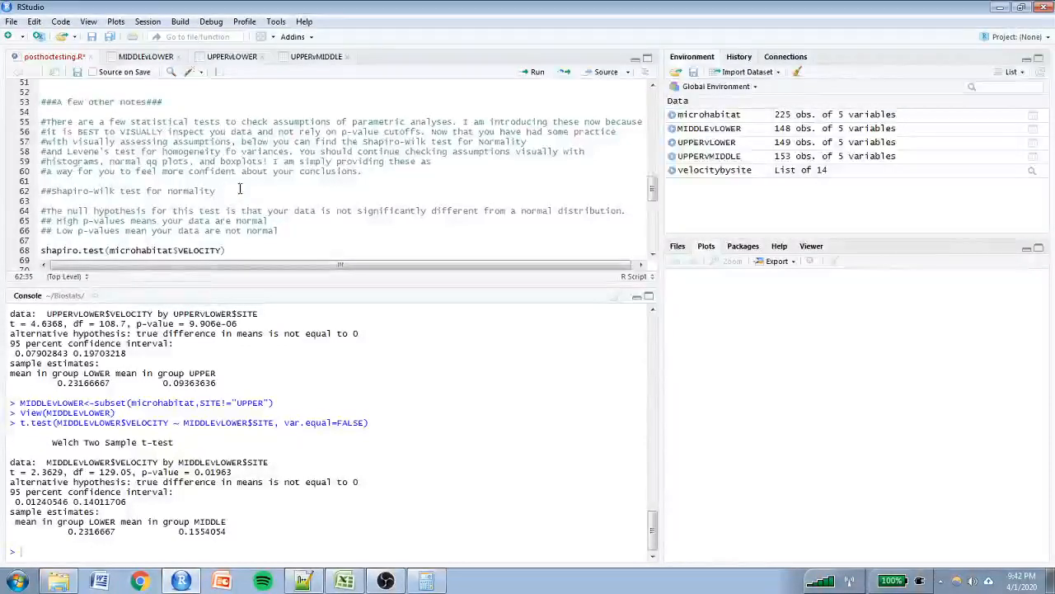
pyautogui.click(221, 211)
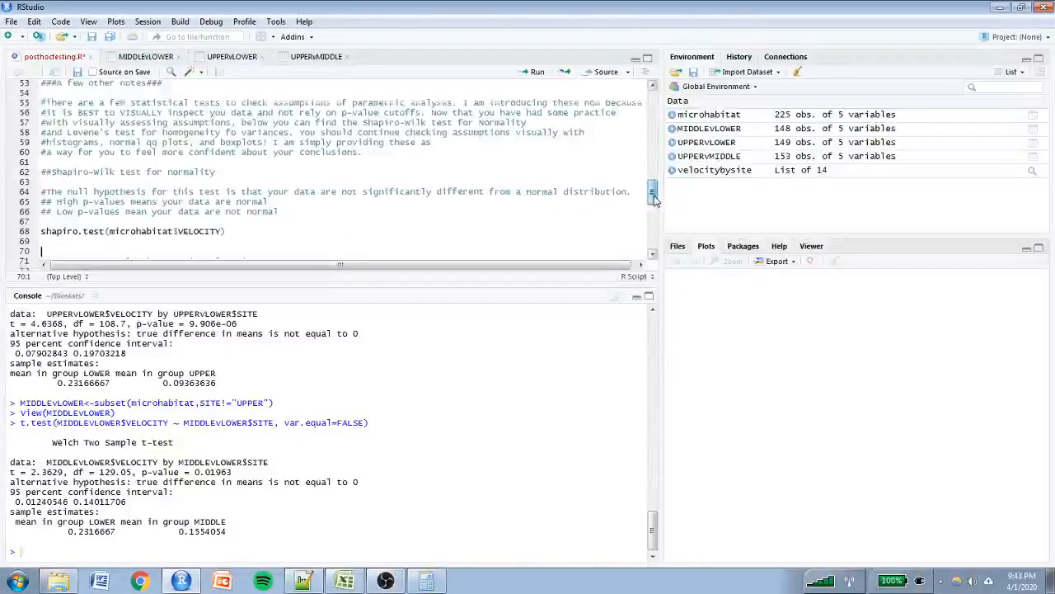
# Store shapiro.test on microhabitat velocity as myfirstshapirowilk and begin typing its name on line 69.
pyautogui.scroll(-3)
pyautogui.write('myfirstshapirowilk<-')
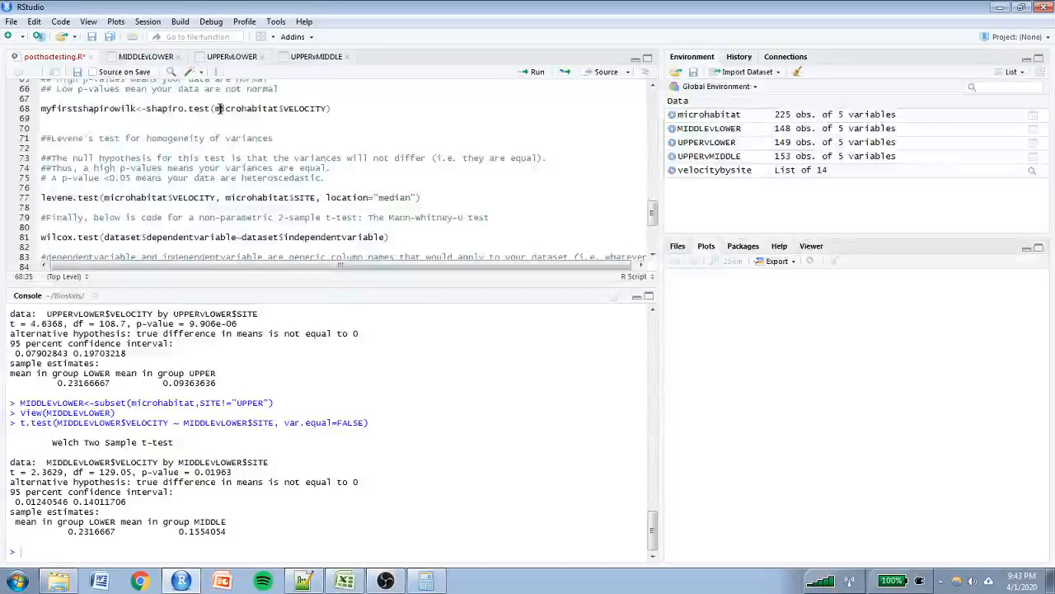
pyautogui.doubleClick(303, 108)
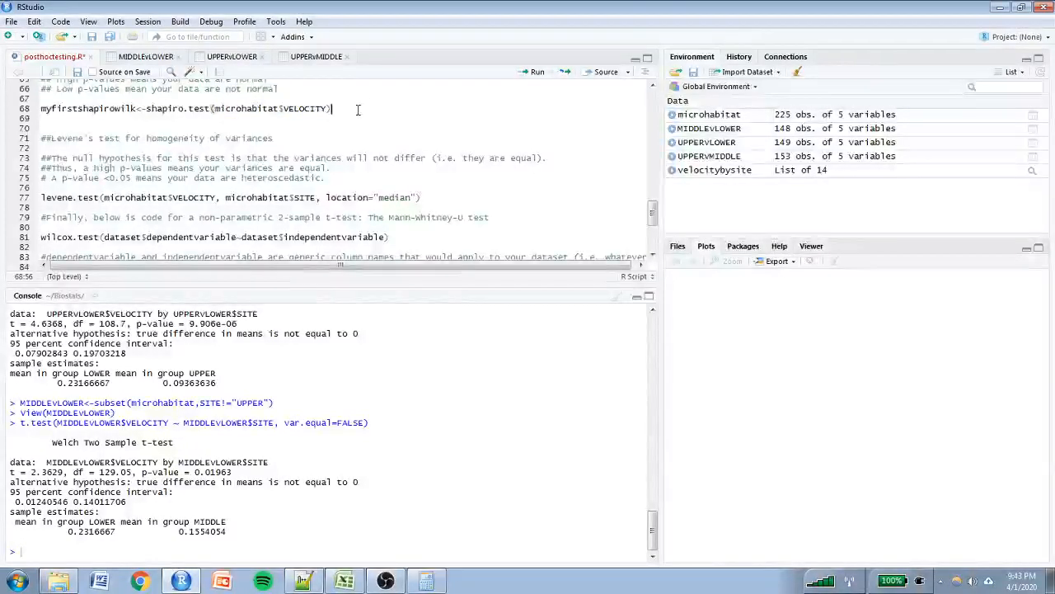
pyautogui.moveTo(536, 72)
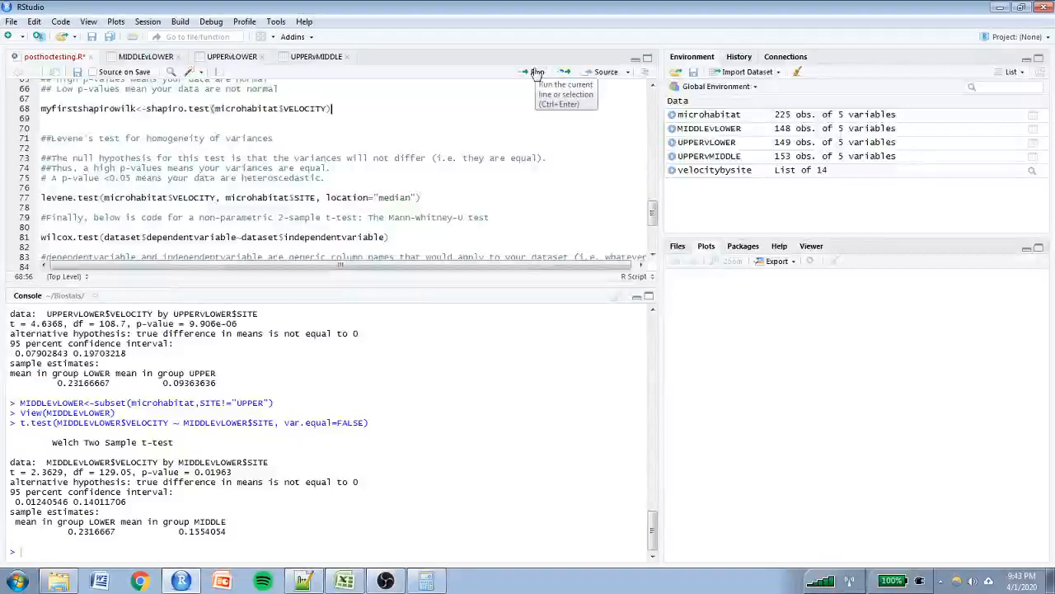
pyautogui.click(535, 72)
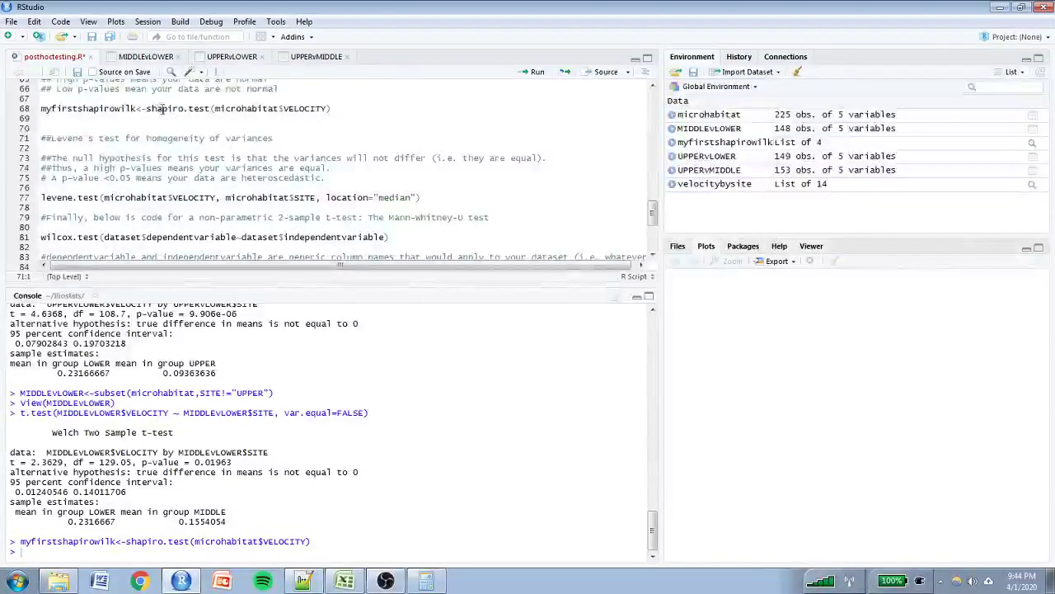
pyautogui.click(42, 118)
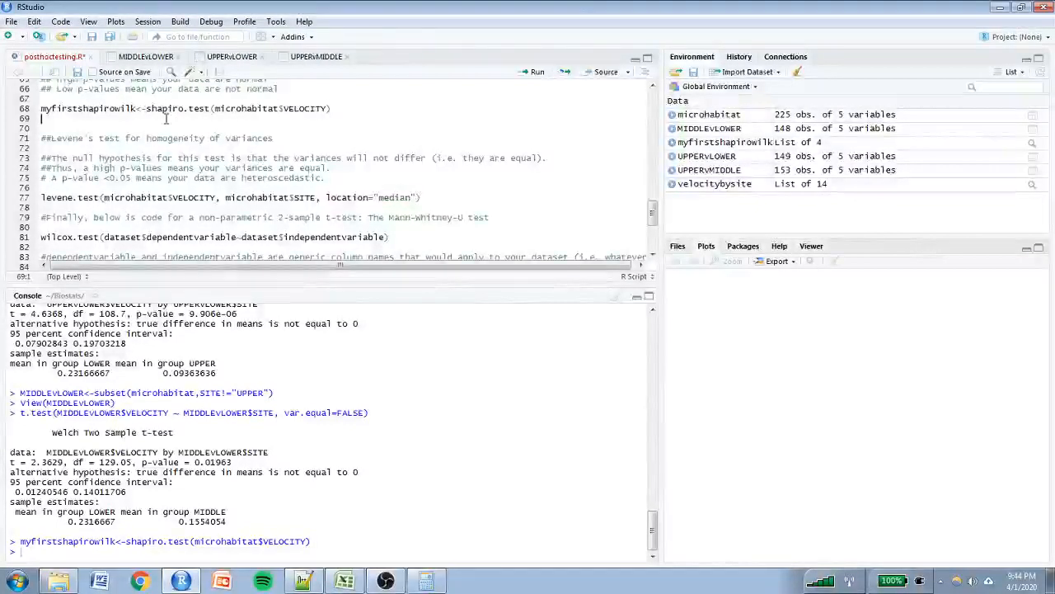
pyautogui.write('myfirt')
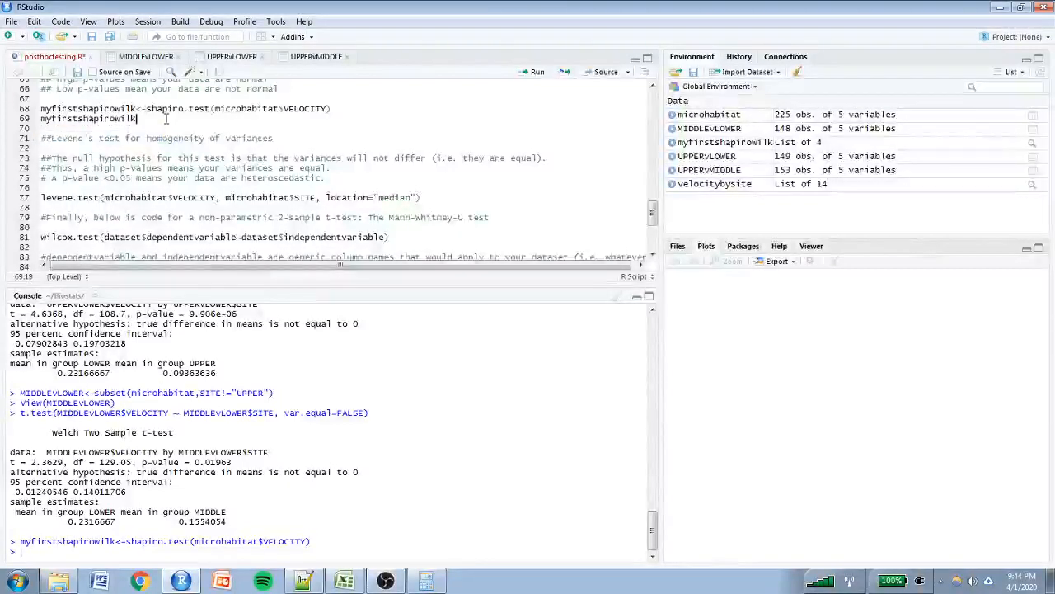
# Print myfirstshapirowilk: W = 0.83167, p = 8.148e-15.
pyautogui.click(535, 72)
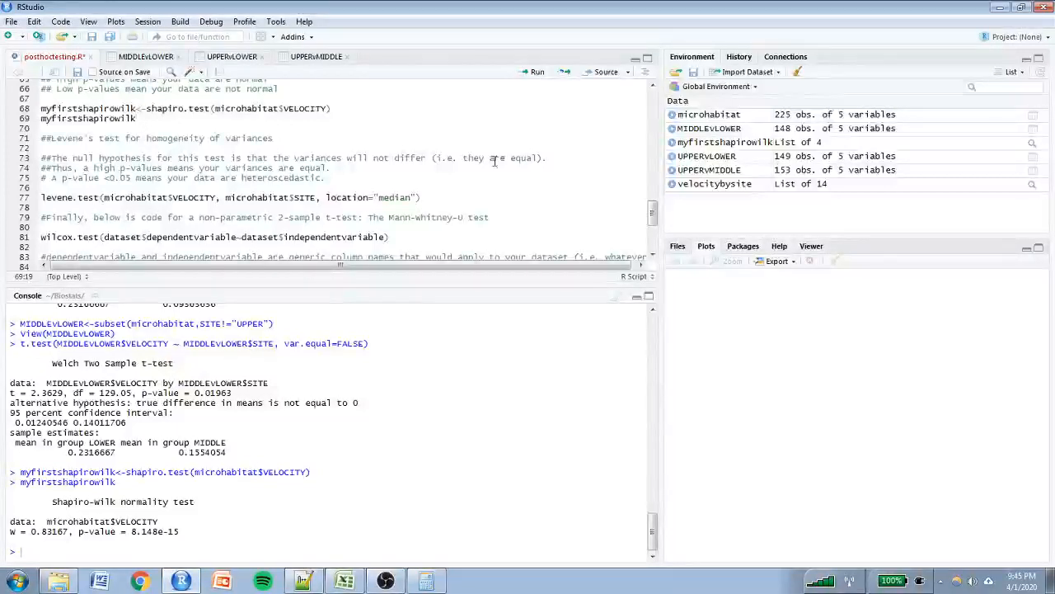
# Run levene.test of VELOCITY by SITE, giving statistic 3.1495.
pyautogui.scroll(-3)
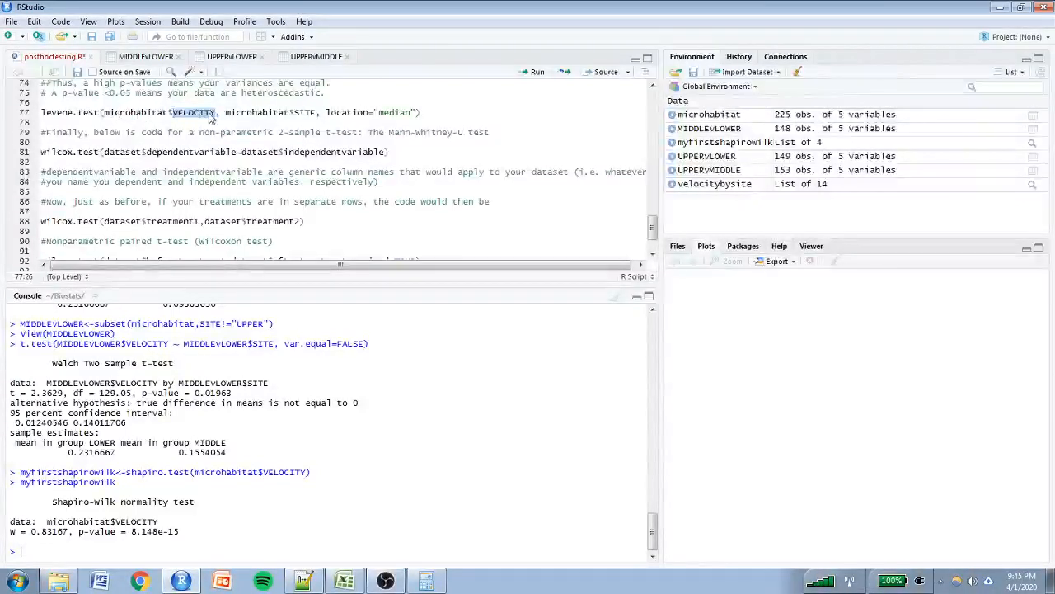
pyautogui.moveTo(198, 113)
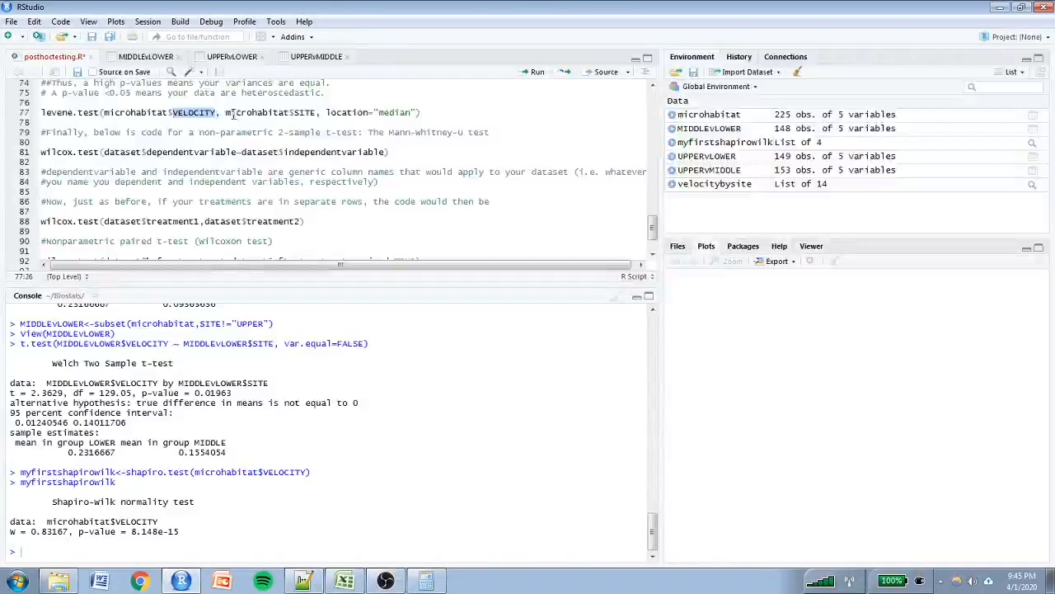
pyautogui.doubleClick(255, 112)
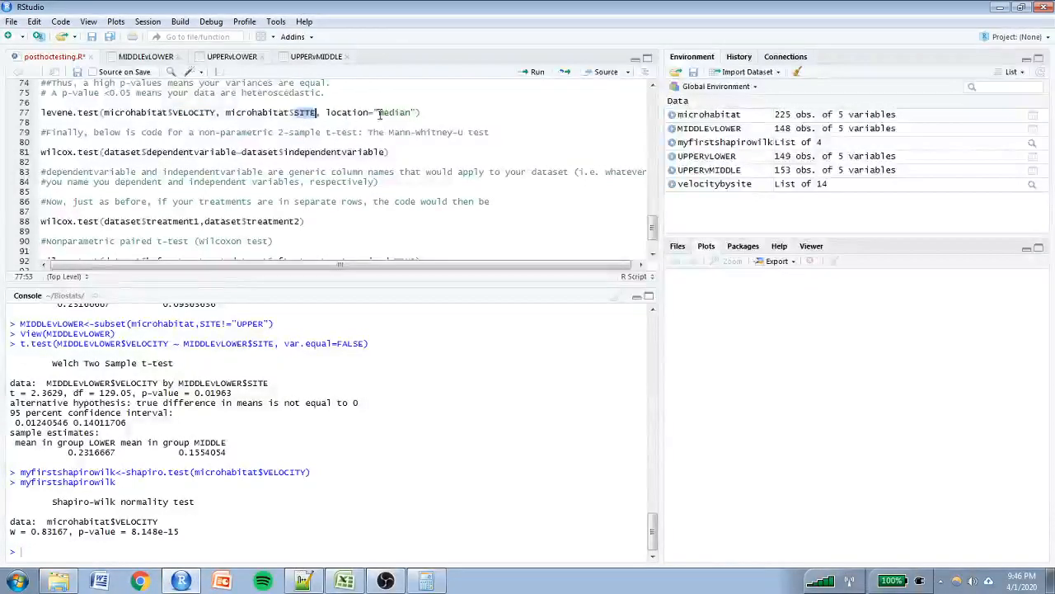
pyautogui.click(389, 112)
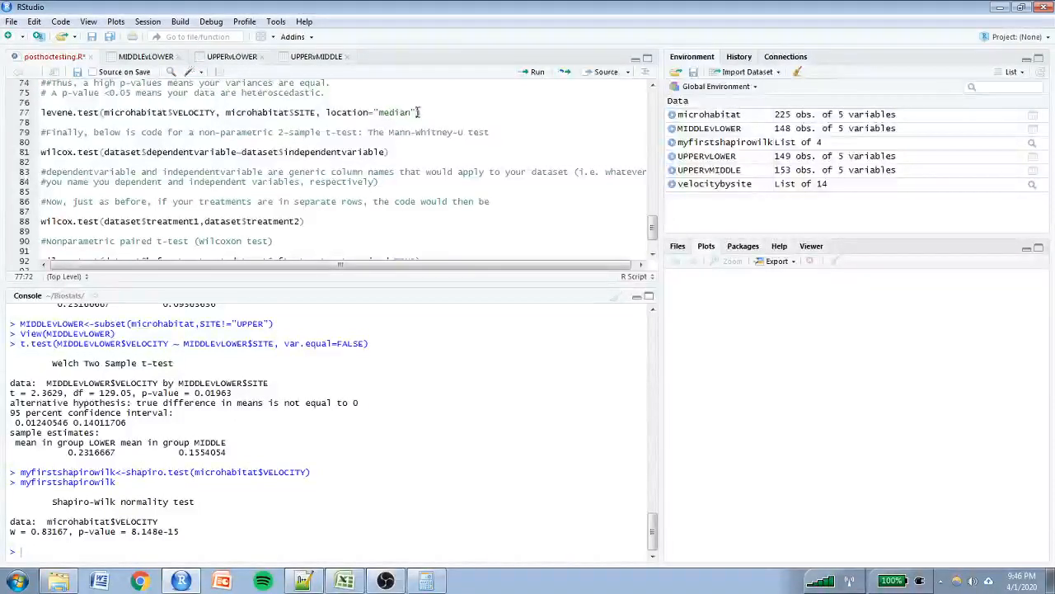
pyautogui.moveTo(538, 73)
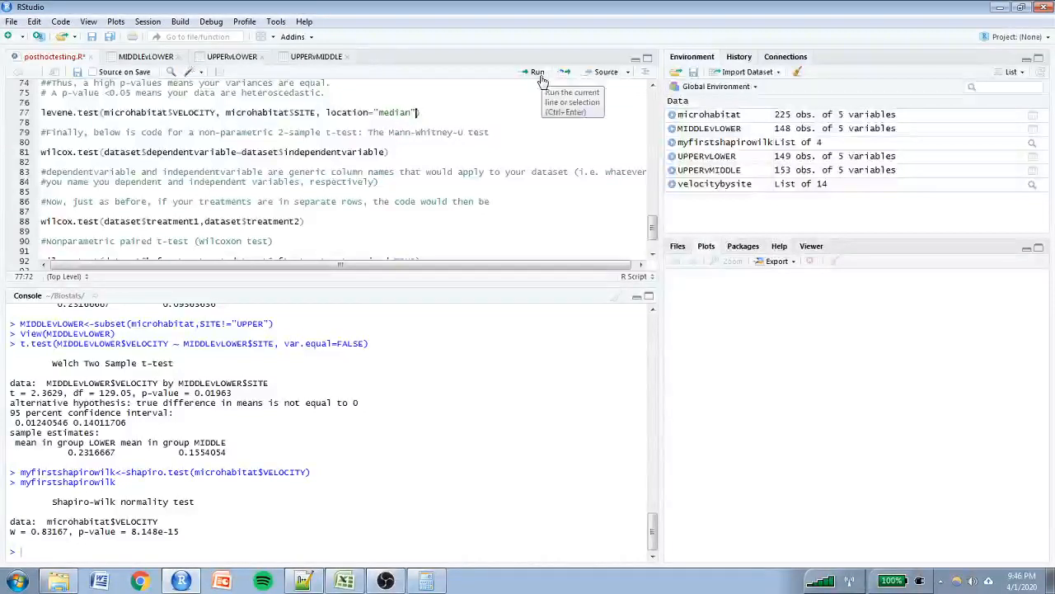
pyautogui.click(538, 72)
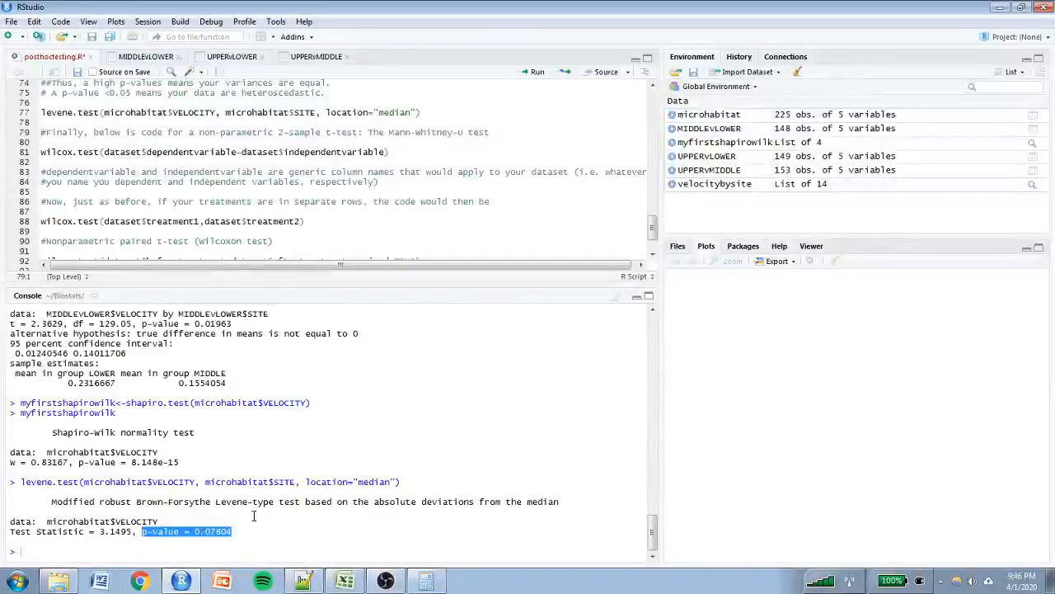
pyautogui.click(250, 528)
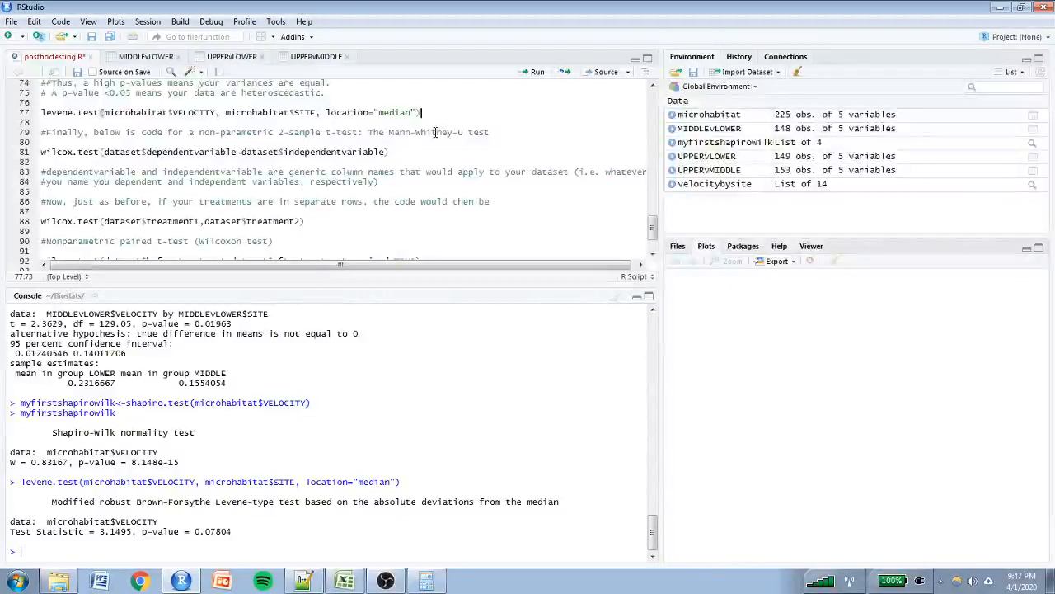
pyautogui.click(503, 132)
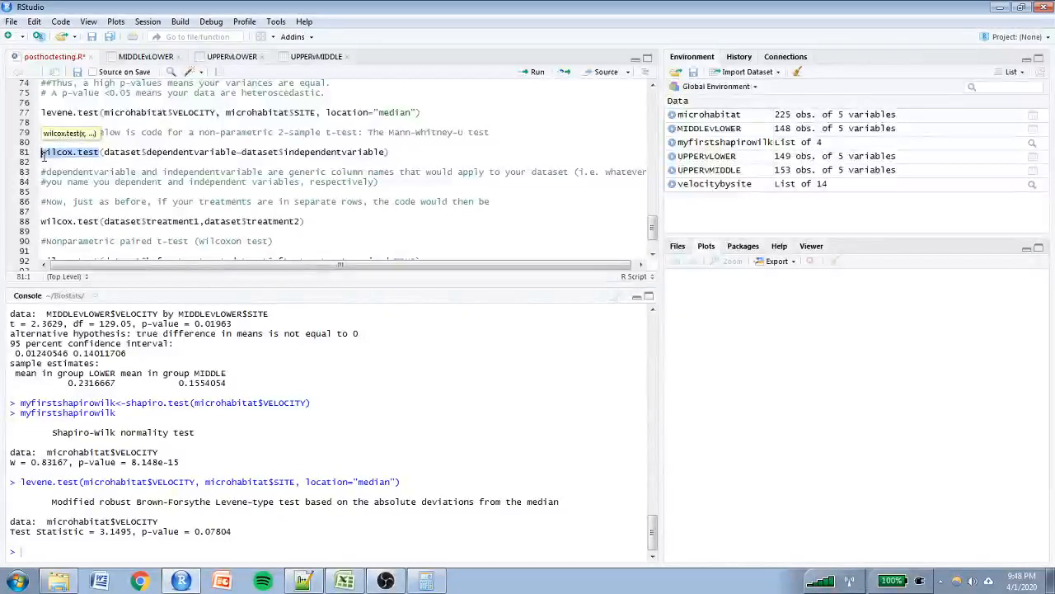
pyautogui.moveTo(79, 161)
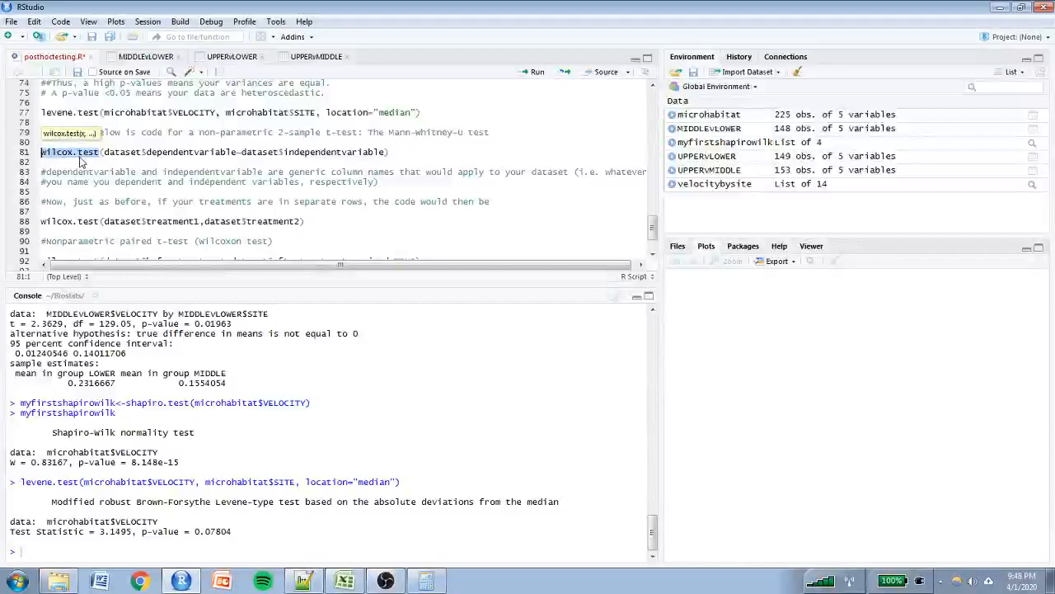
pyautogui.click(105, 152)
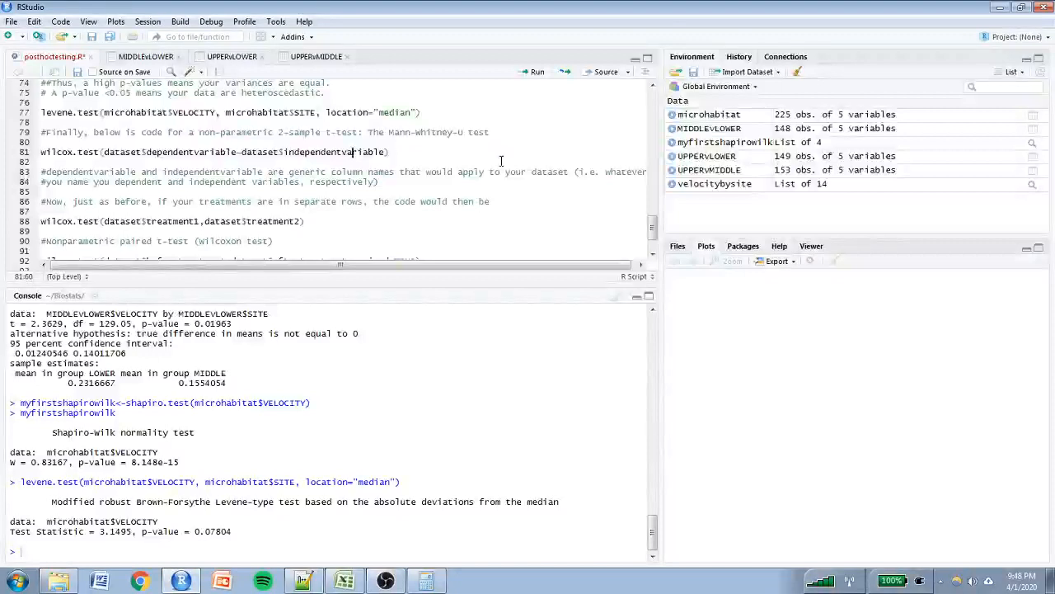
pyautogui.scroll(-3)
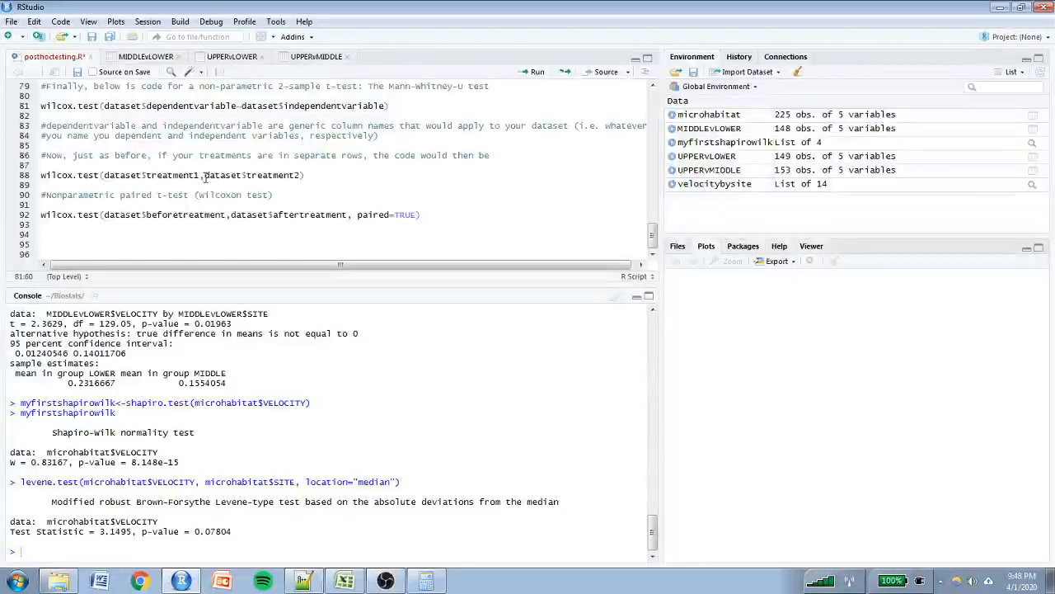
pyautogui.click(200, 175)
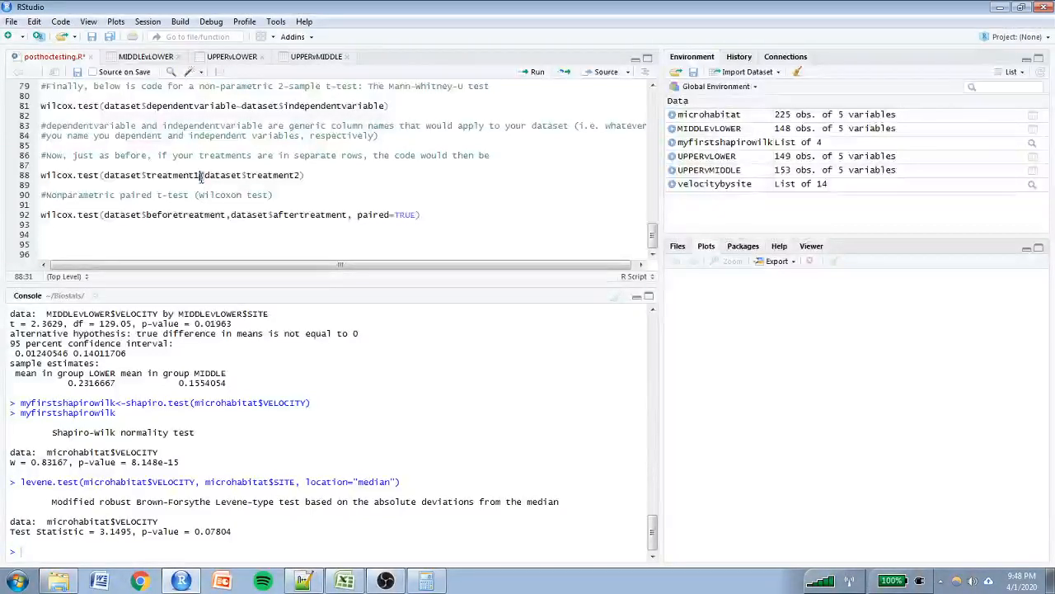
pyautogui.moveTo(238, 185)
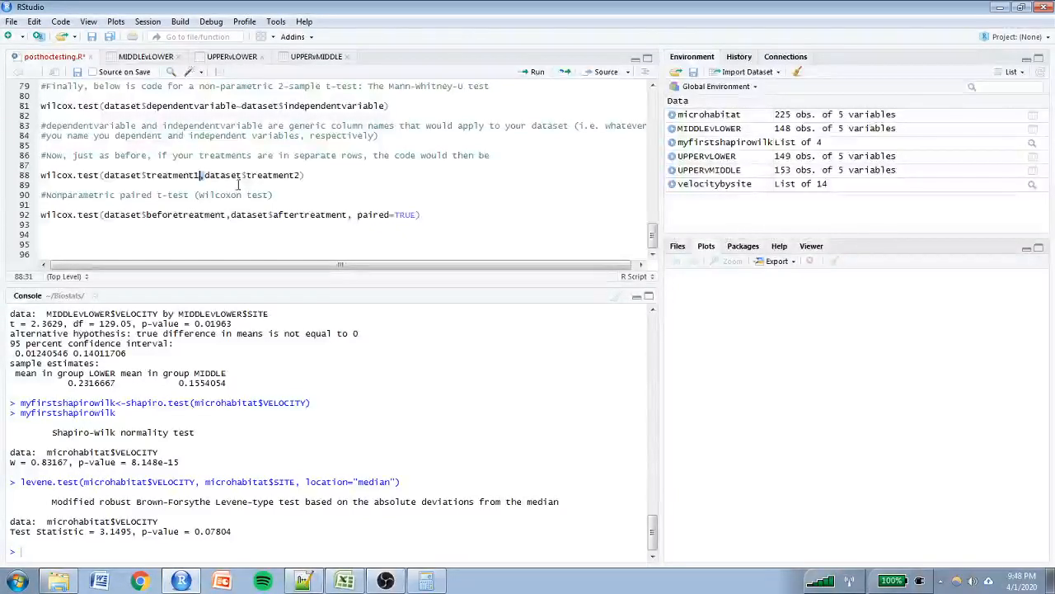
pyautogui.click(306, 175)
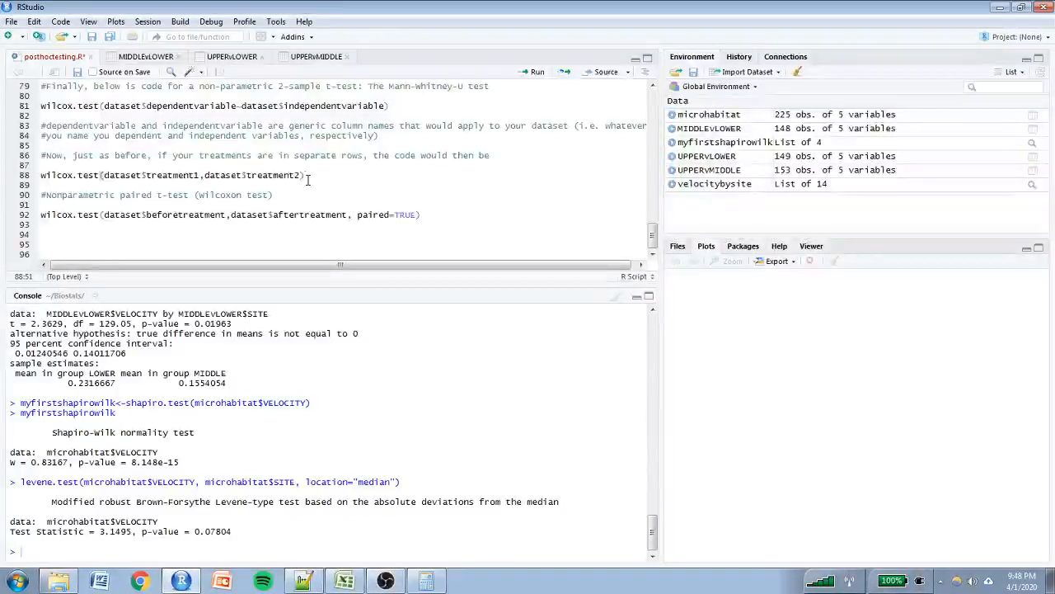
pyautogui.click(274, 195)
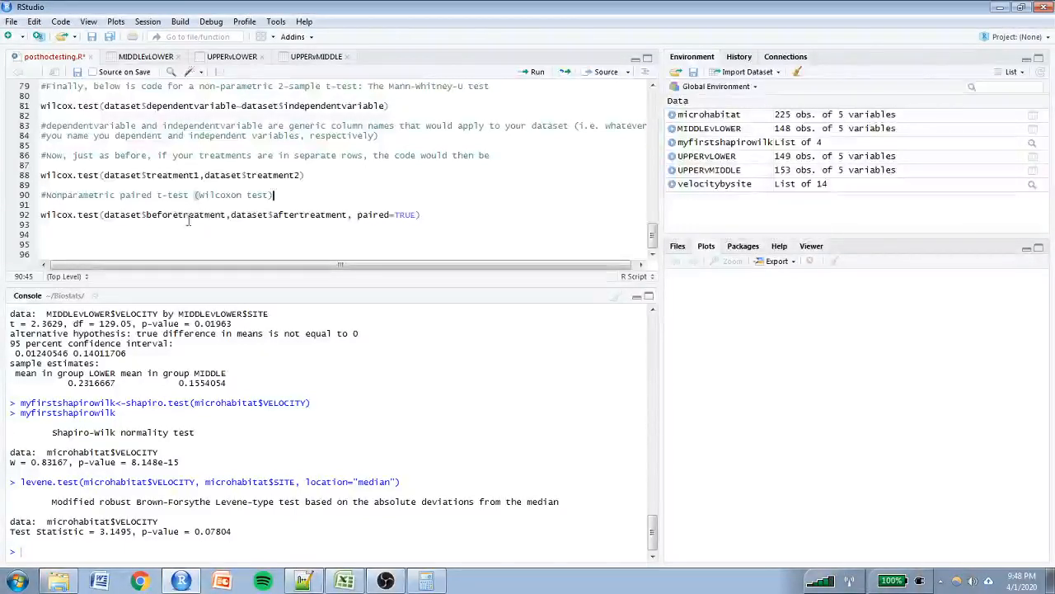
pyautogui.click(227, 214)
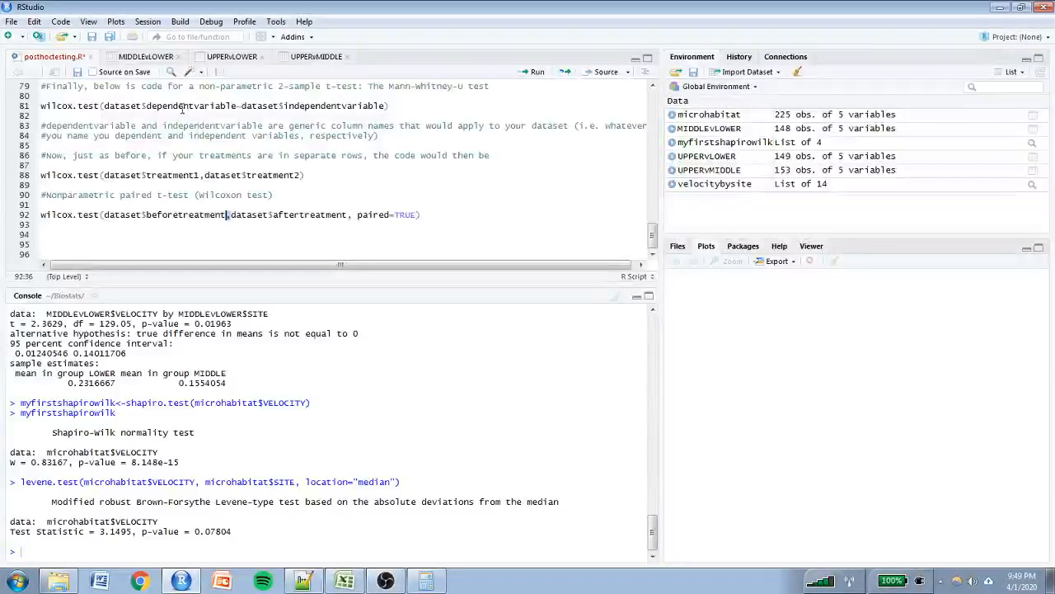
pyautogui.moveTo(161, 241)
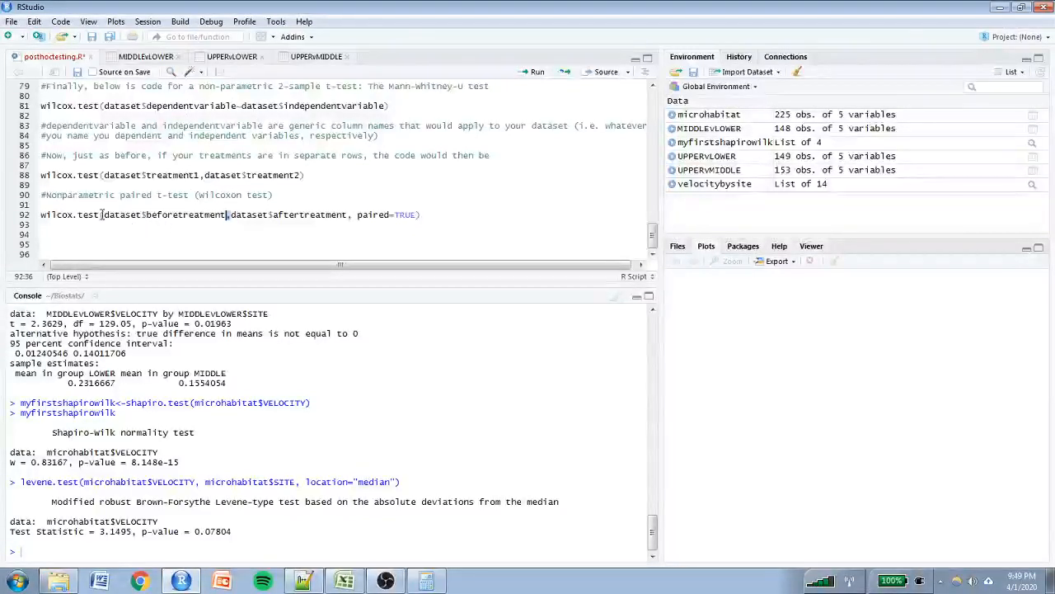
pyautogui.moveTo(383, 224)
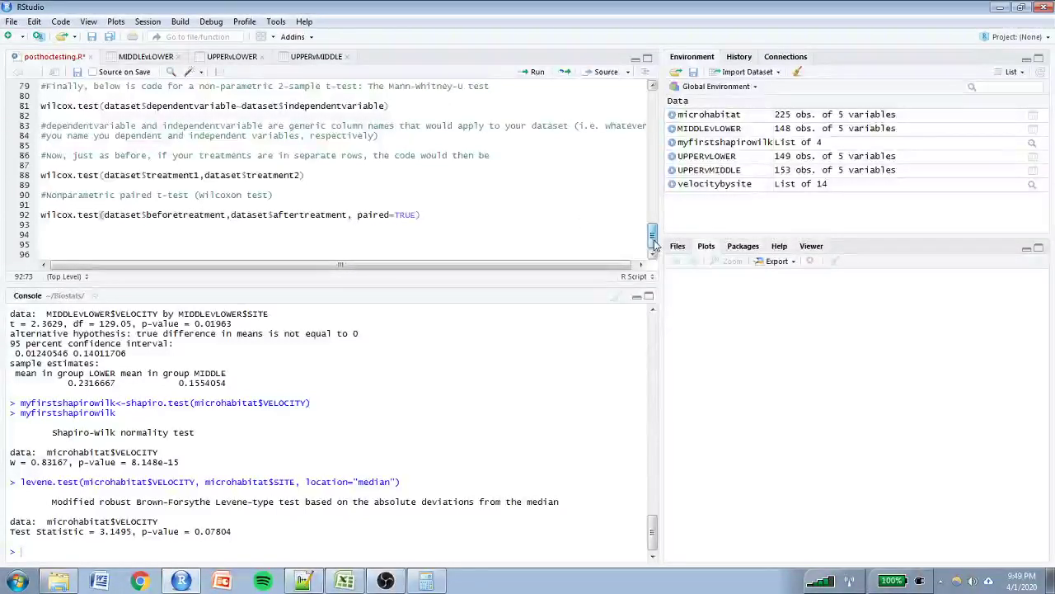
pyautogui.scroll(3)
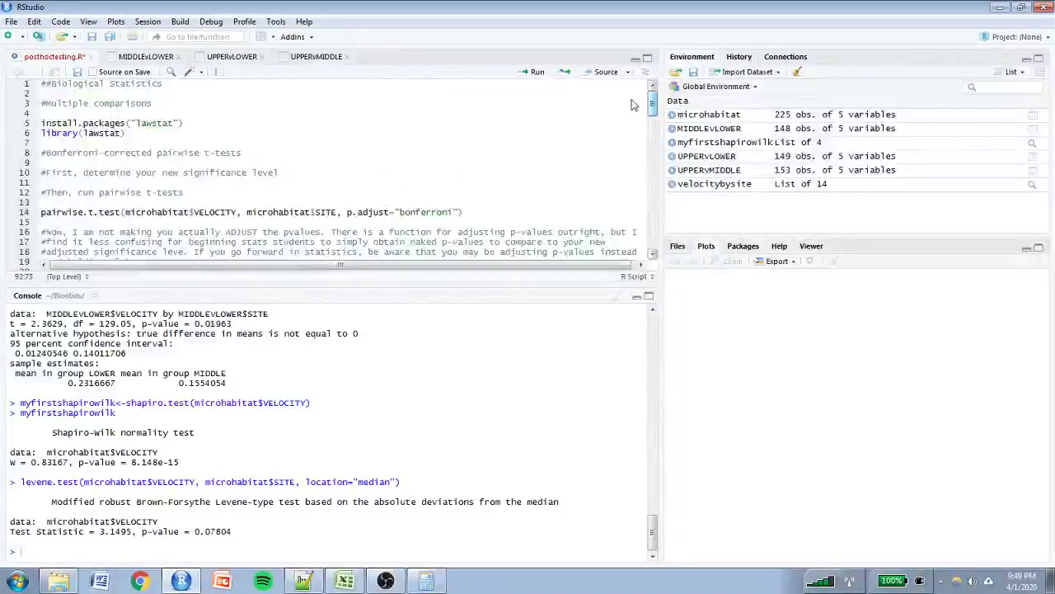
pyautogui.scroll(-3)
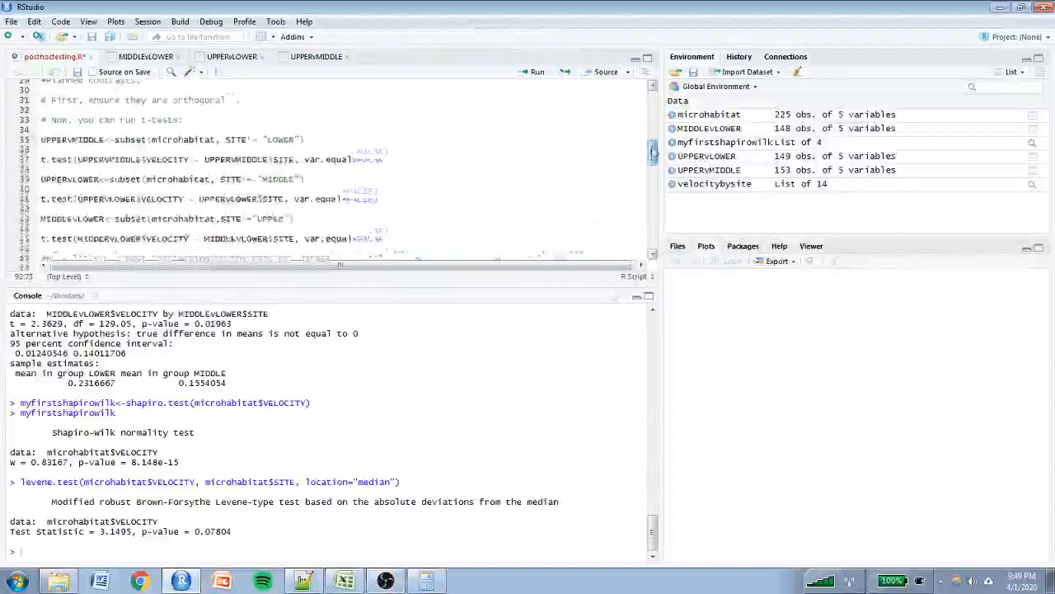
pyautogui.scroll(-3)
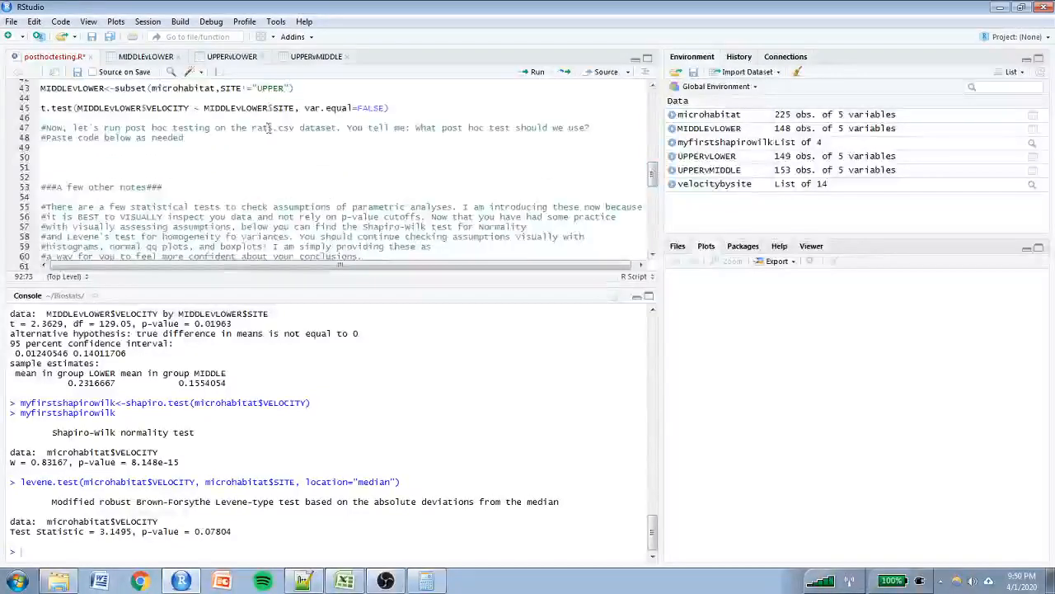
pyautogui.doubleClick(293, 127)
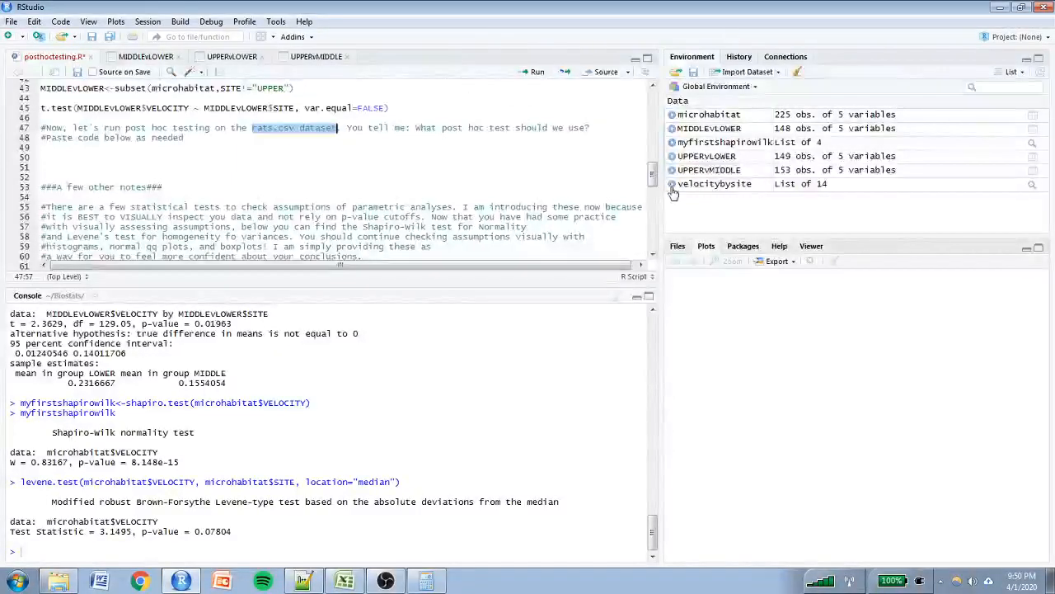
pyautogui.scroll(-3)
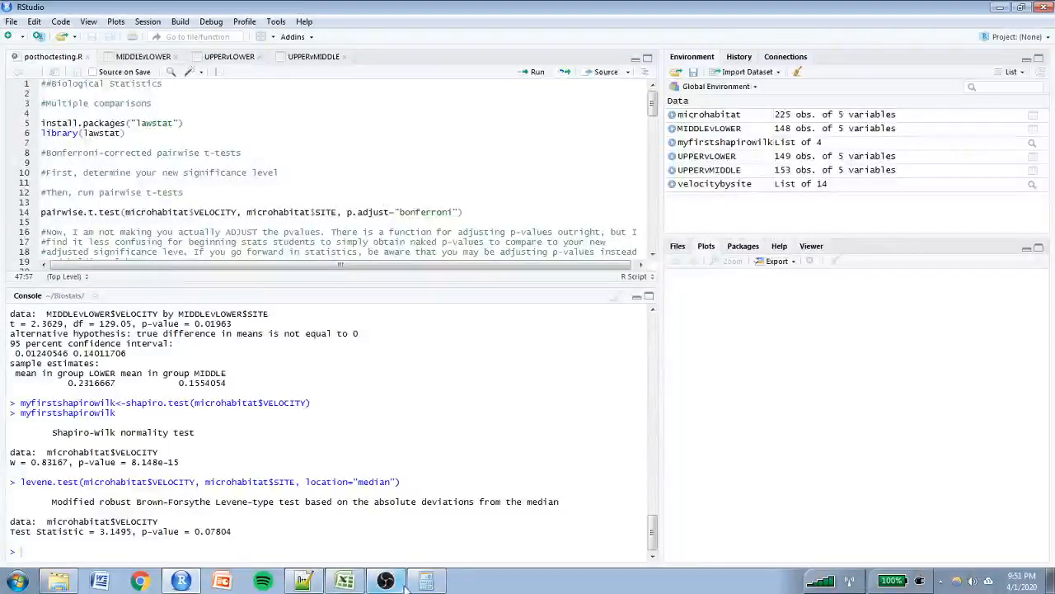
pyautogui.click(386, 580)
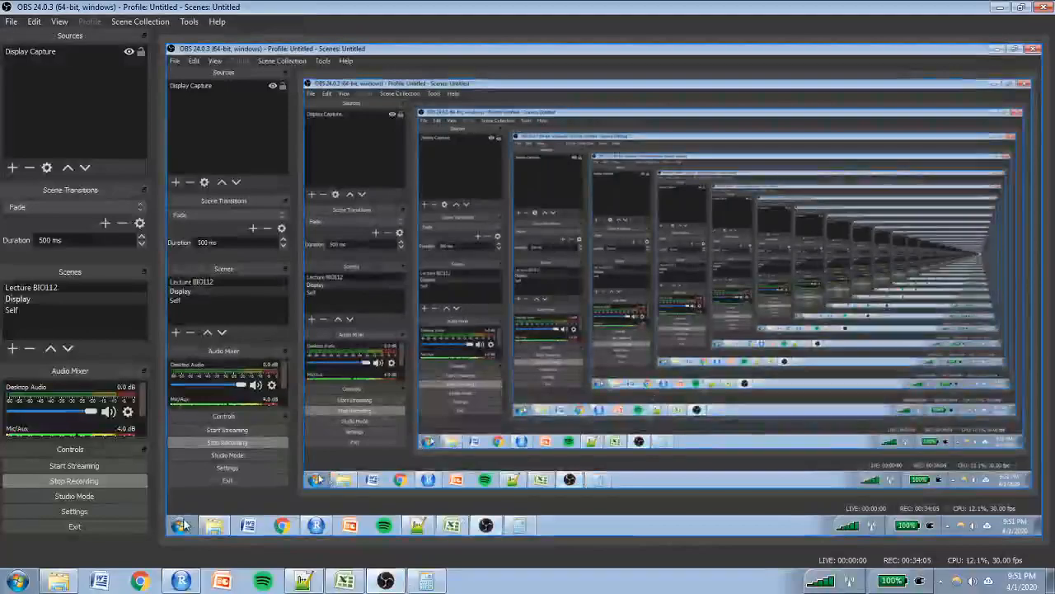